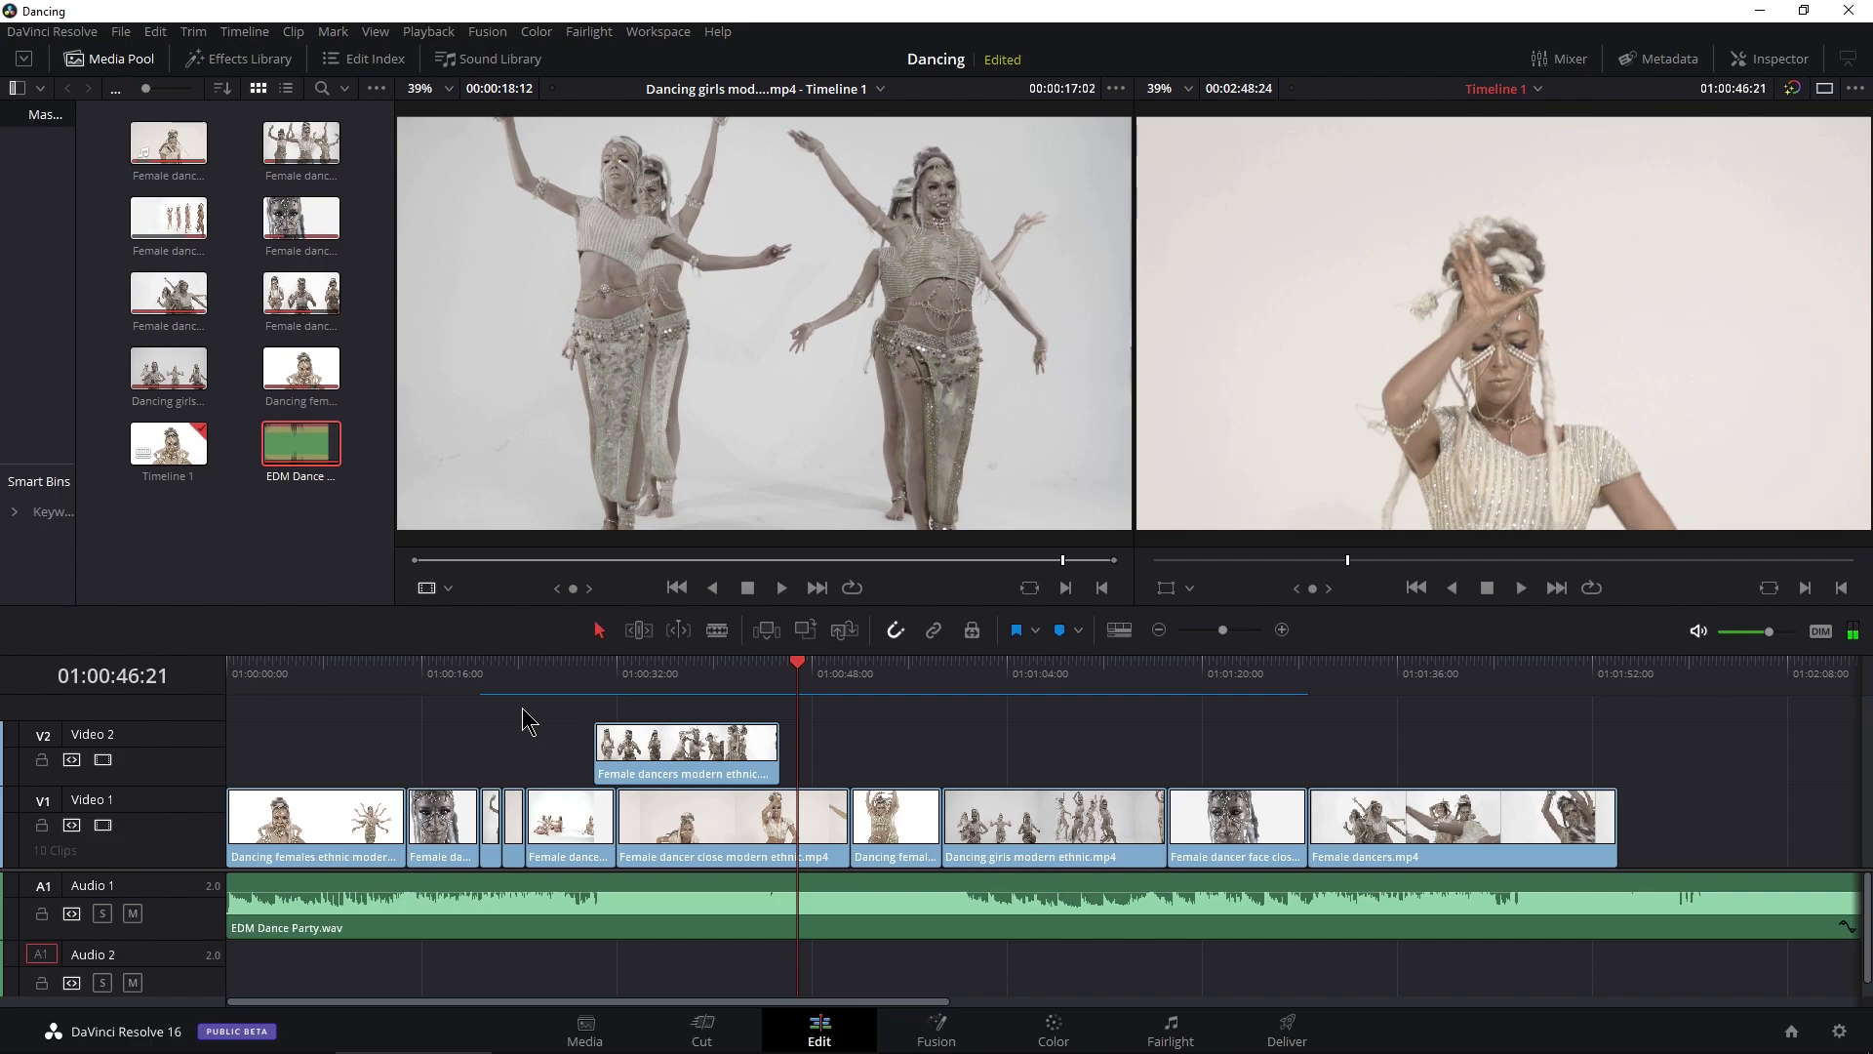
mouse_move(1821, 632)
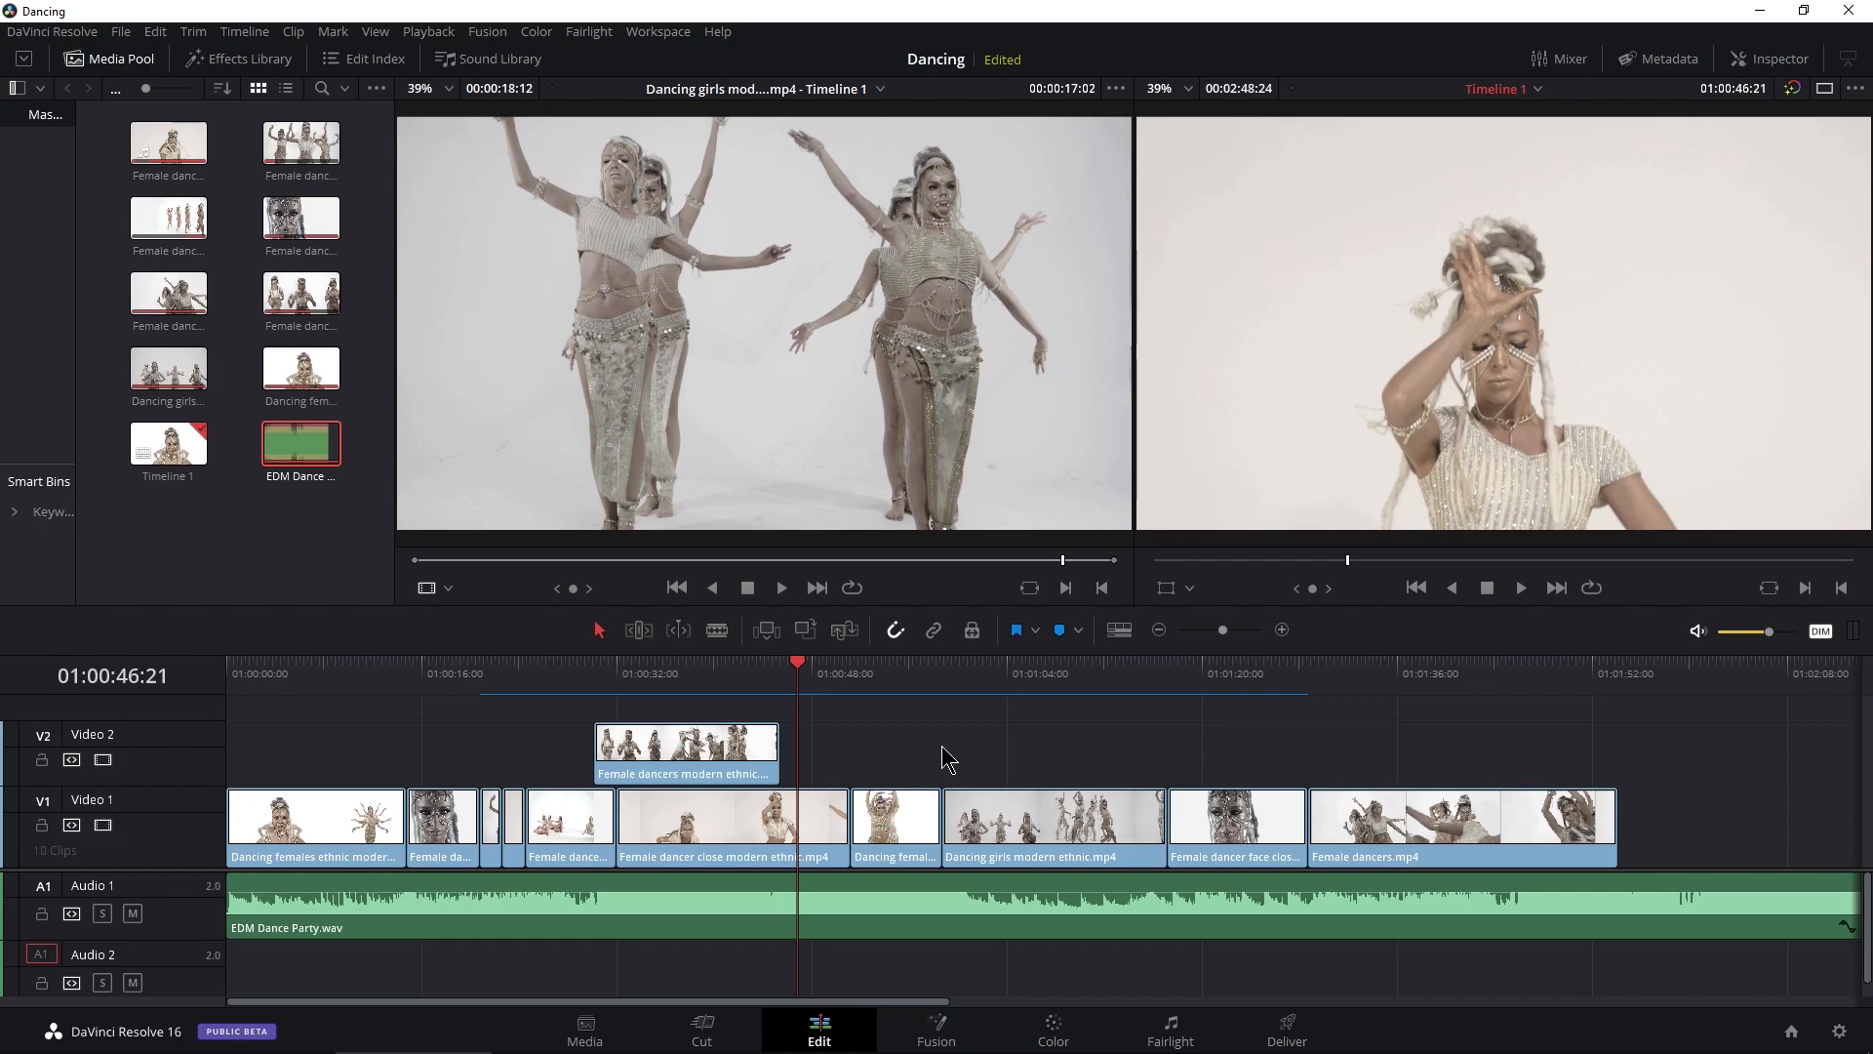
mouse_move(933, 777)
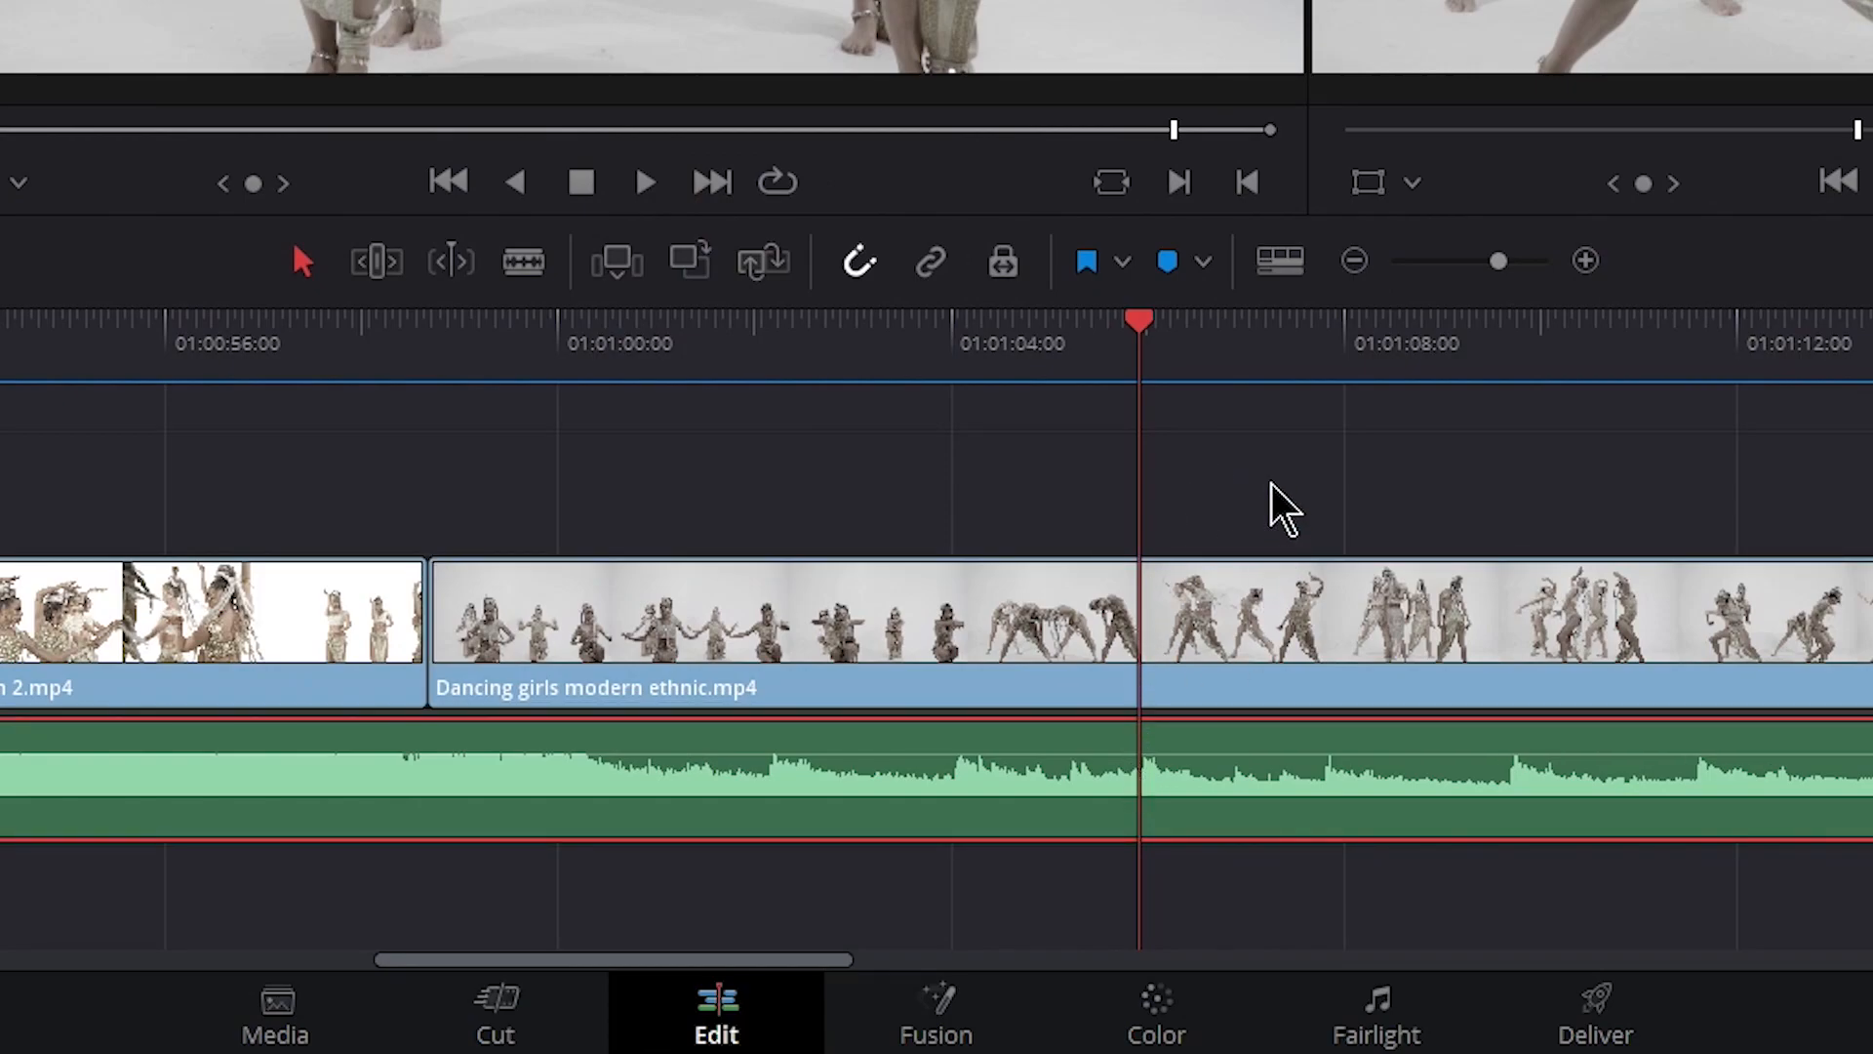
mouse_move(1248, 484)
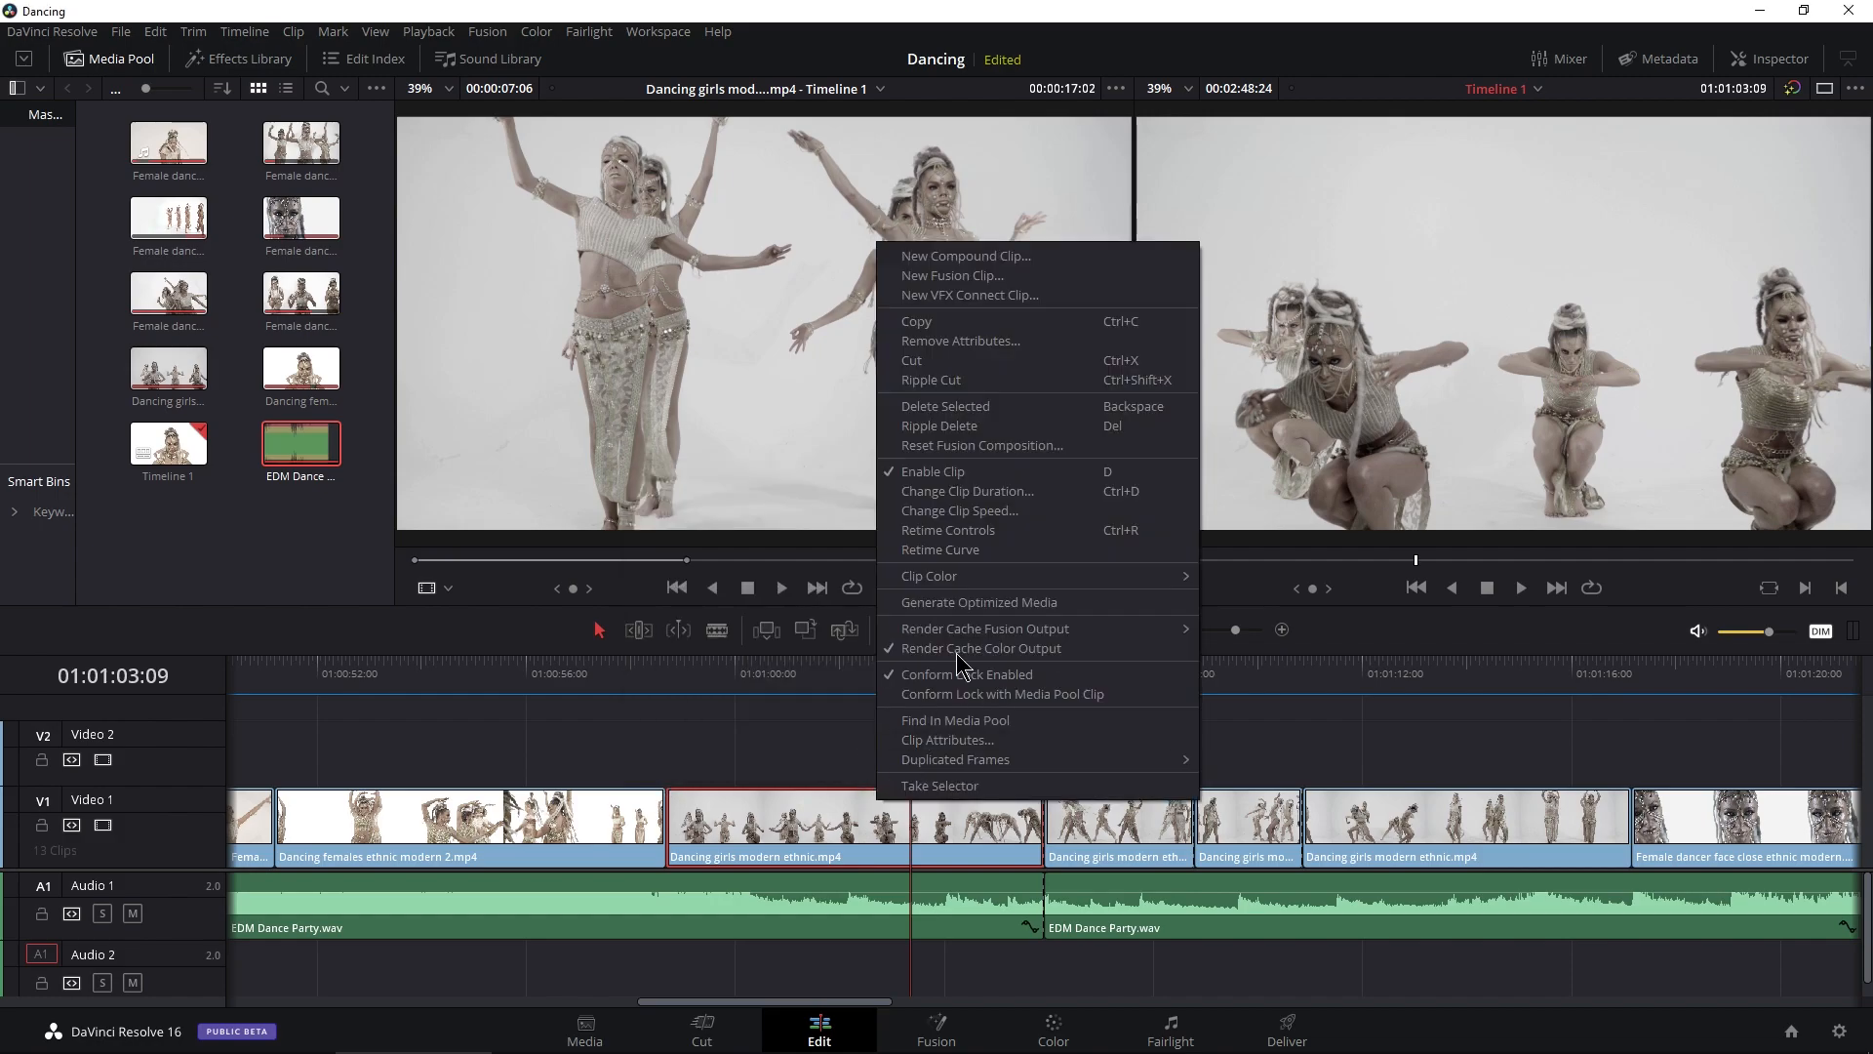
left_click(959, 511)
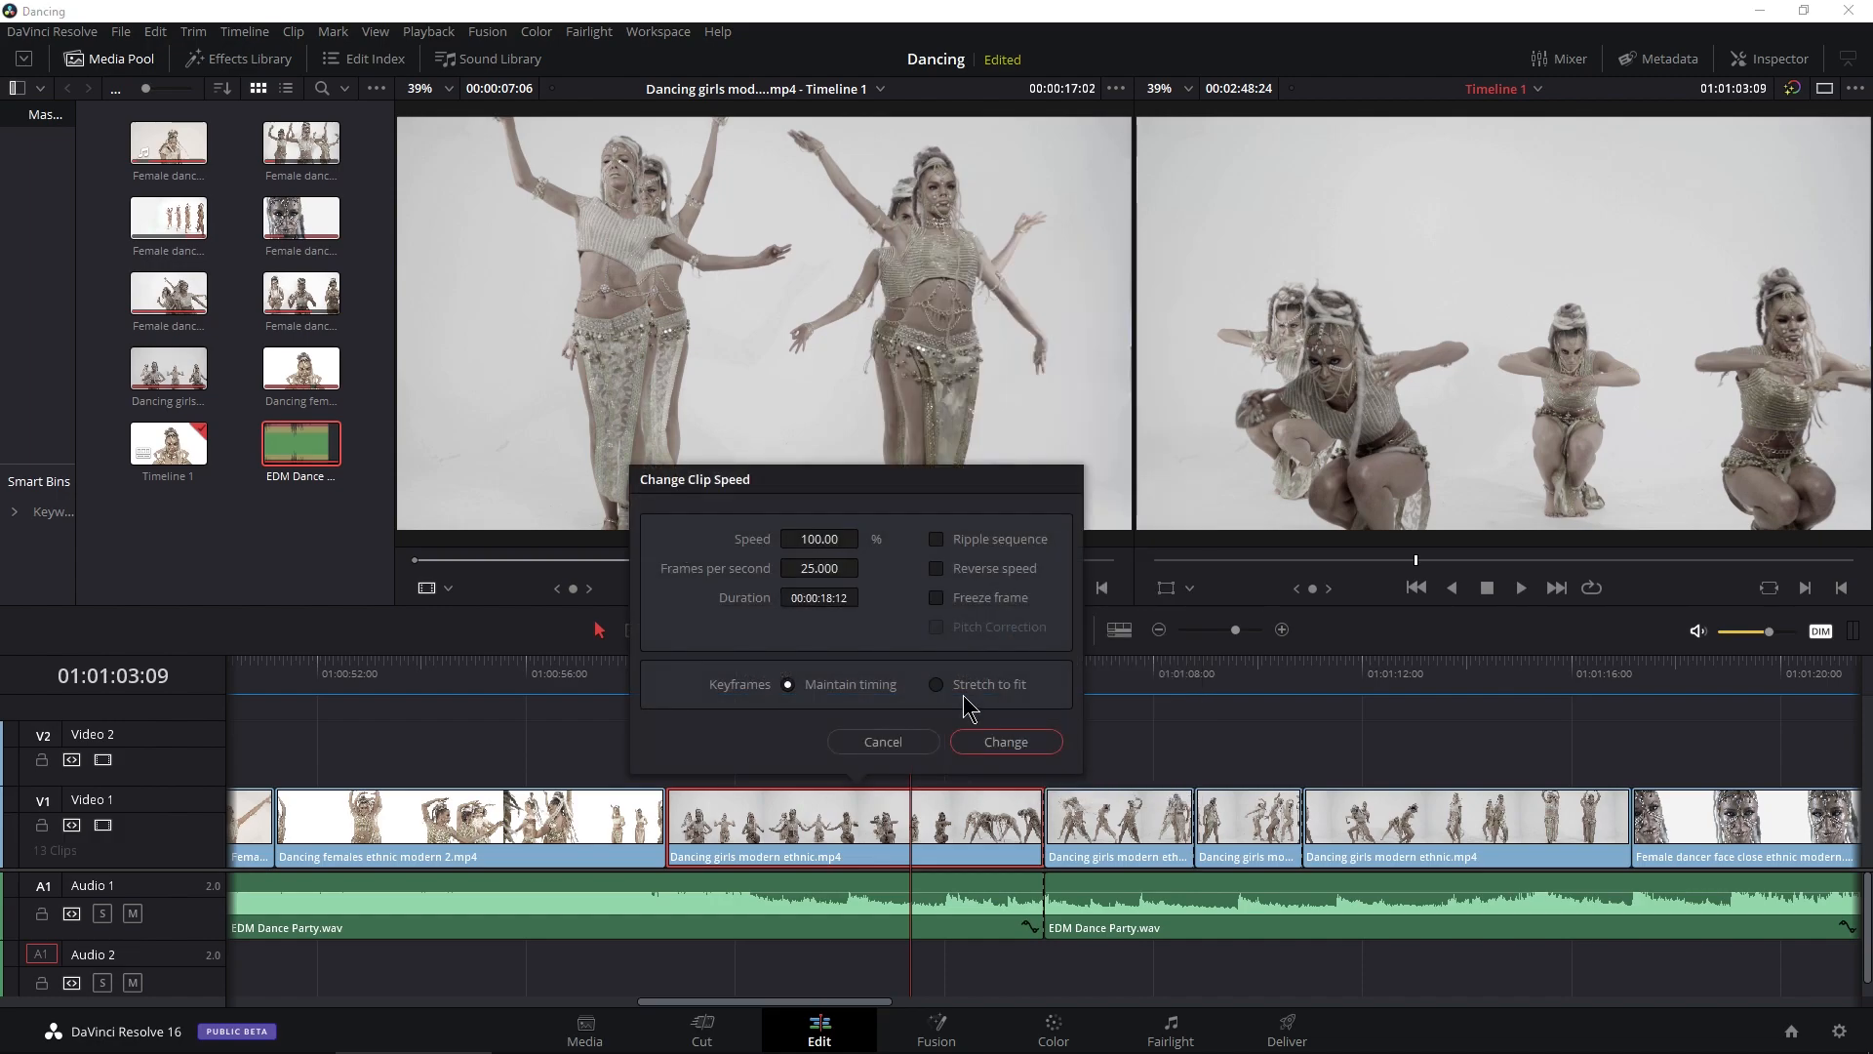
left_click(882, 742)
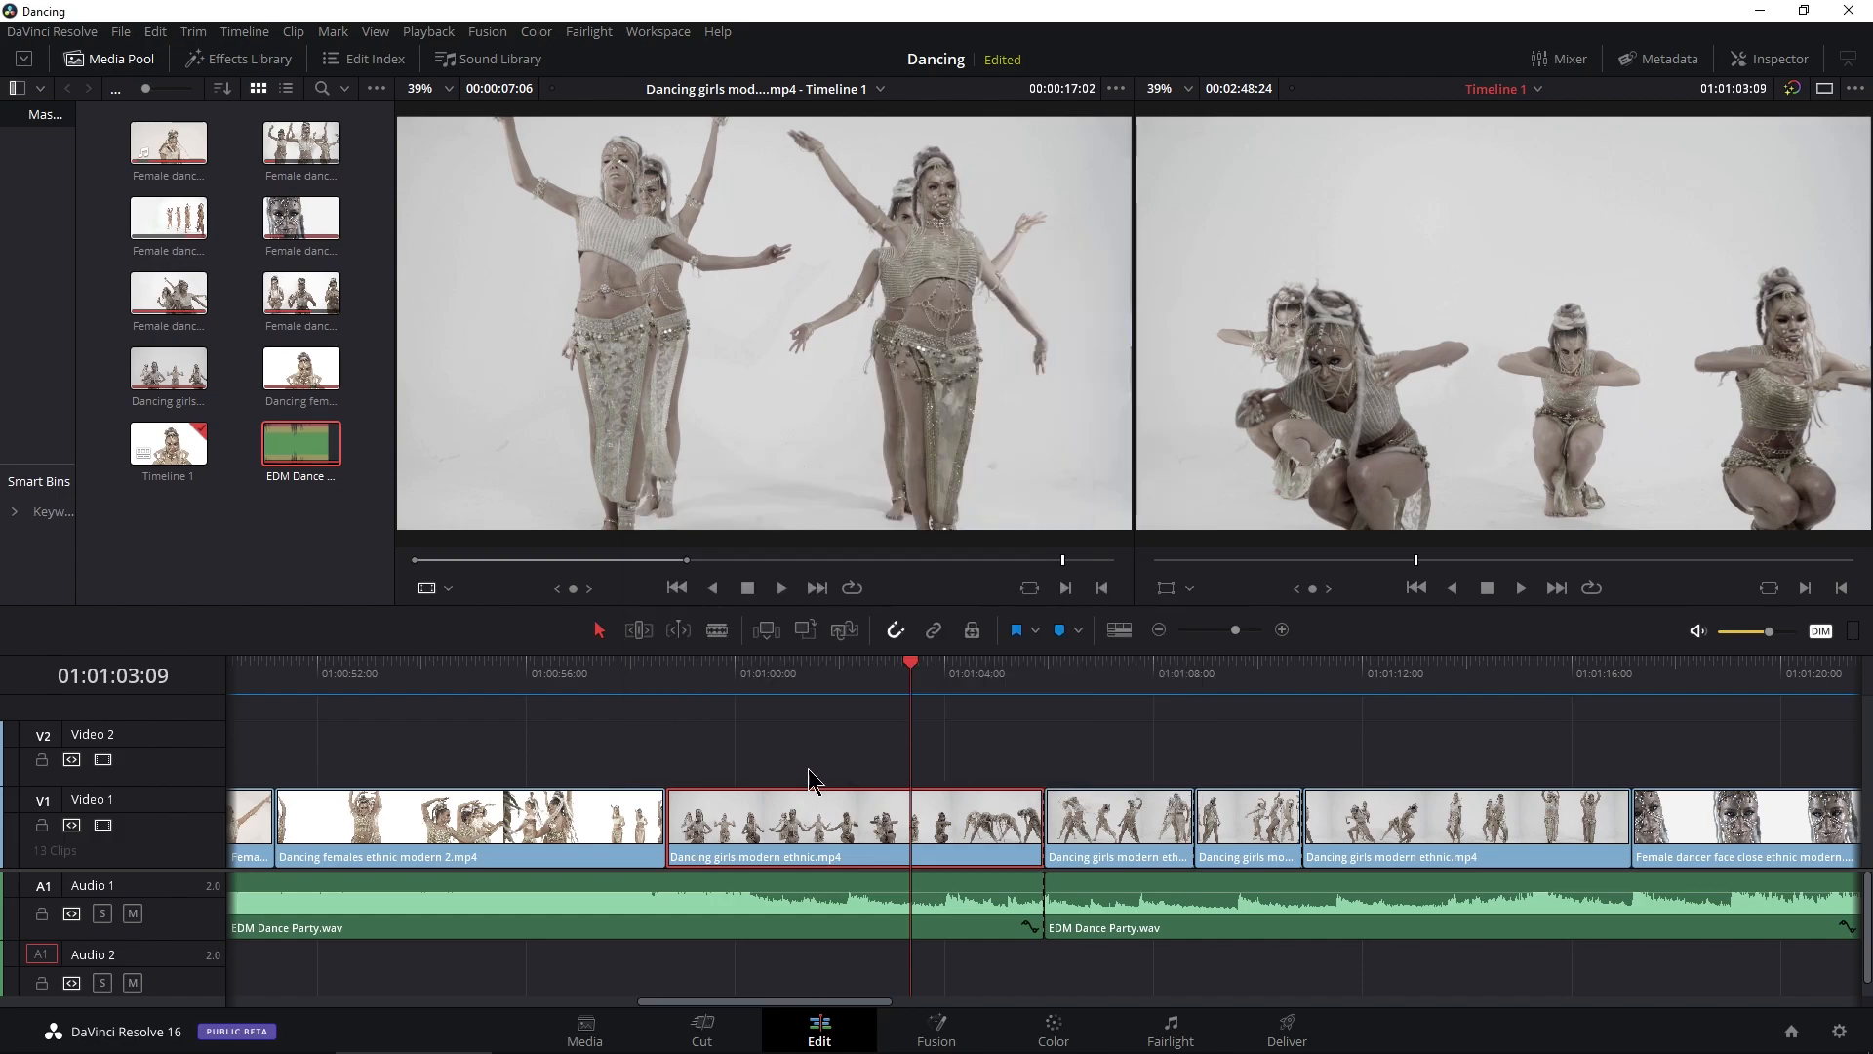
mouse_move(819, 759)
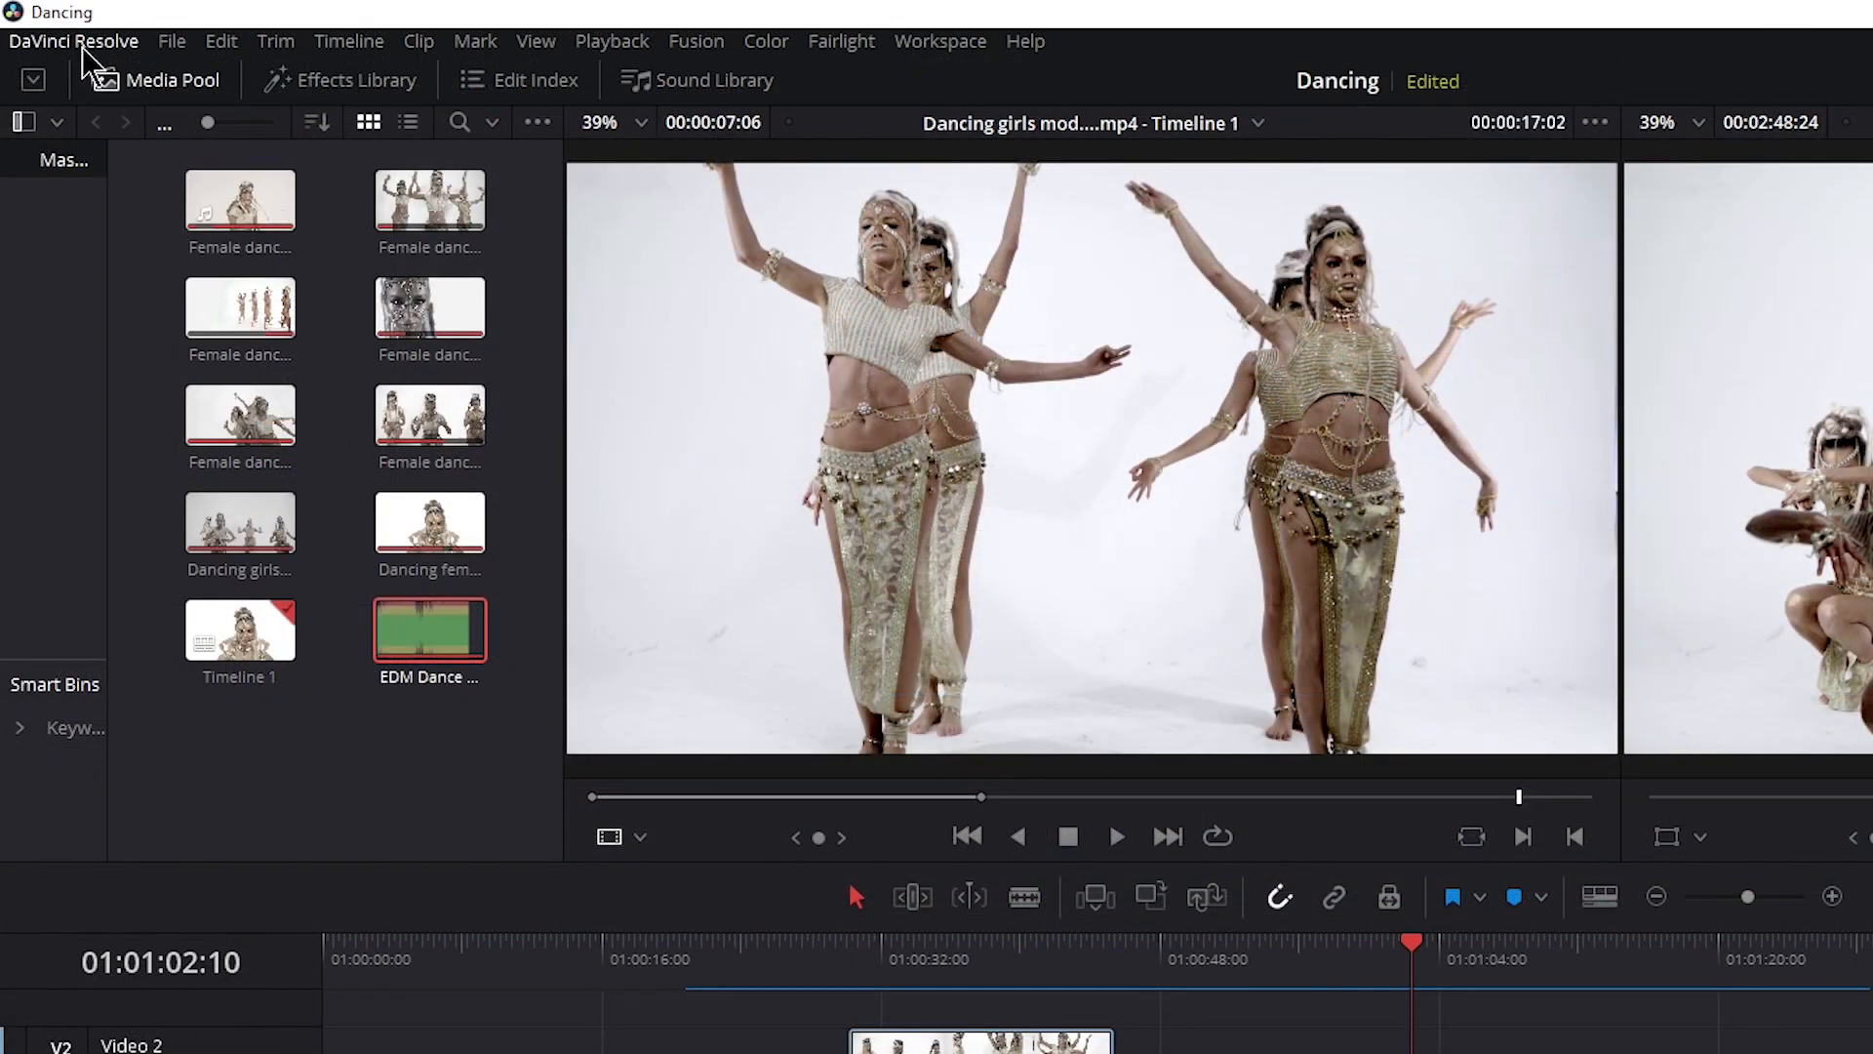
Reach Keyboard Customization from the DaVinci Resolve menu and activate the My Keyboard preset
left_click(74, 41)
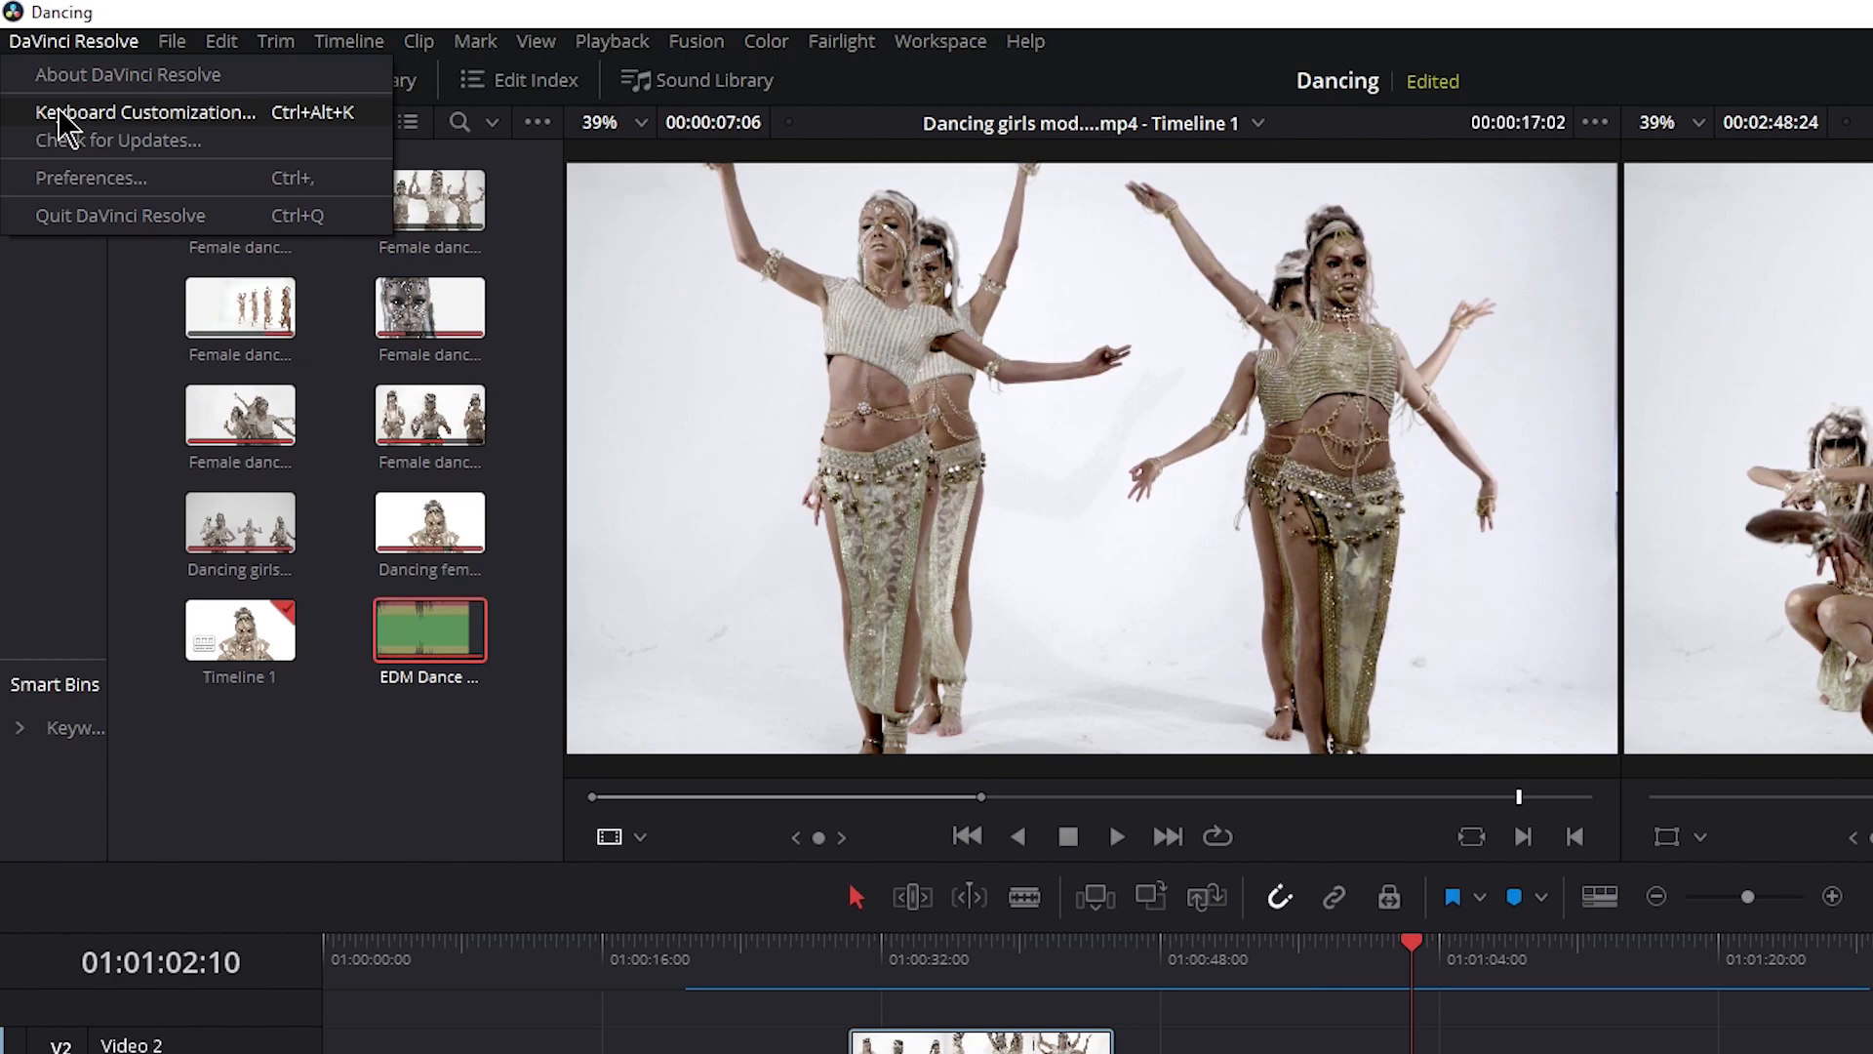
left_click(146, 113)
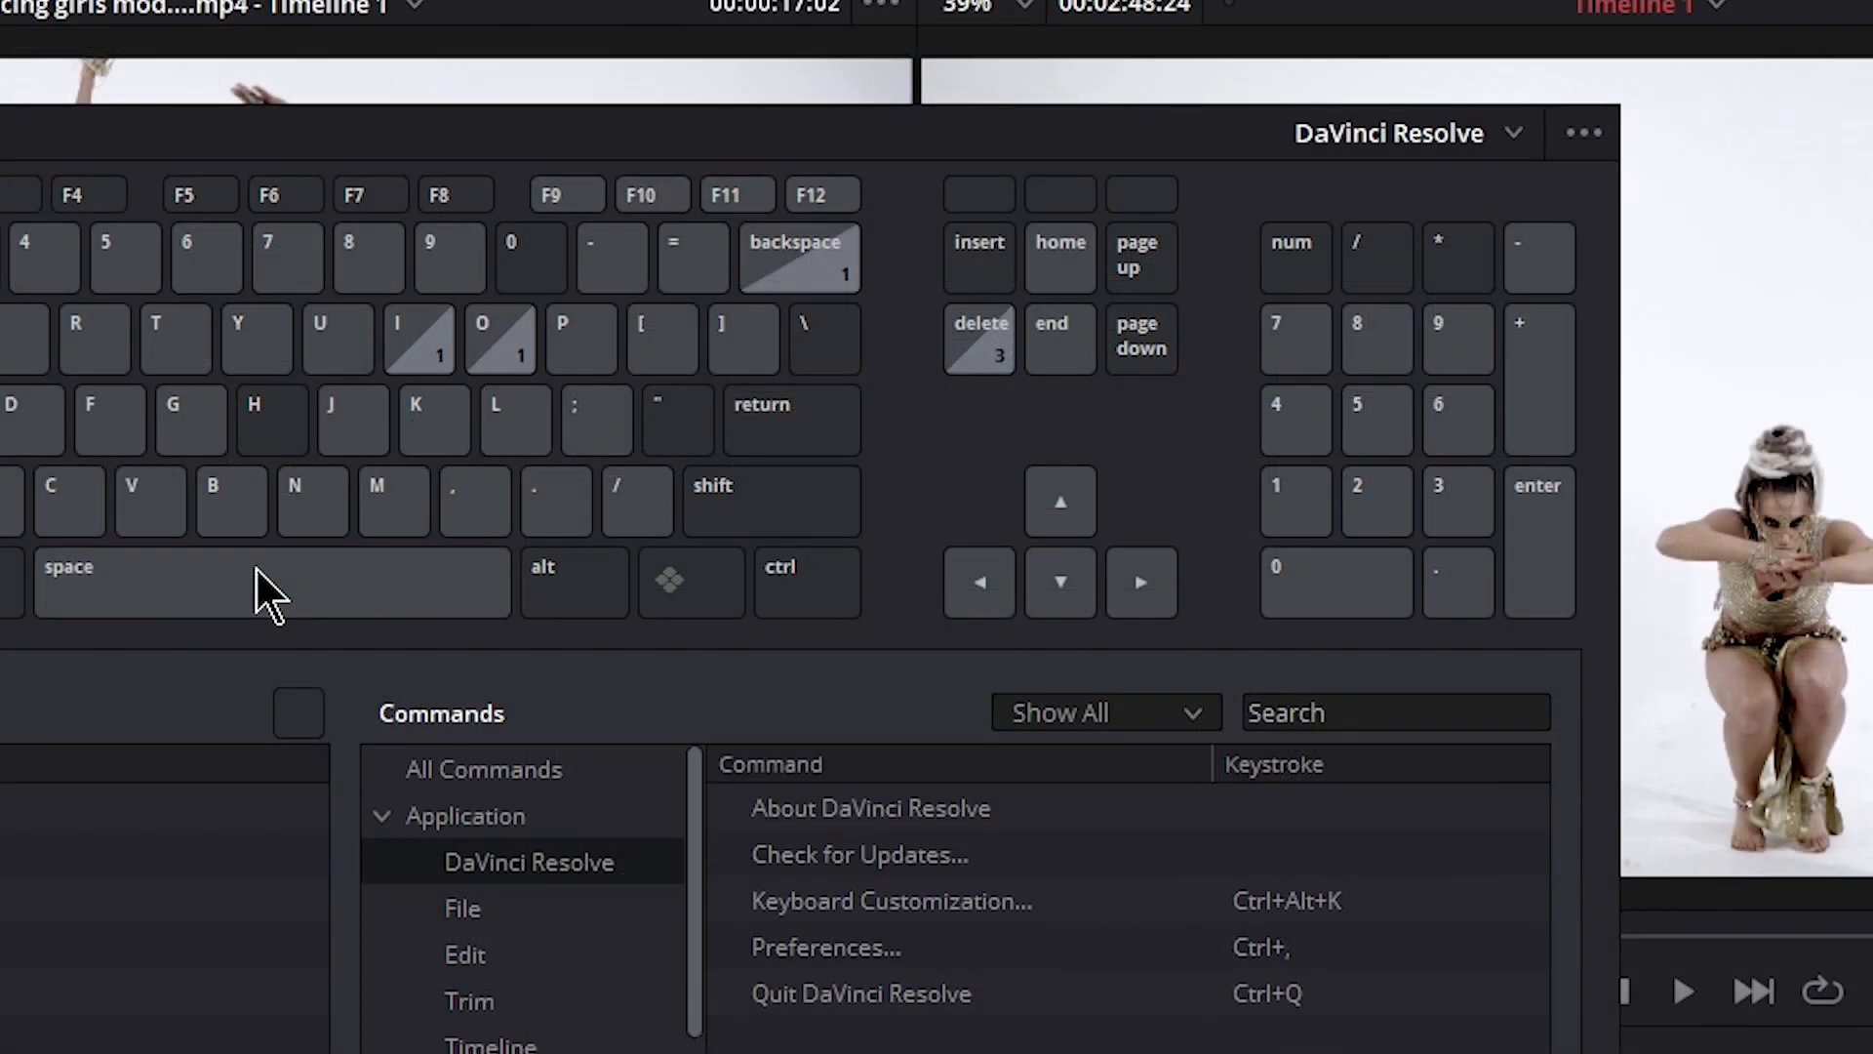
left_click(1518, 133)
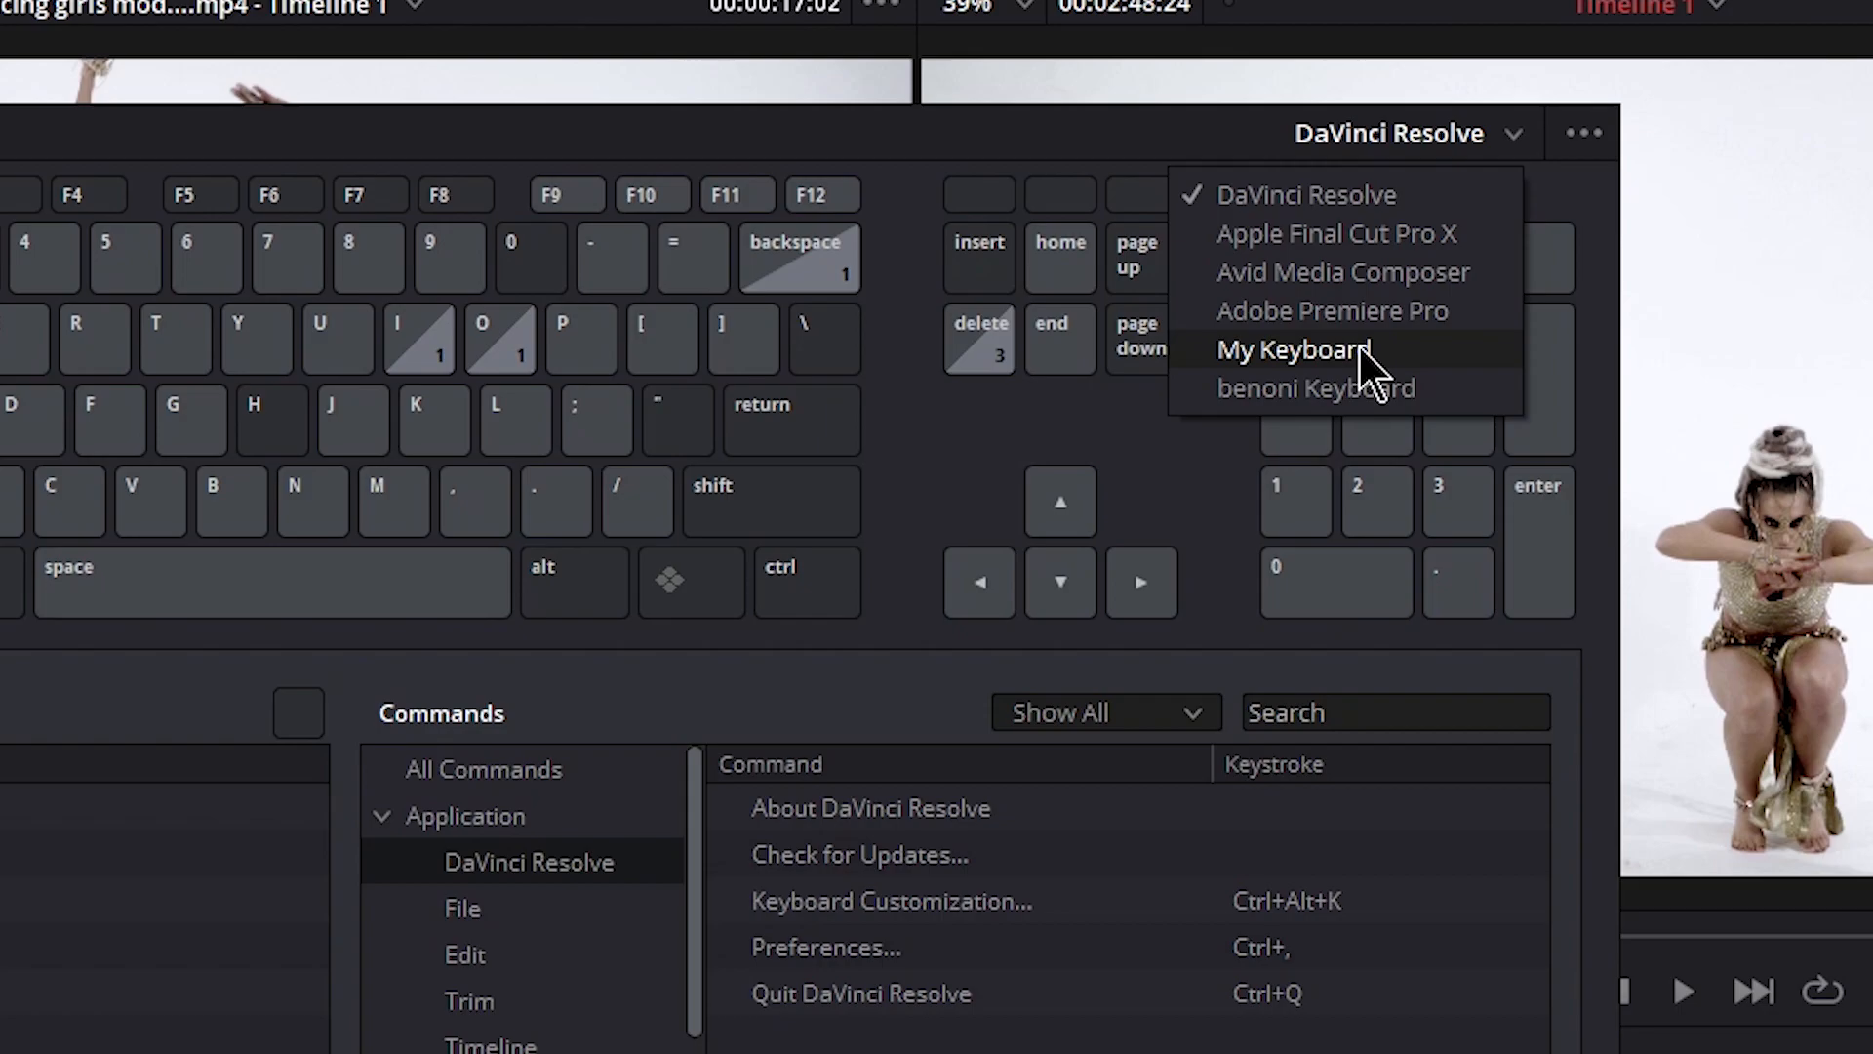
left_click(1287, 351)
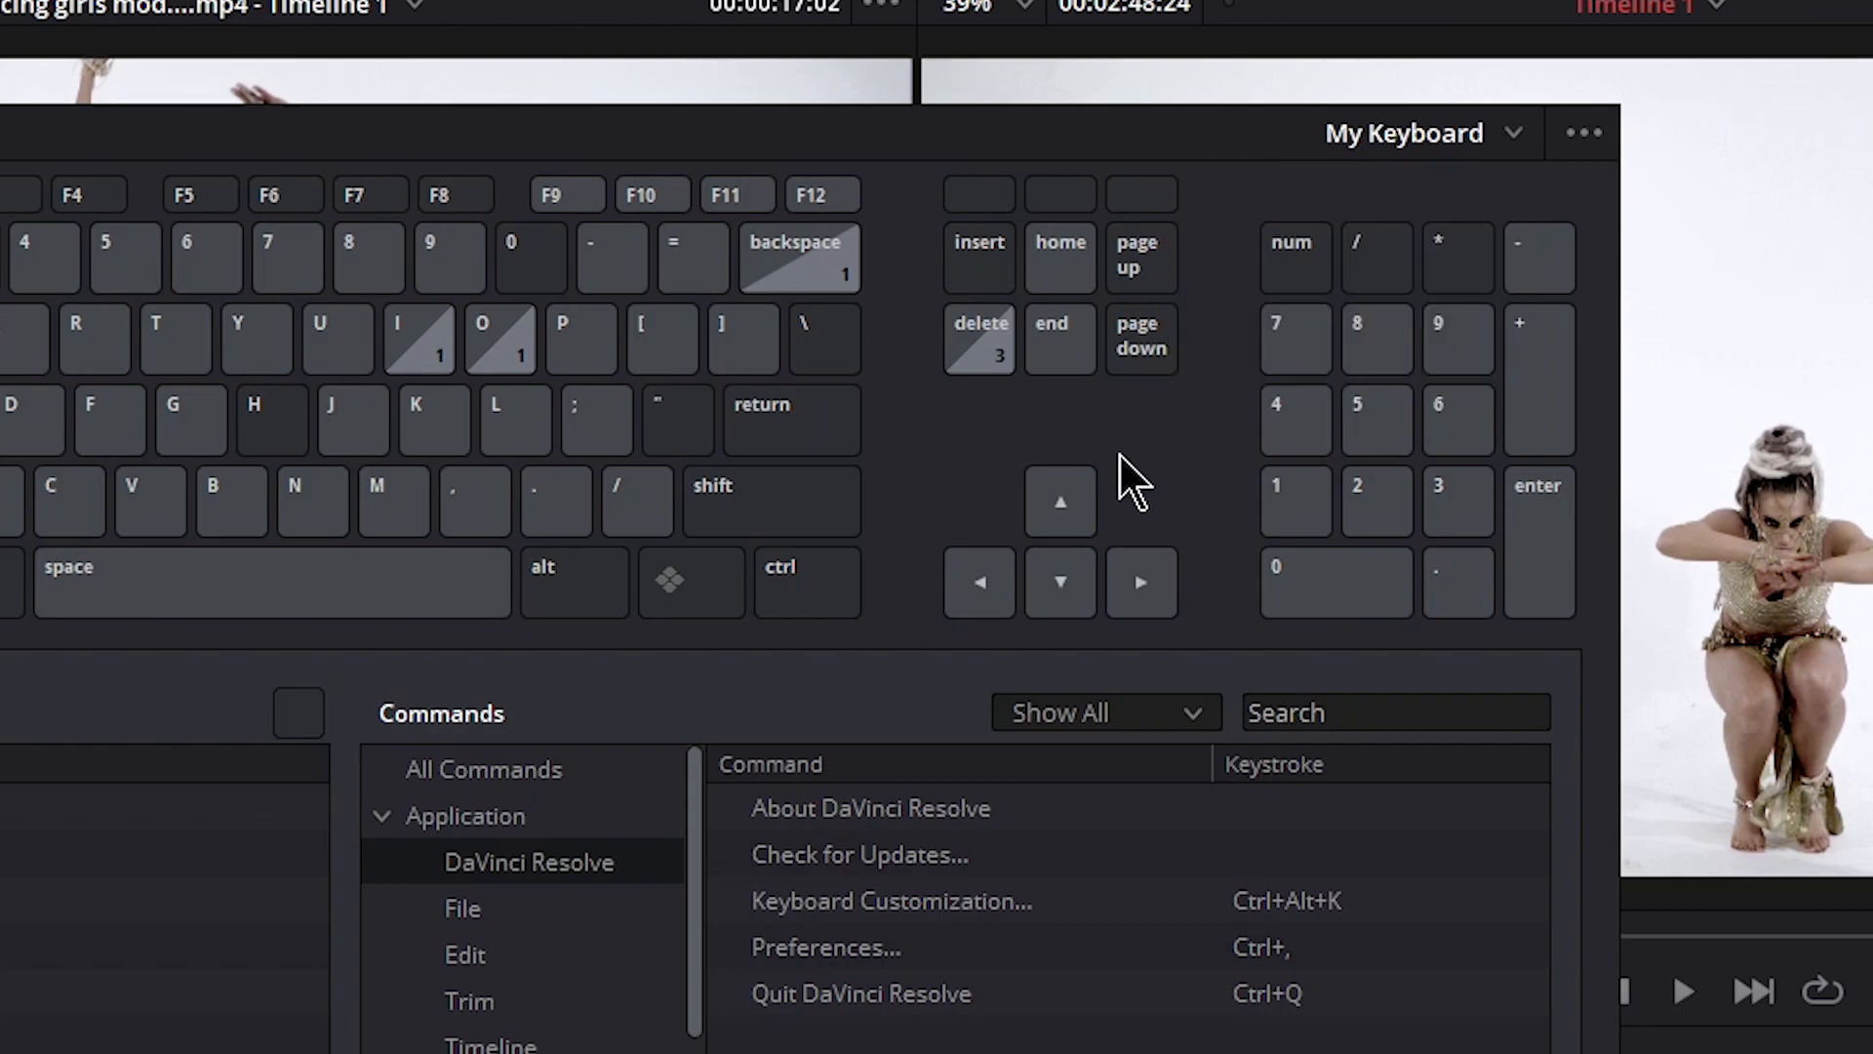
mouse_move(1092, 451)
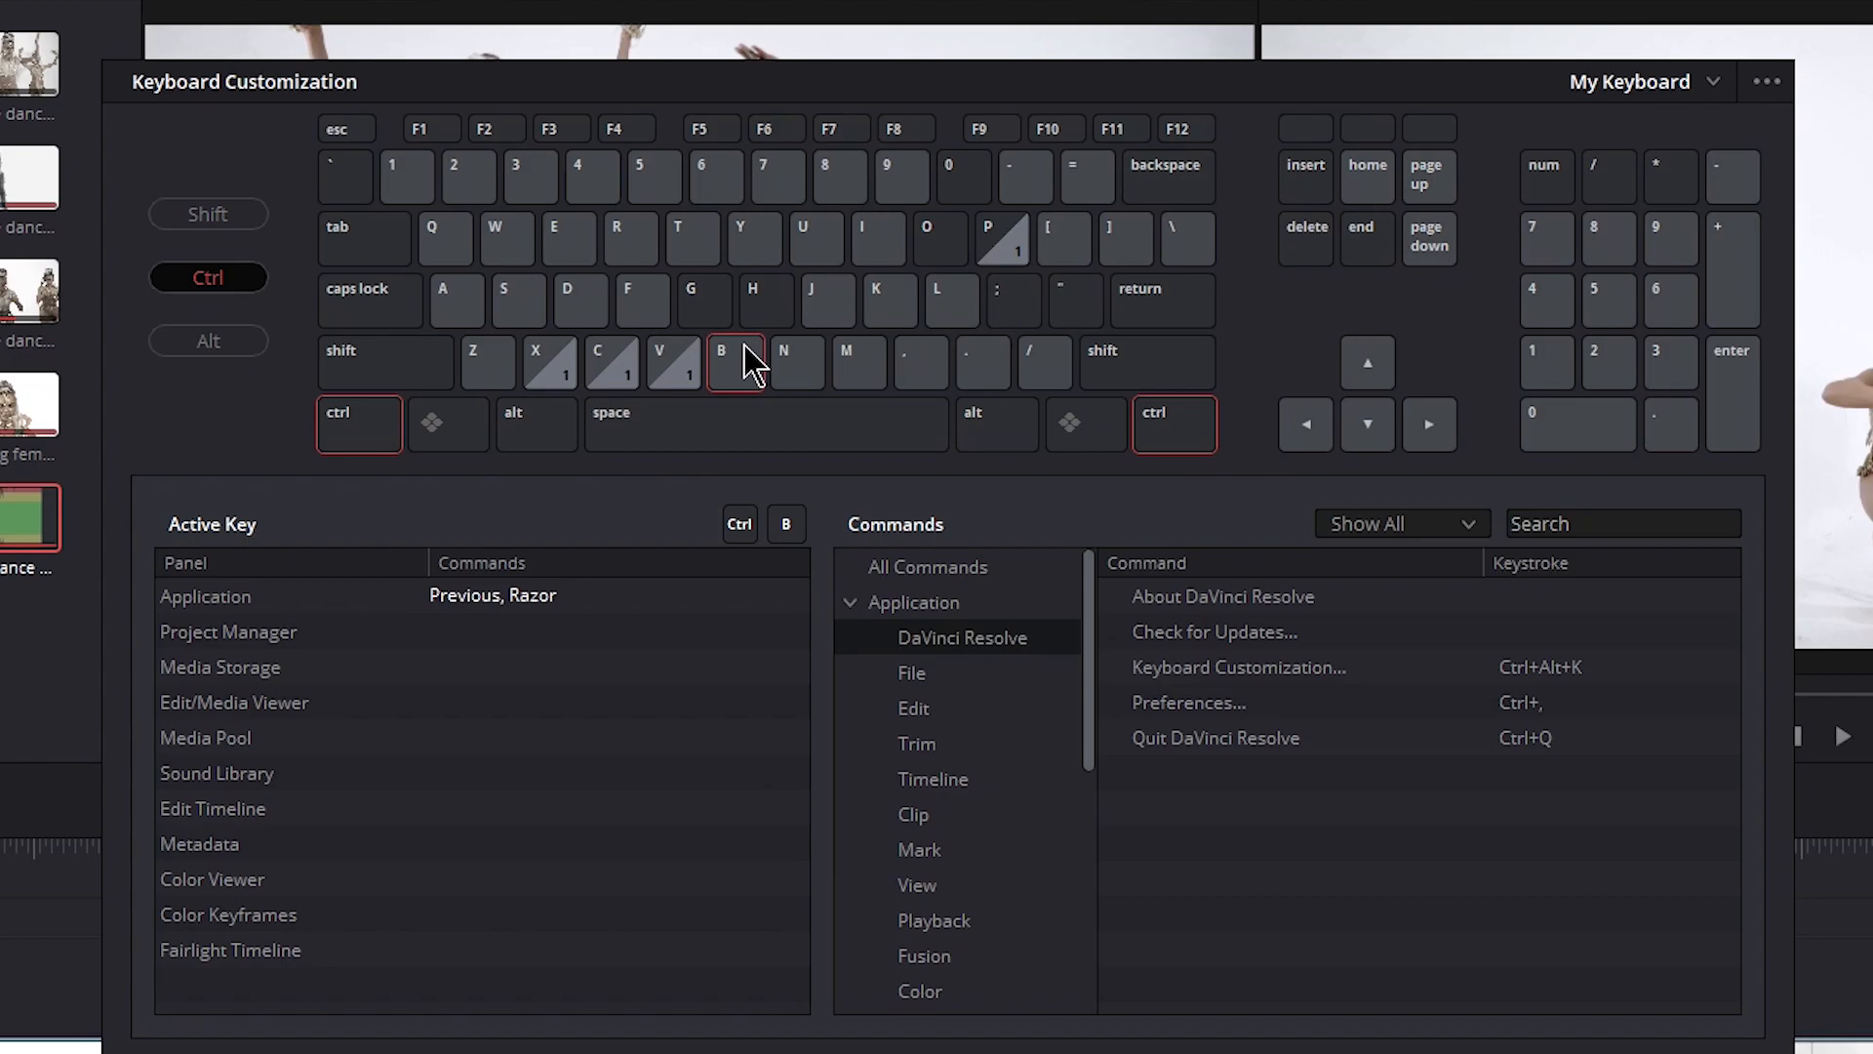
mouse_move(737, 376)
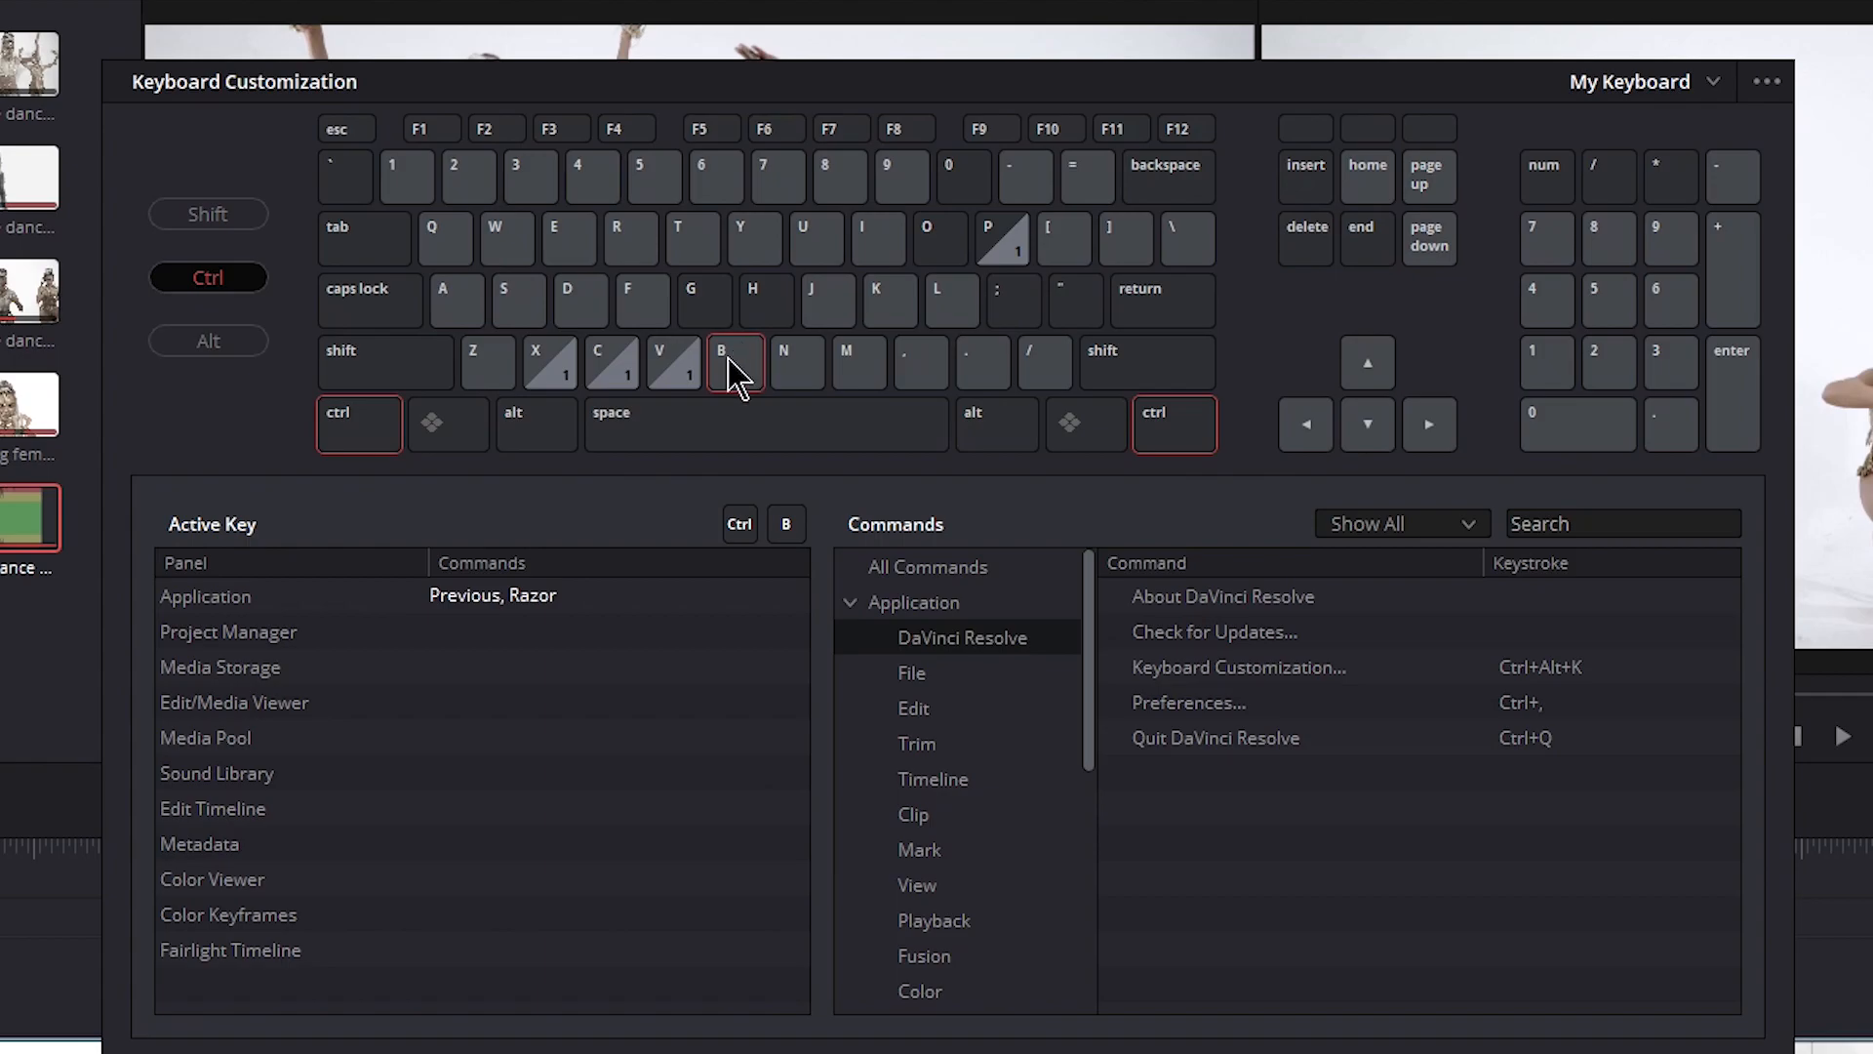
Reassign Razor from Ctrl+B to plain B, accepting the shortcut conflict warning
left_click(531, 597)
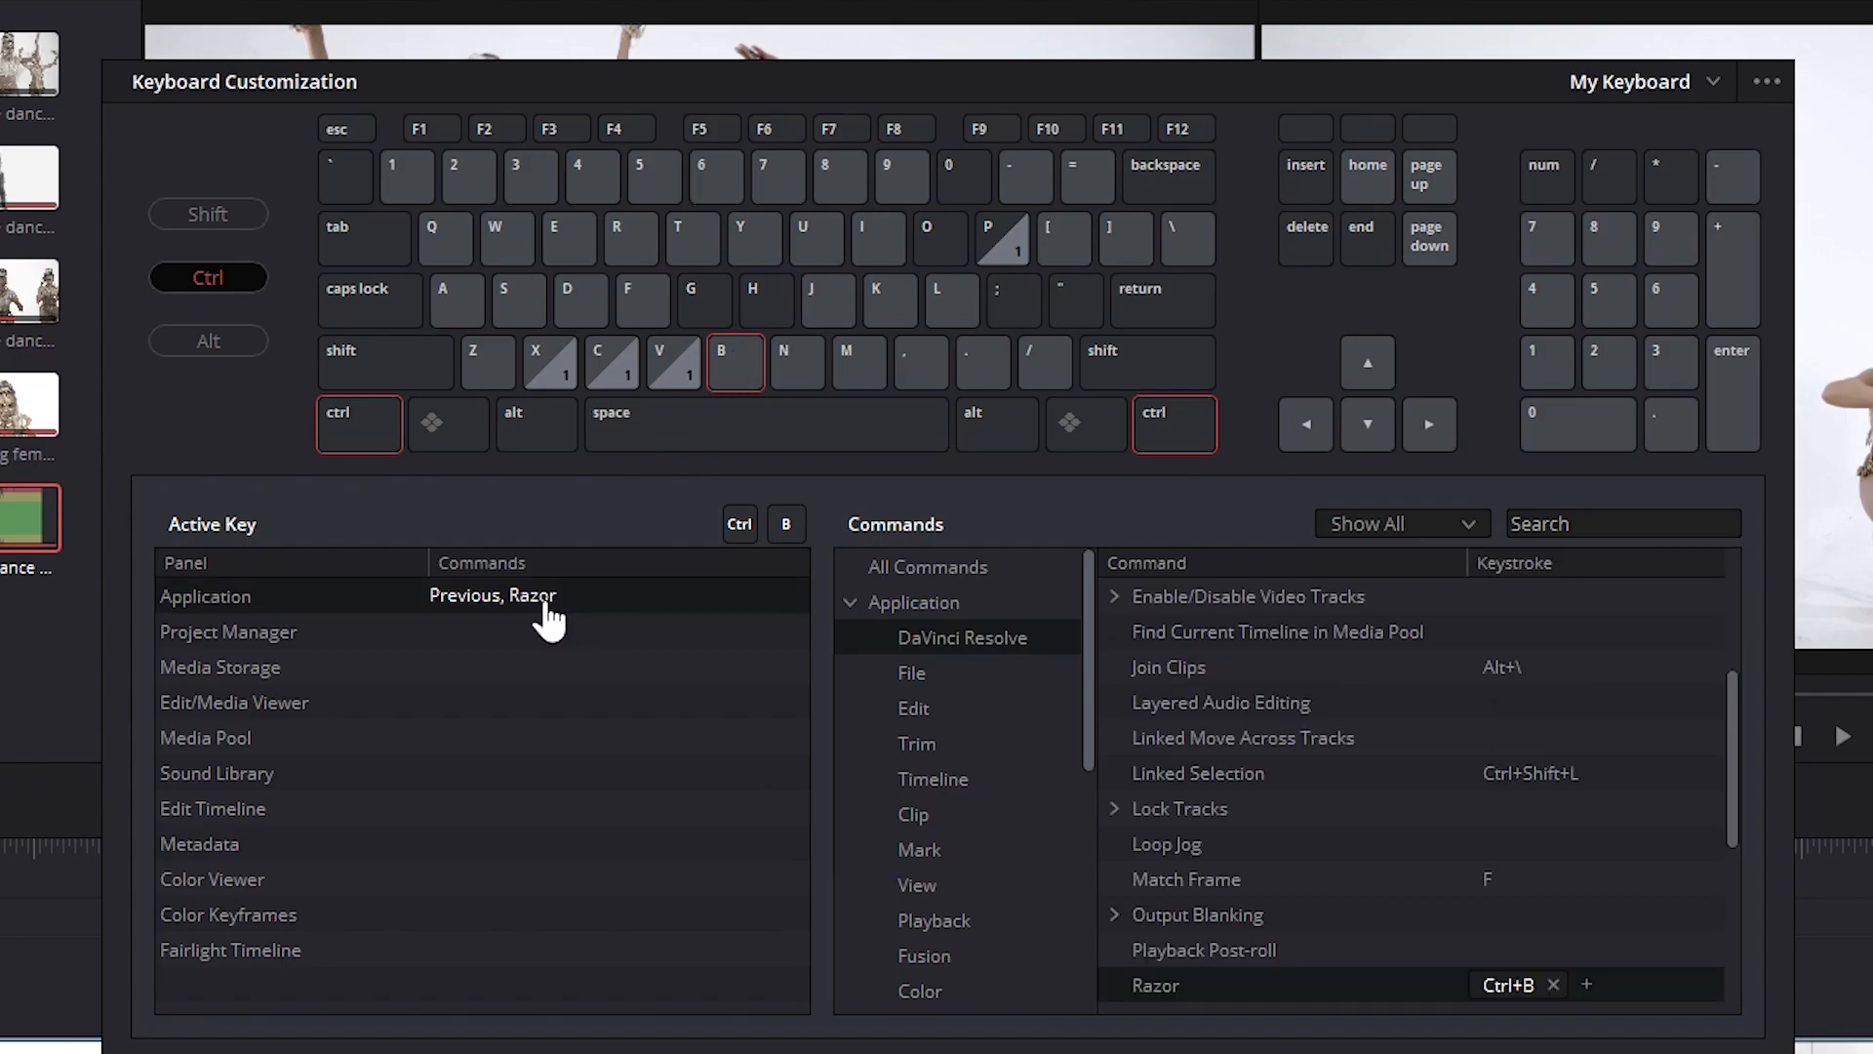
scroll("down", 3)
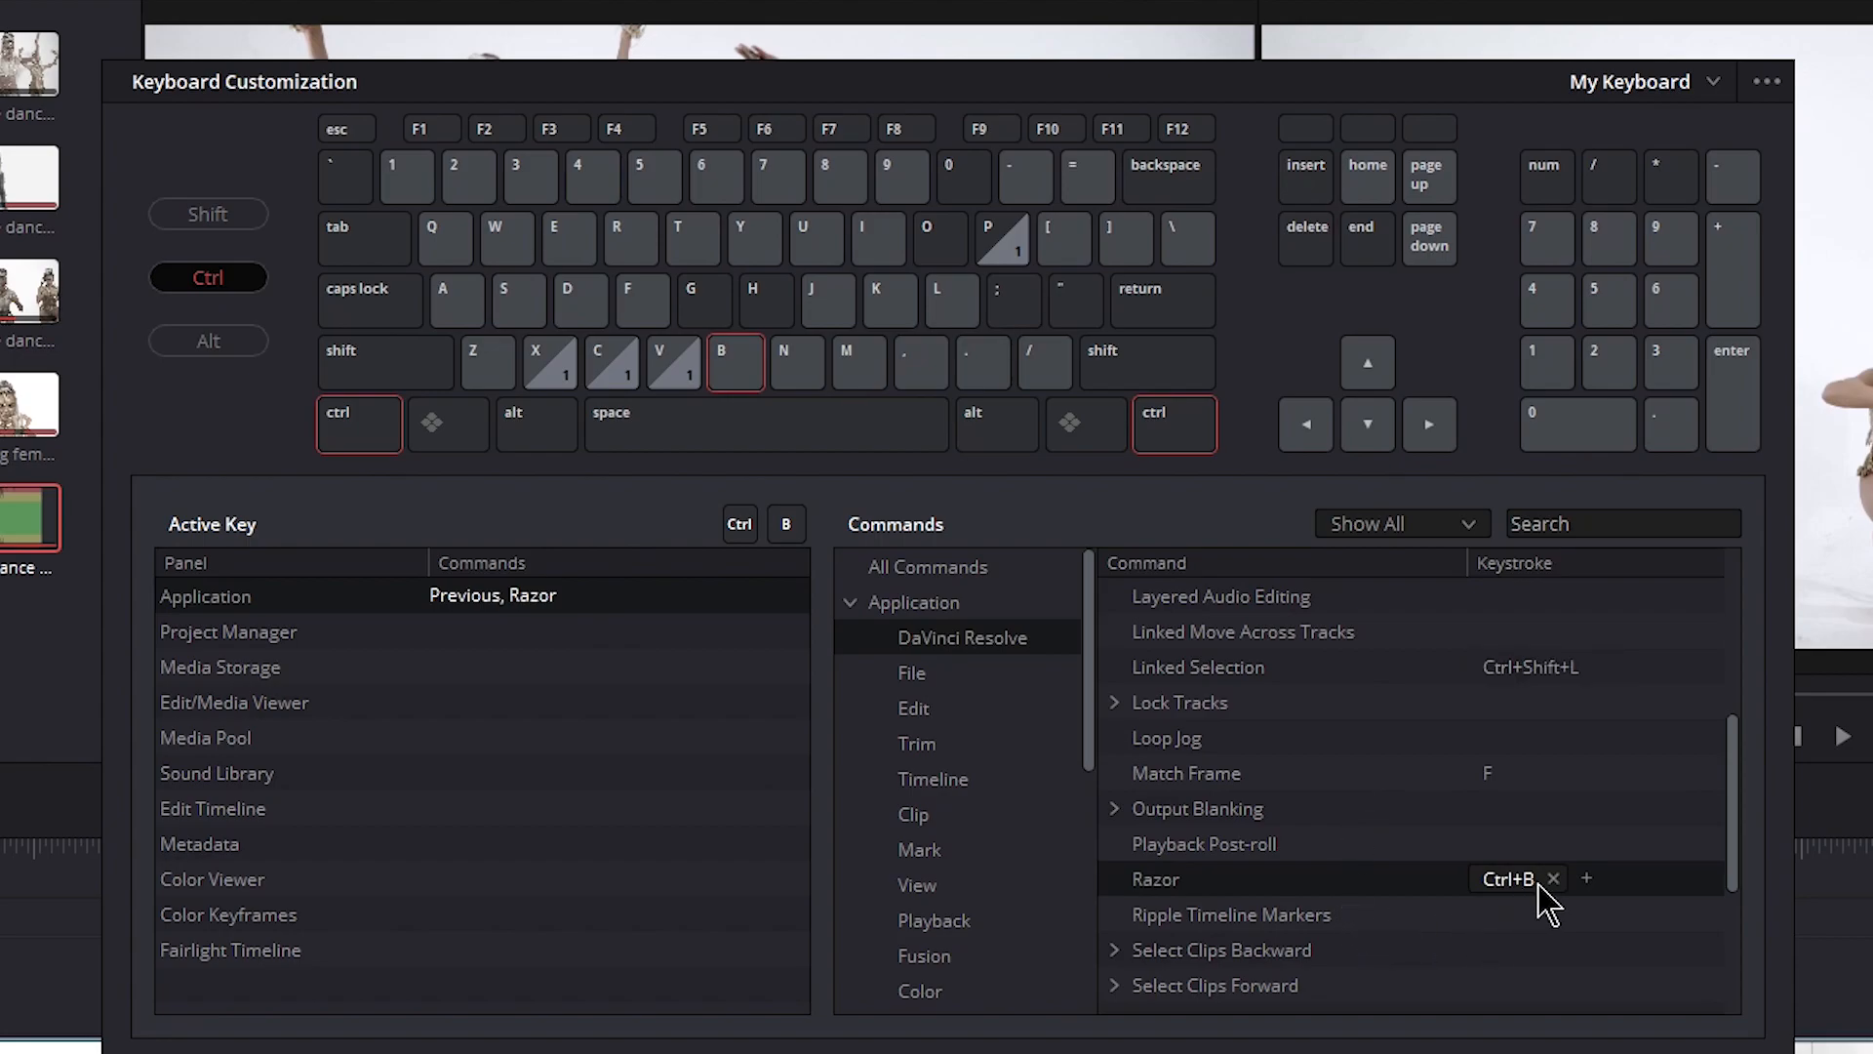
left_click(1553, 878)
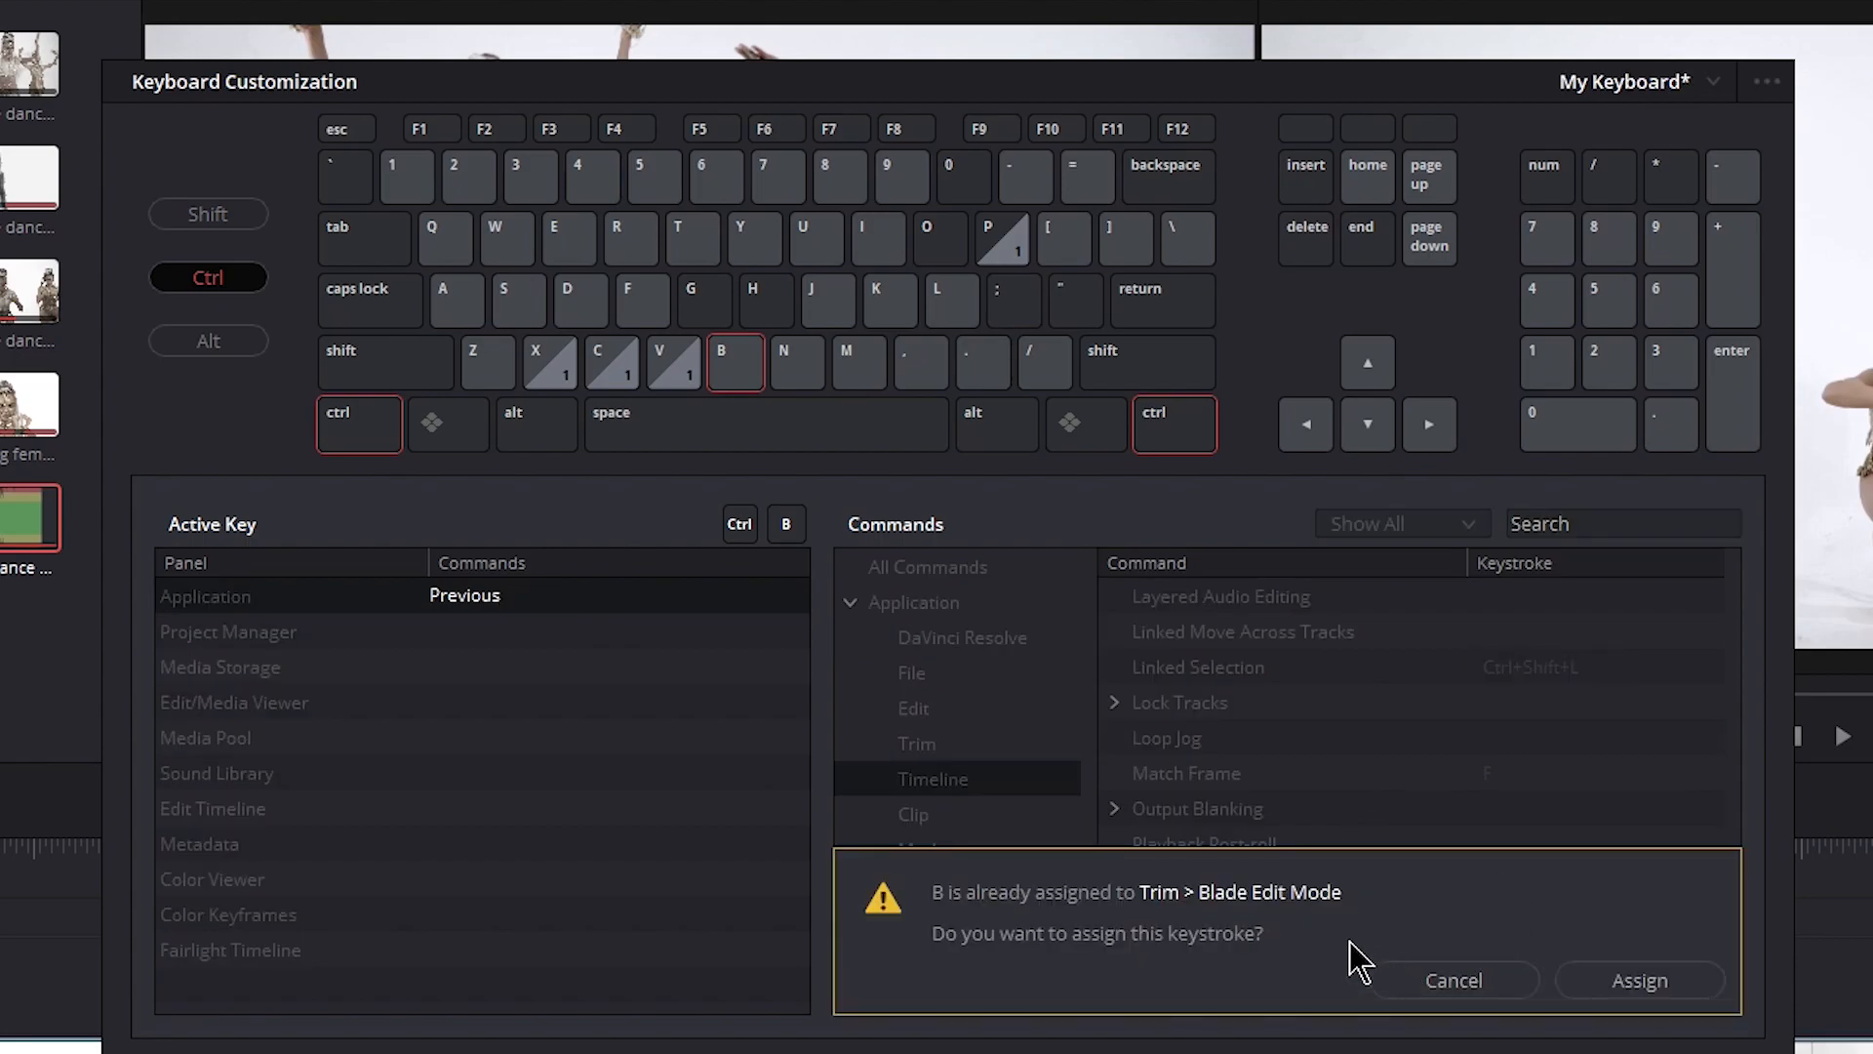
mouse_move(1034, 933)
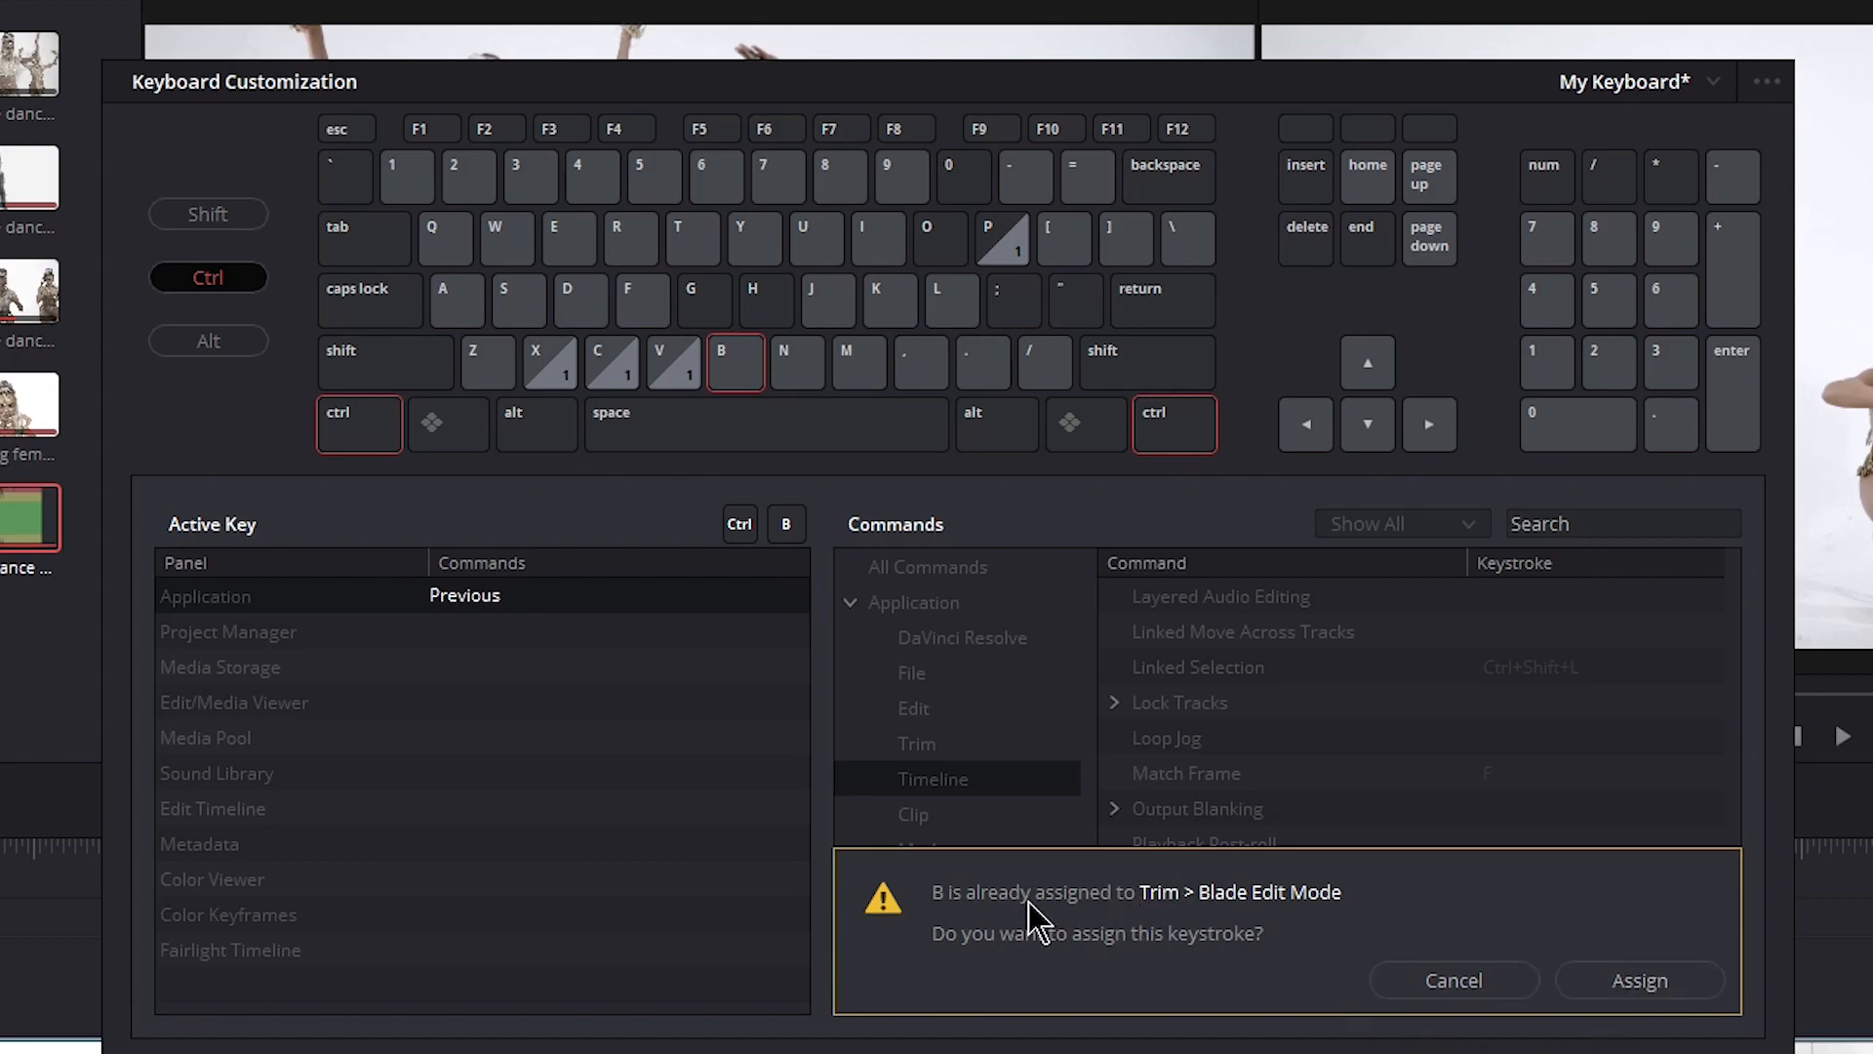
left_click(1639, 979)
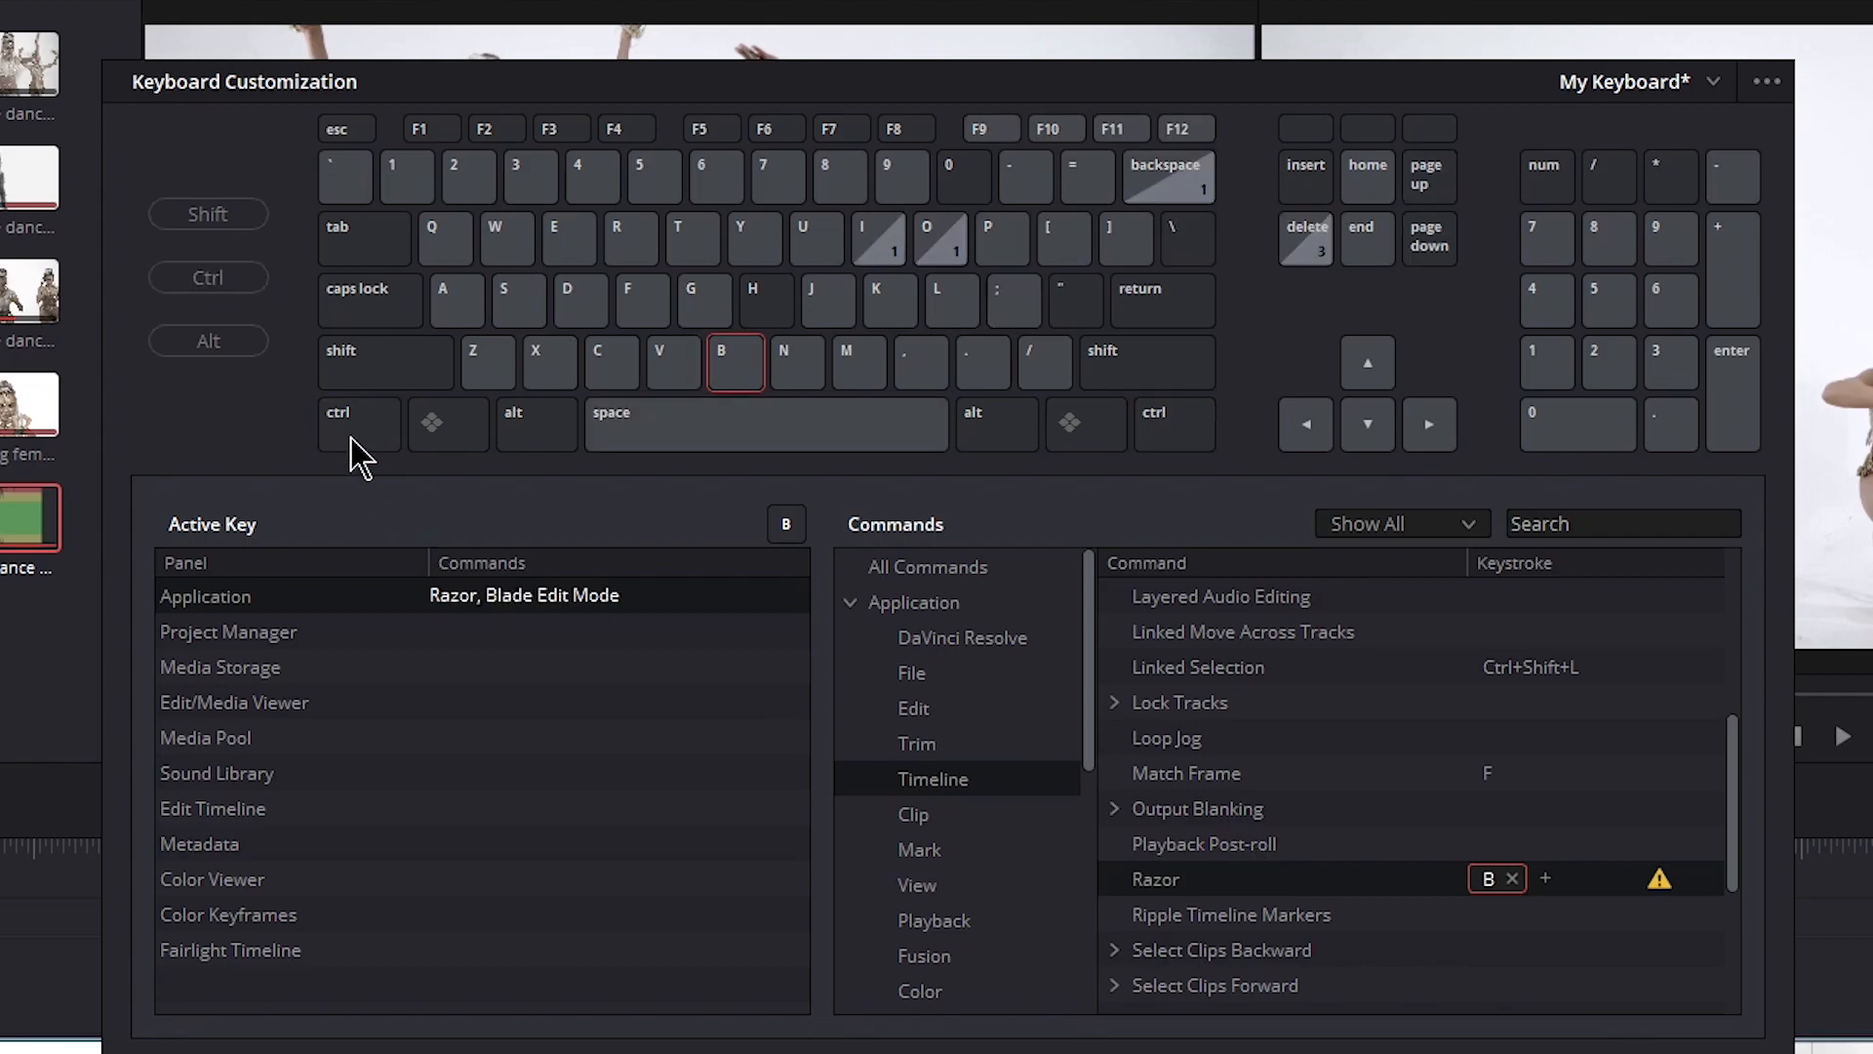
mouse_move(730, 386)
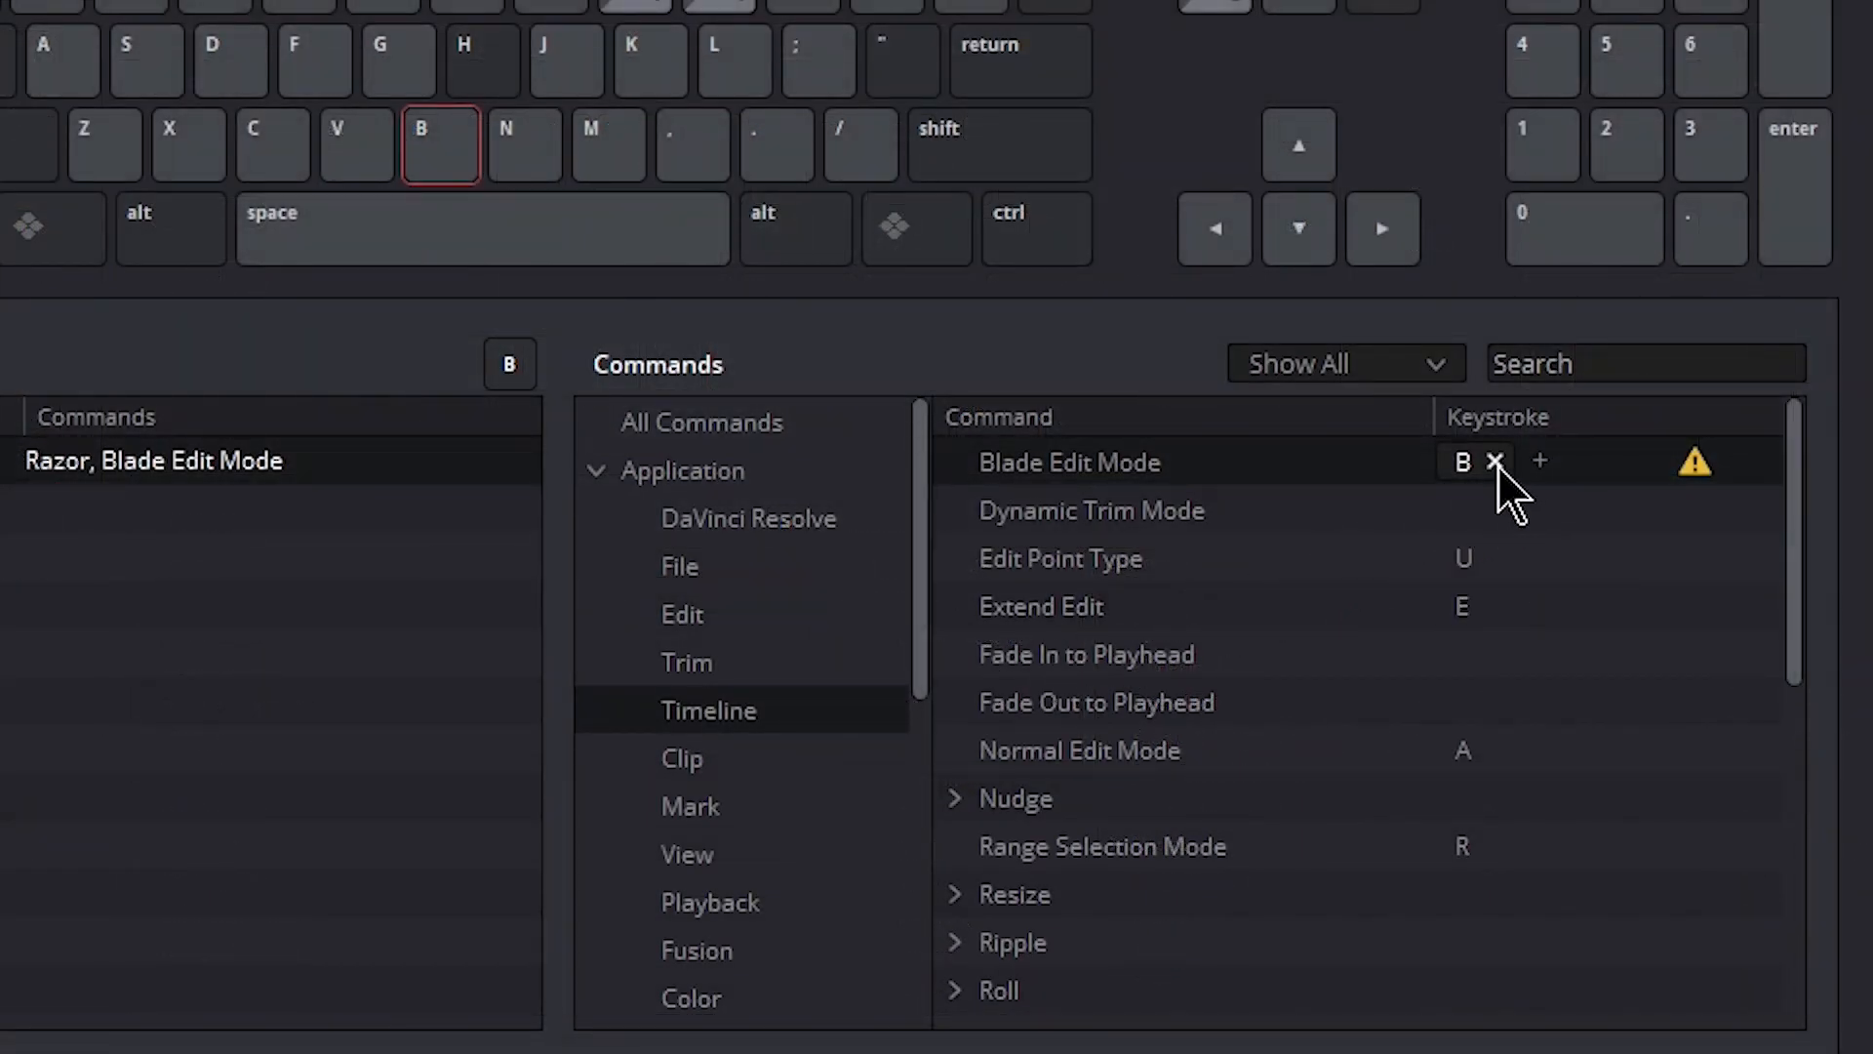
Give Blade Edit Mode the C key and clear C from the Auto Color command
left_click(1495, 460)
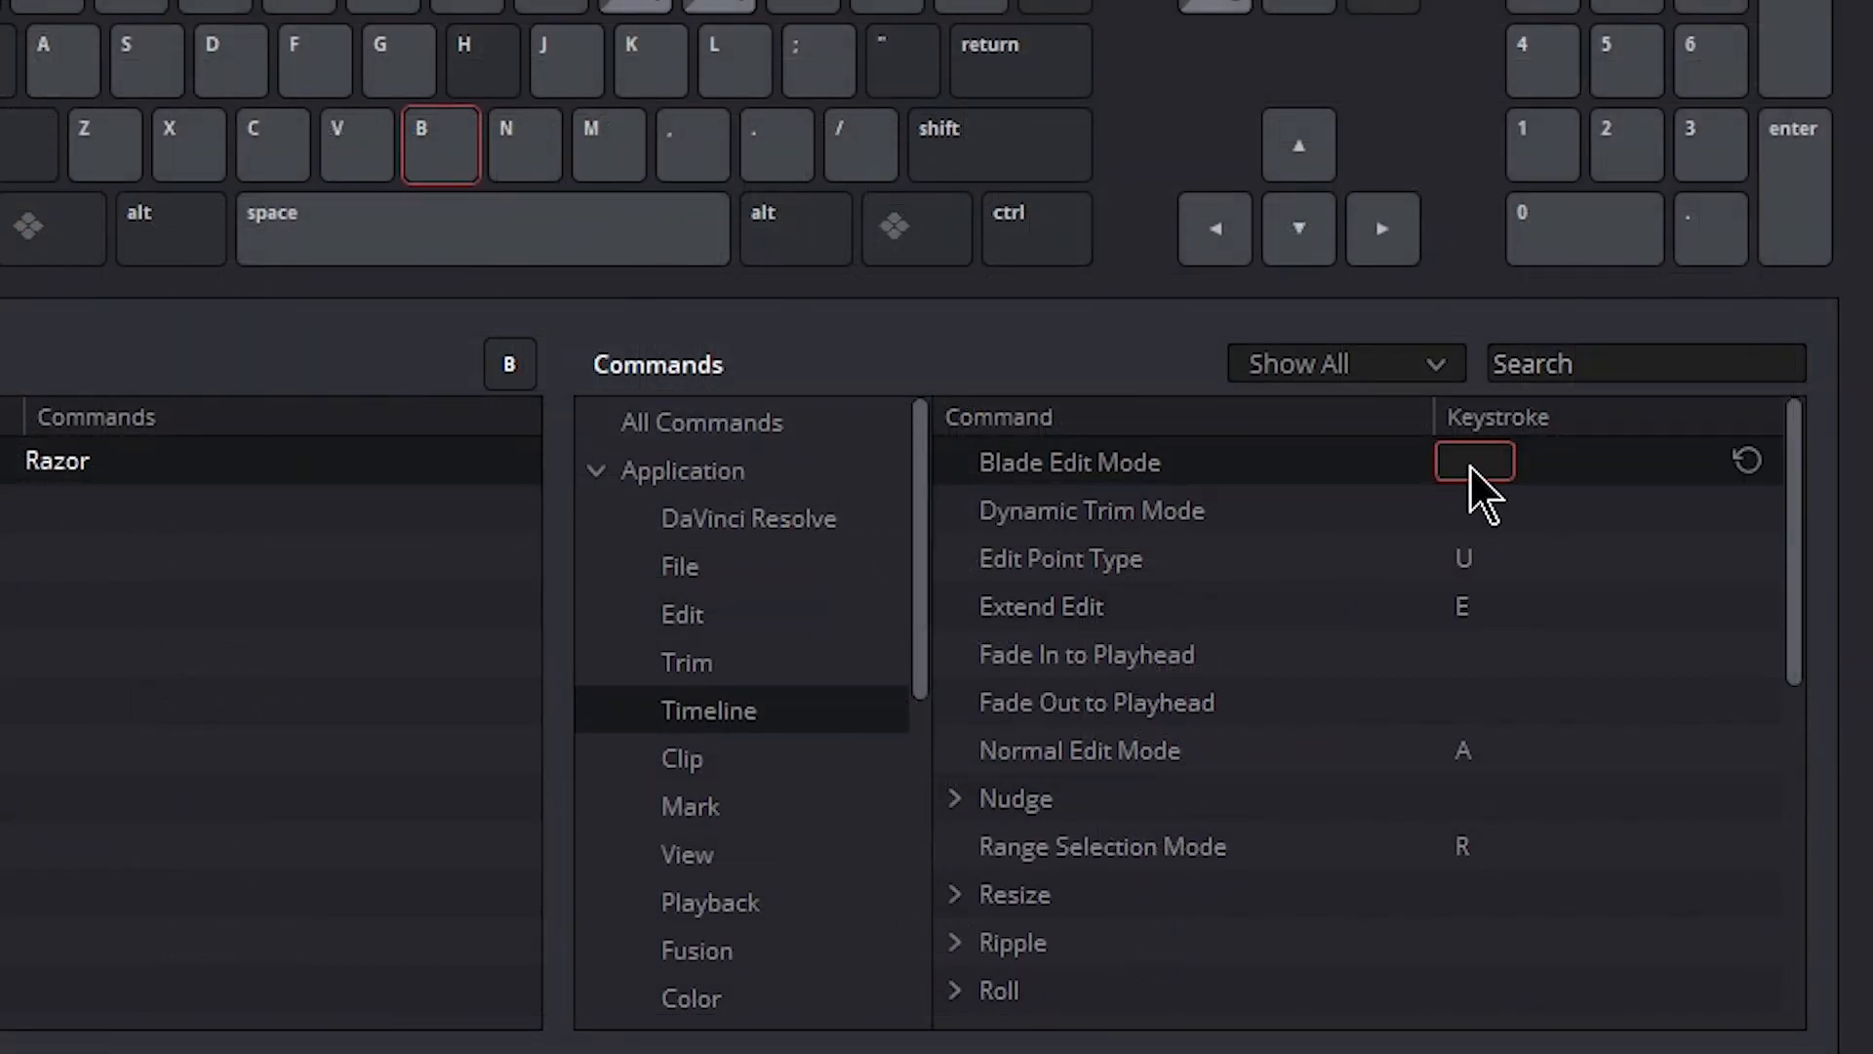
type("C")
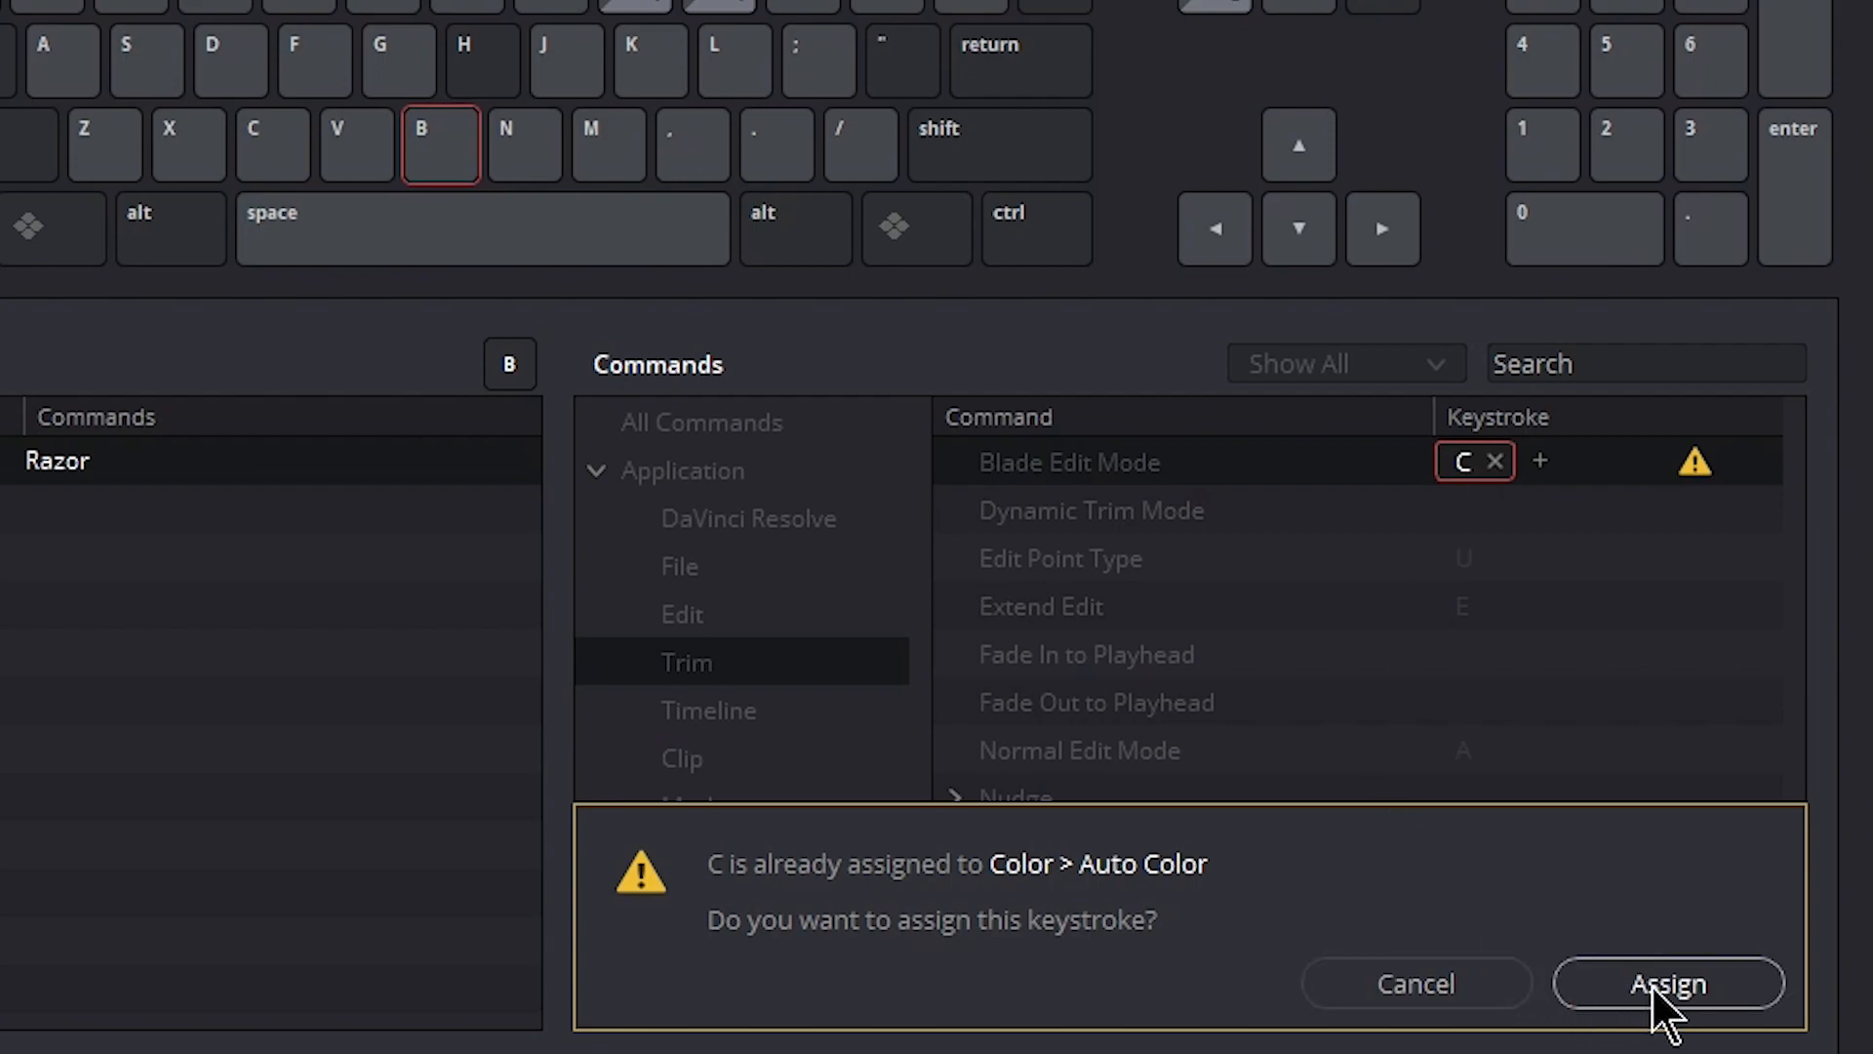
left_click(1663, 981)
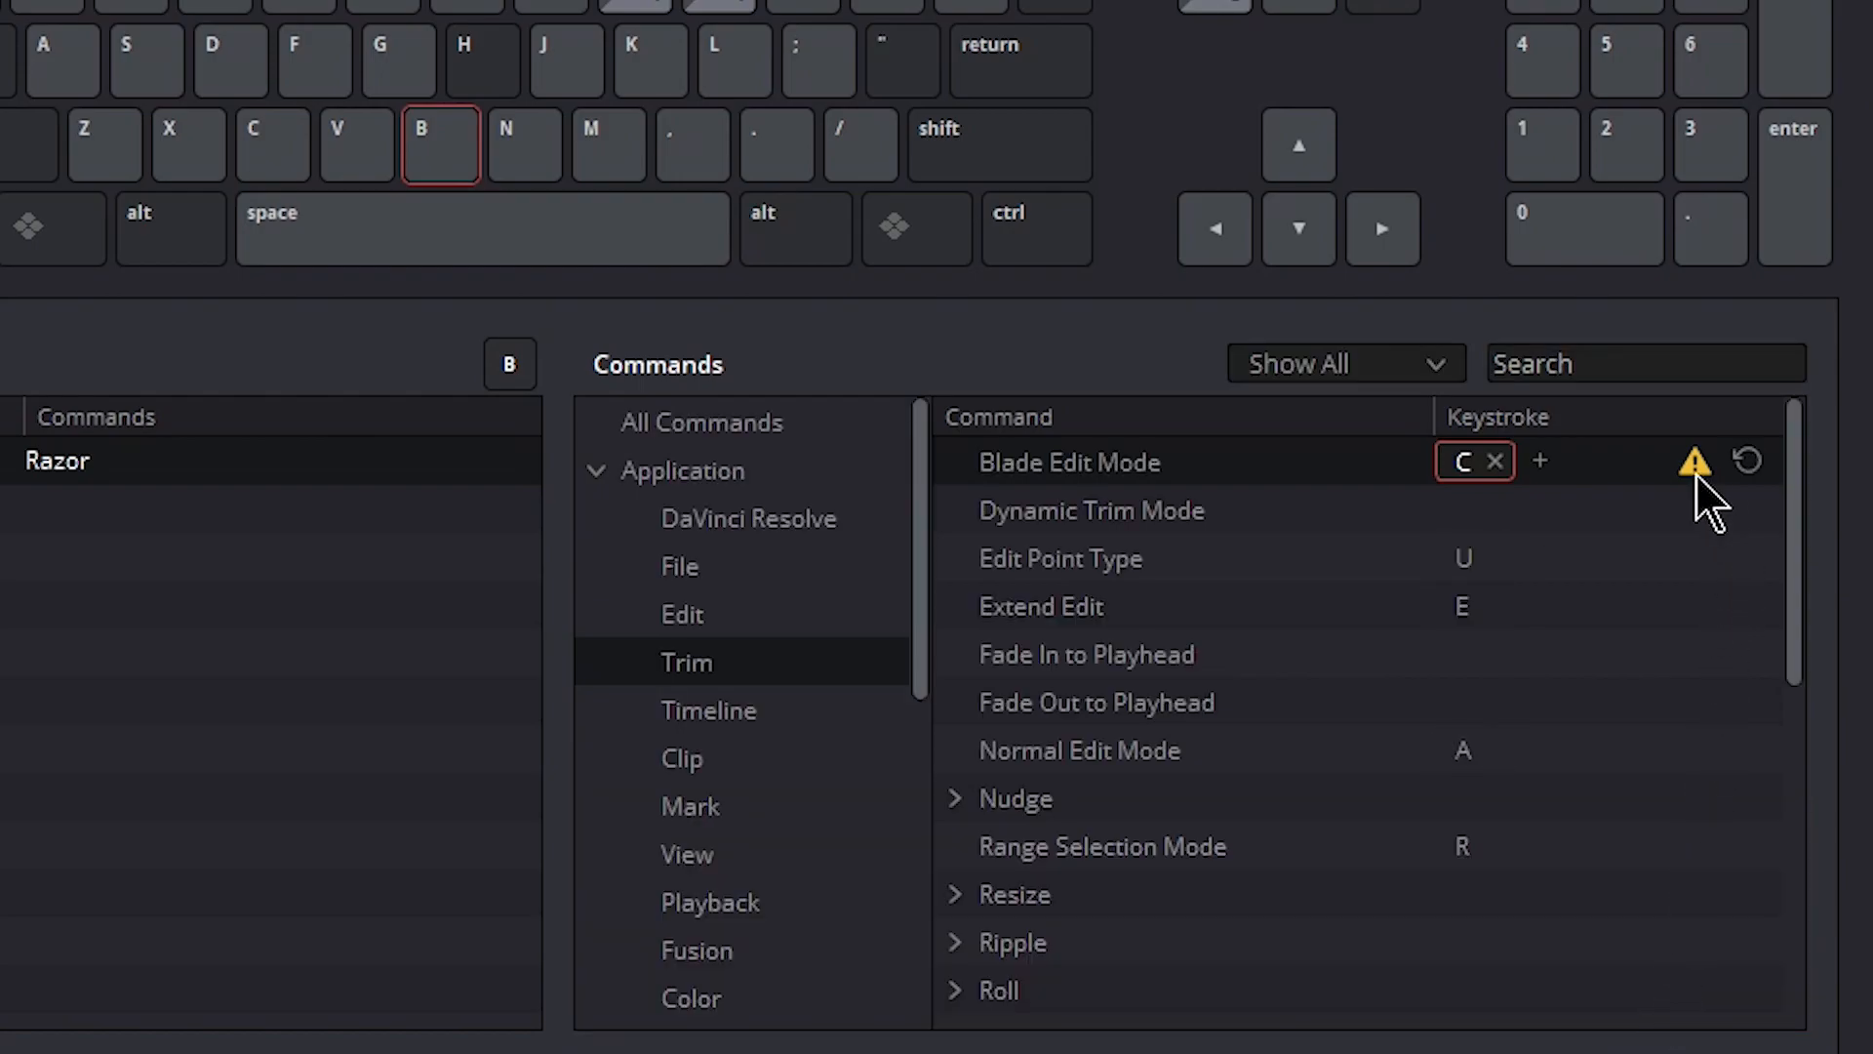
mouse_move(437, 189)
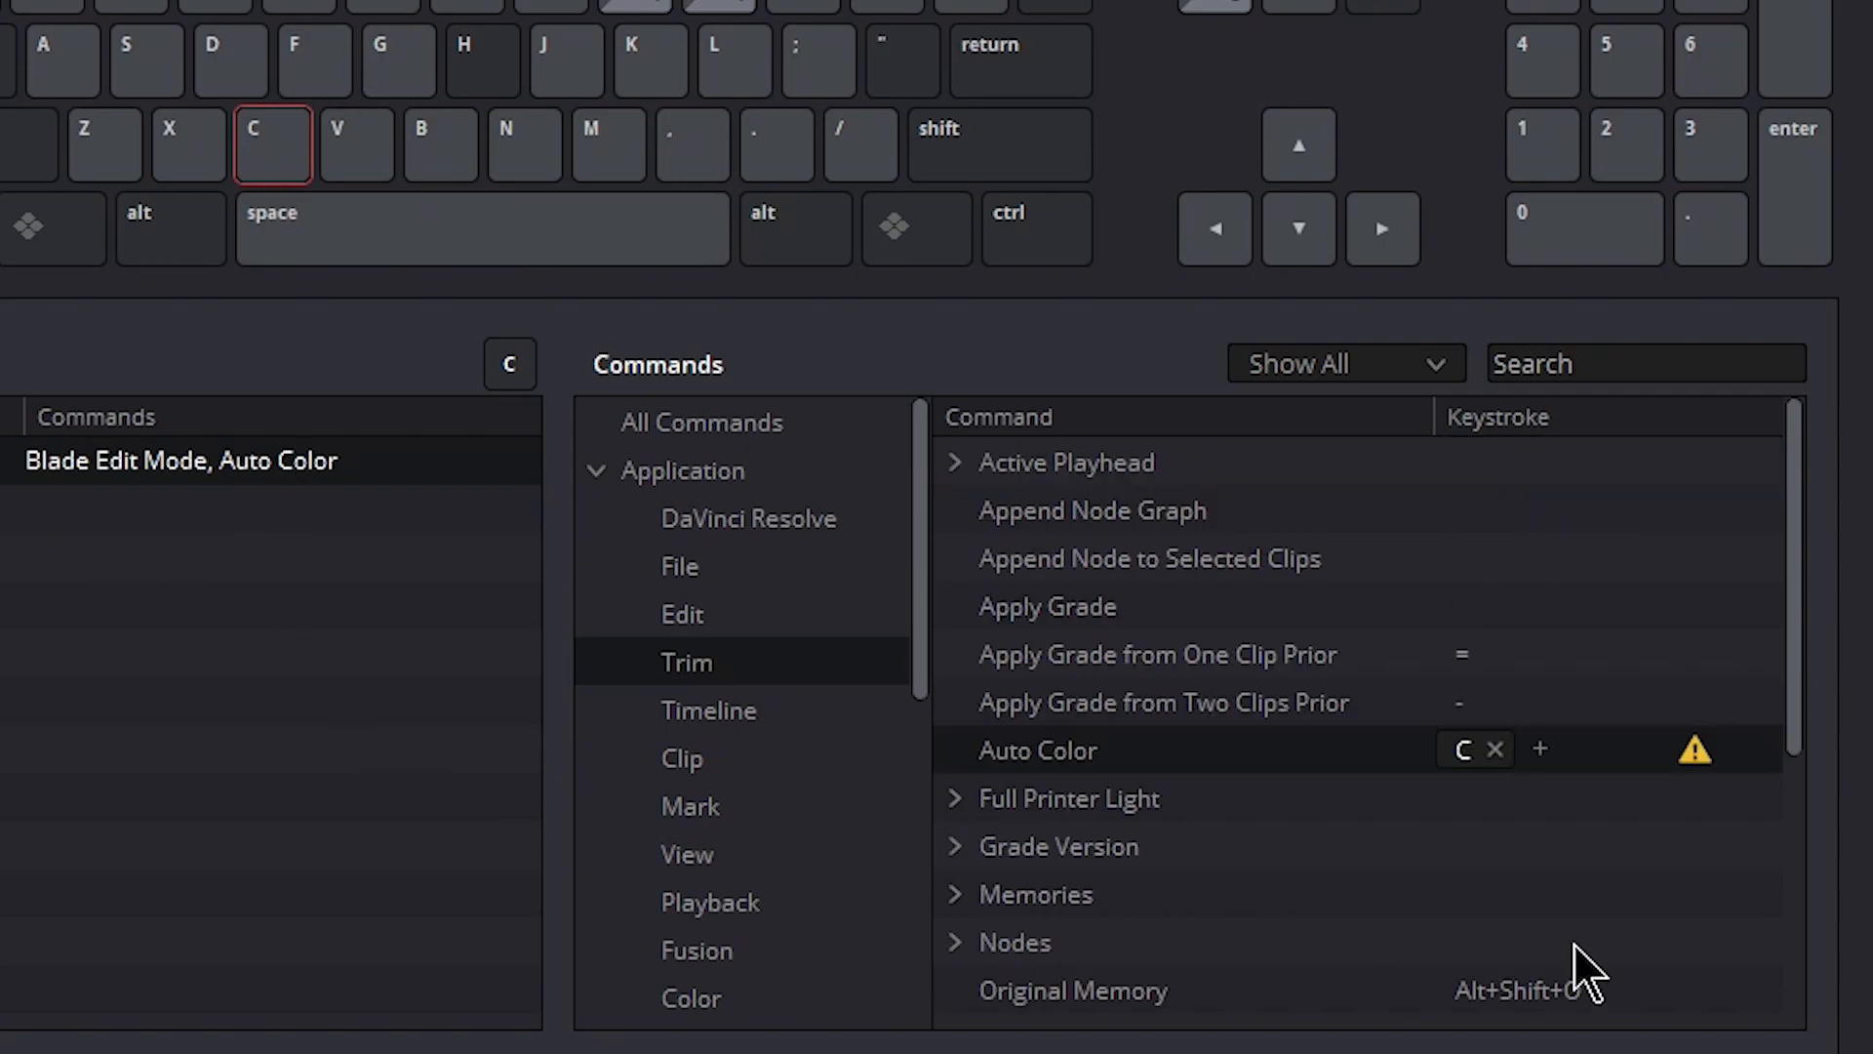
mouse_move(1398, 788)
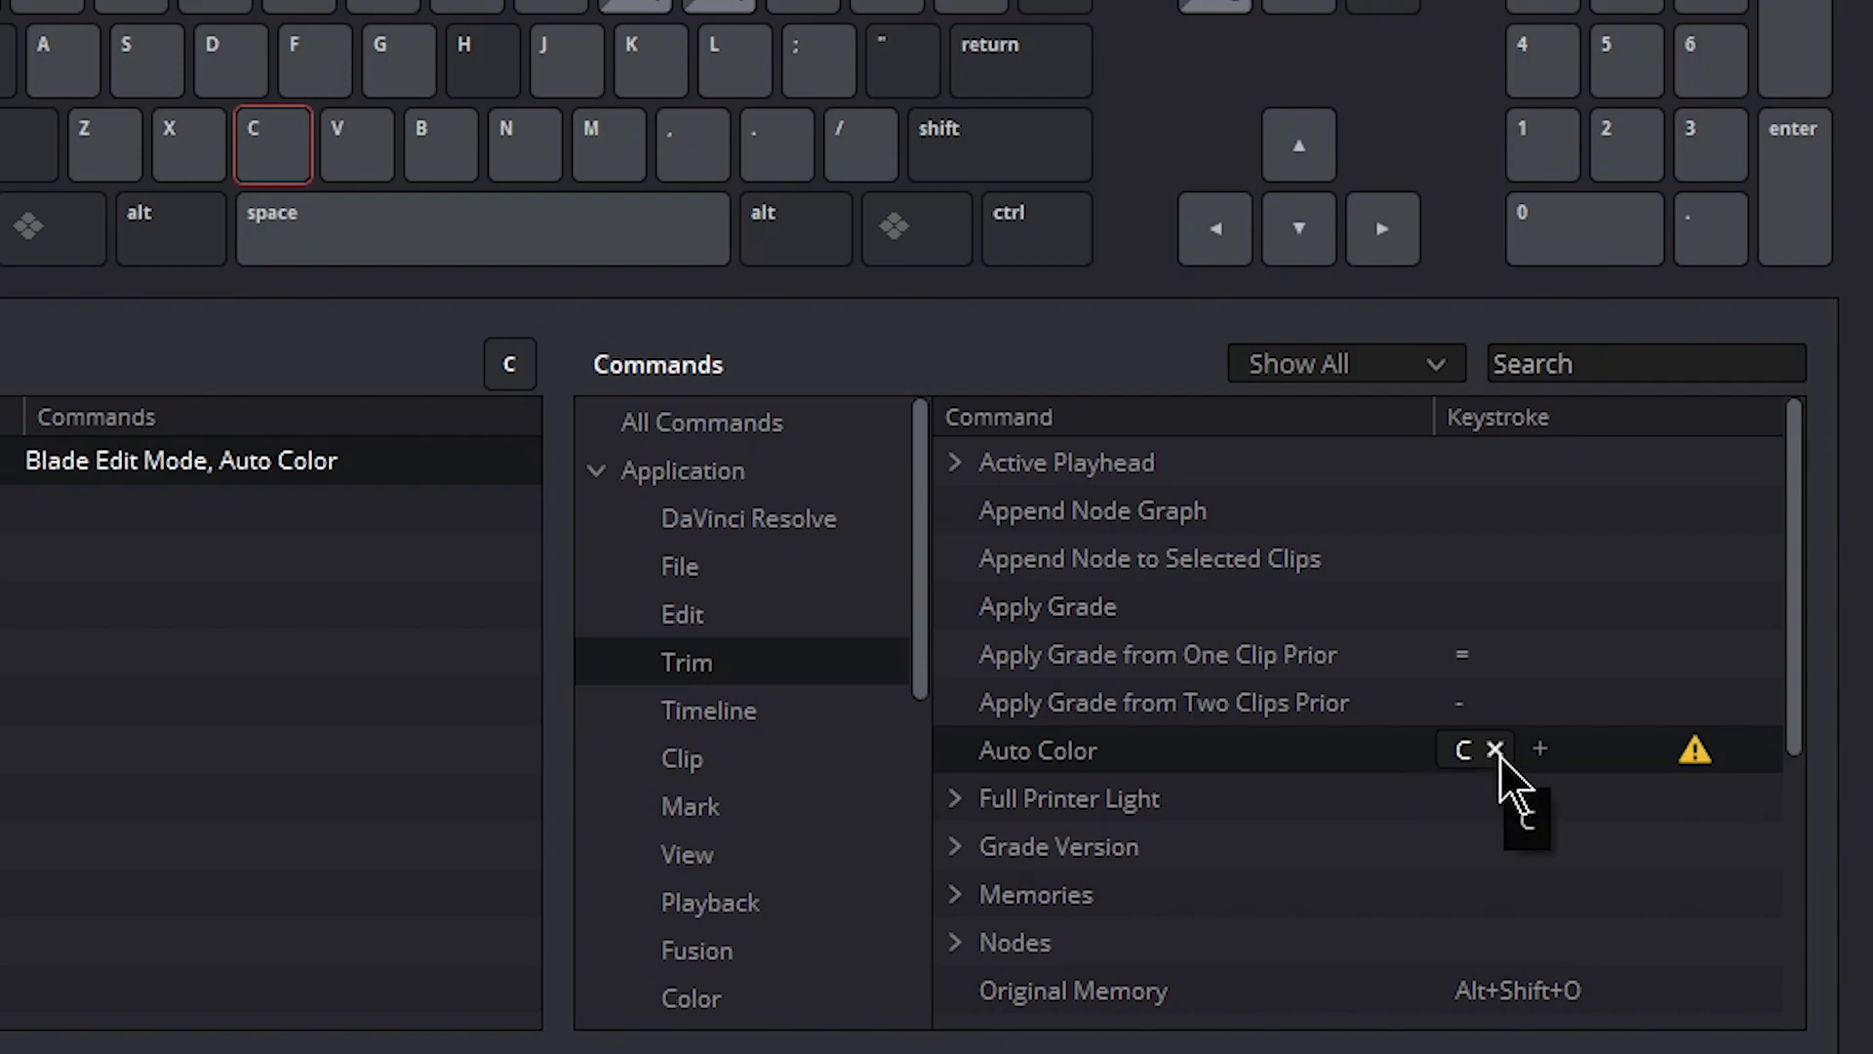
left_click(1491, 749)
type("H")
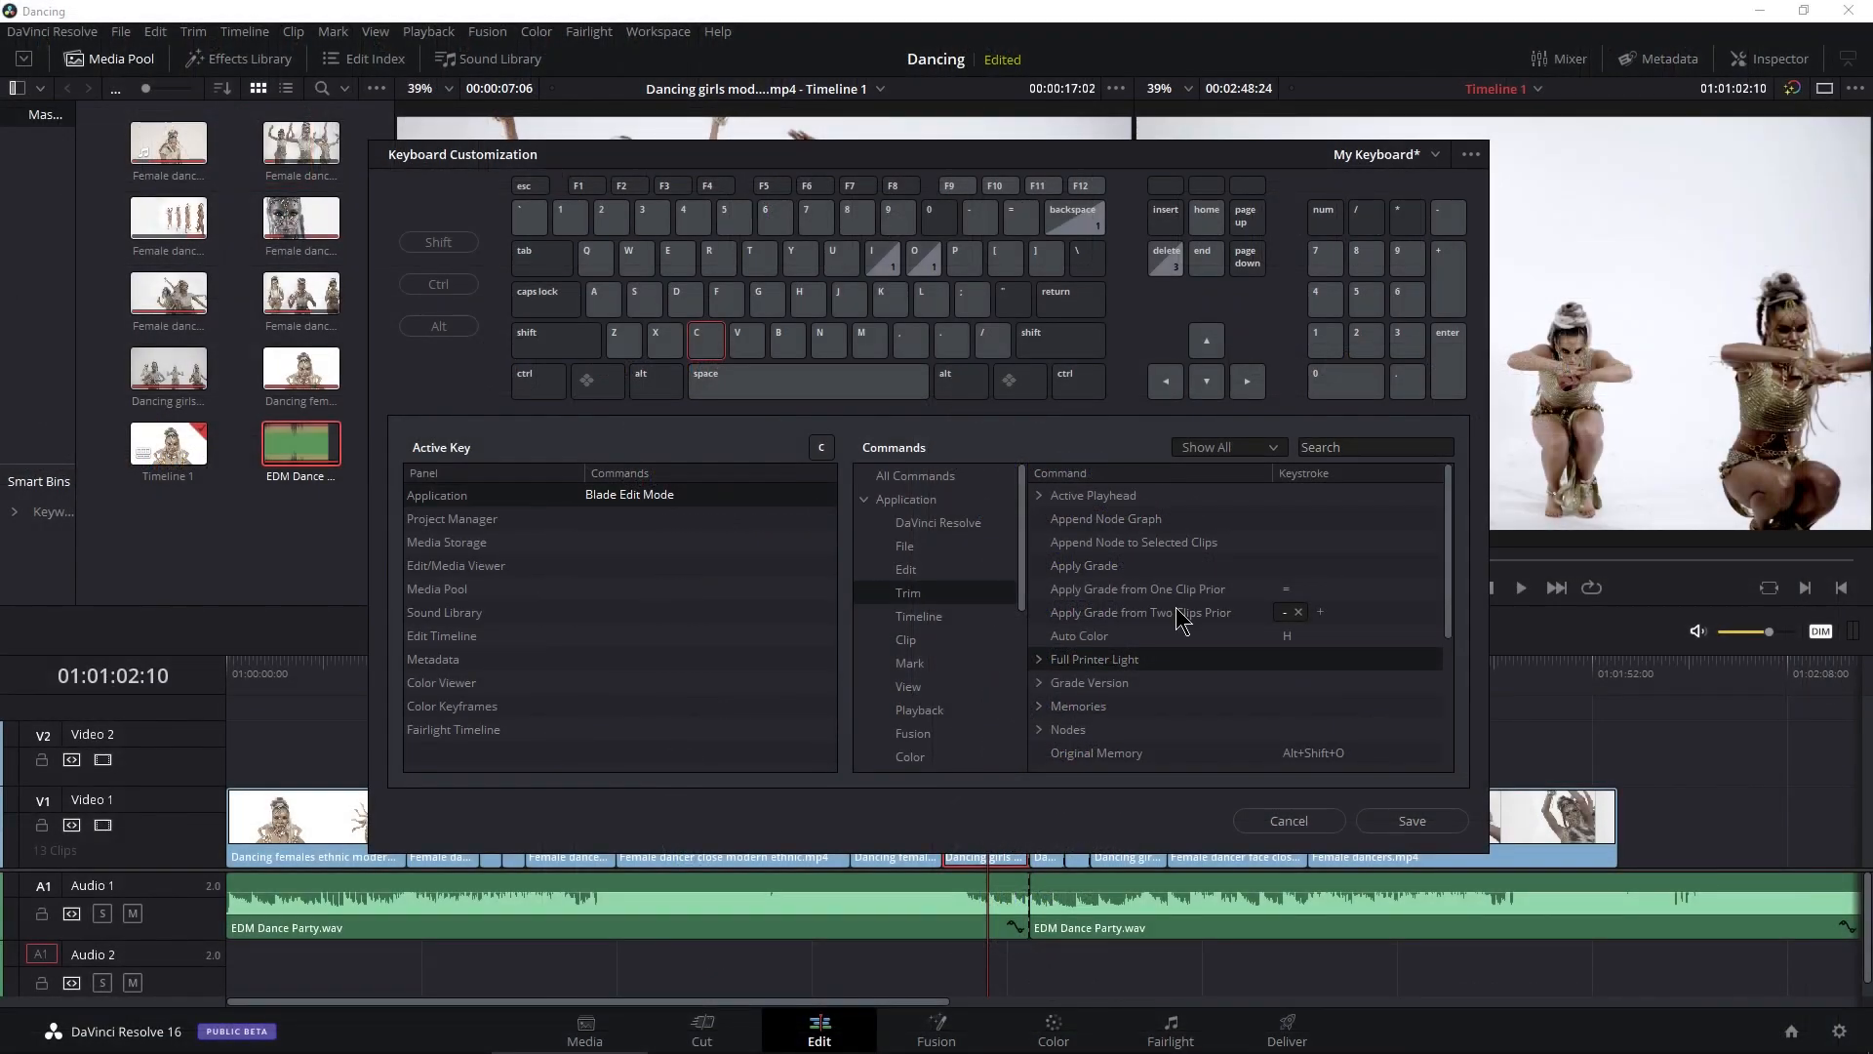
Review the W and E key mappings, then save My Keyboard and leave the customization window
left_click(585, 258)
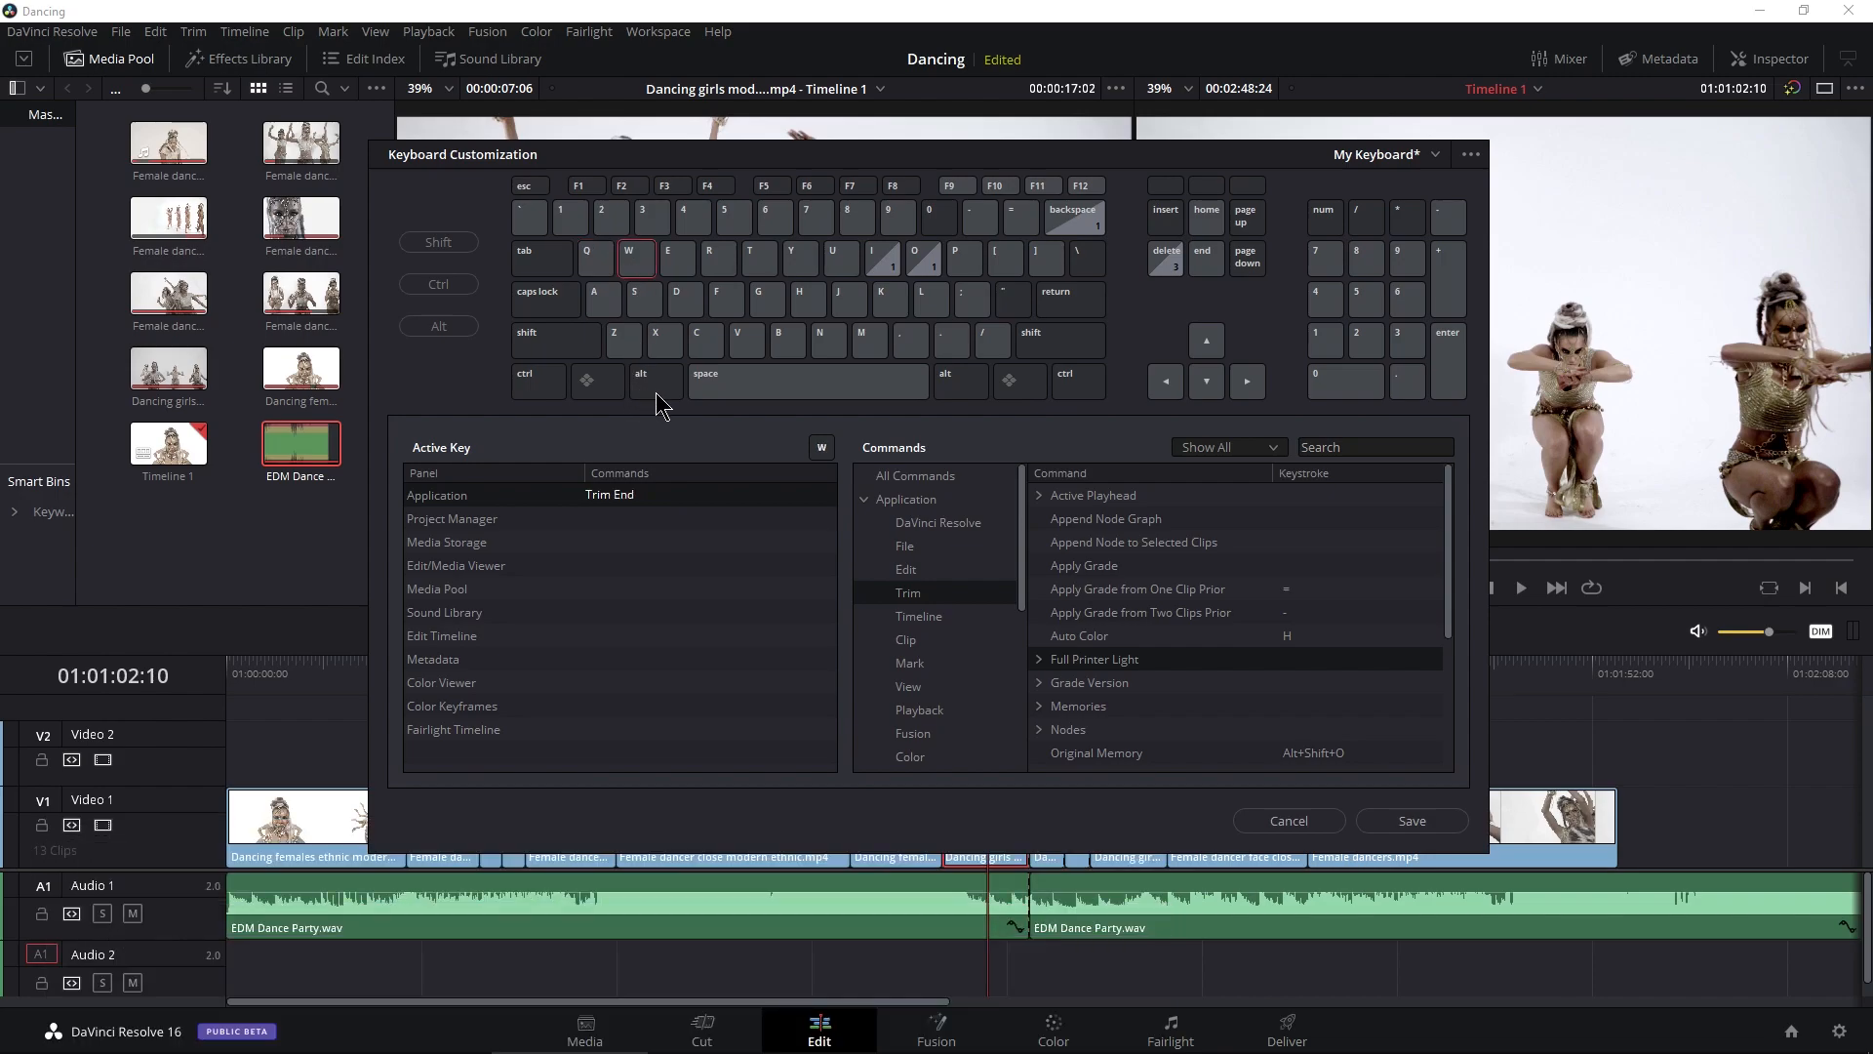
mouse_move(684, 277)
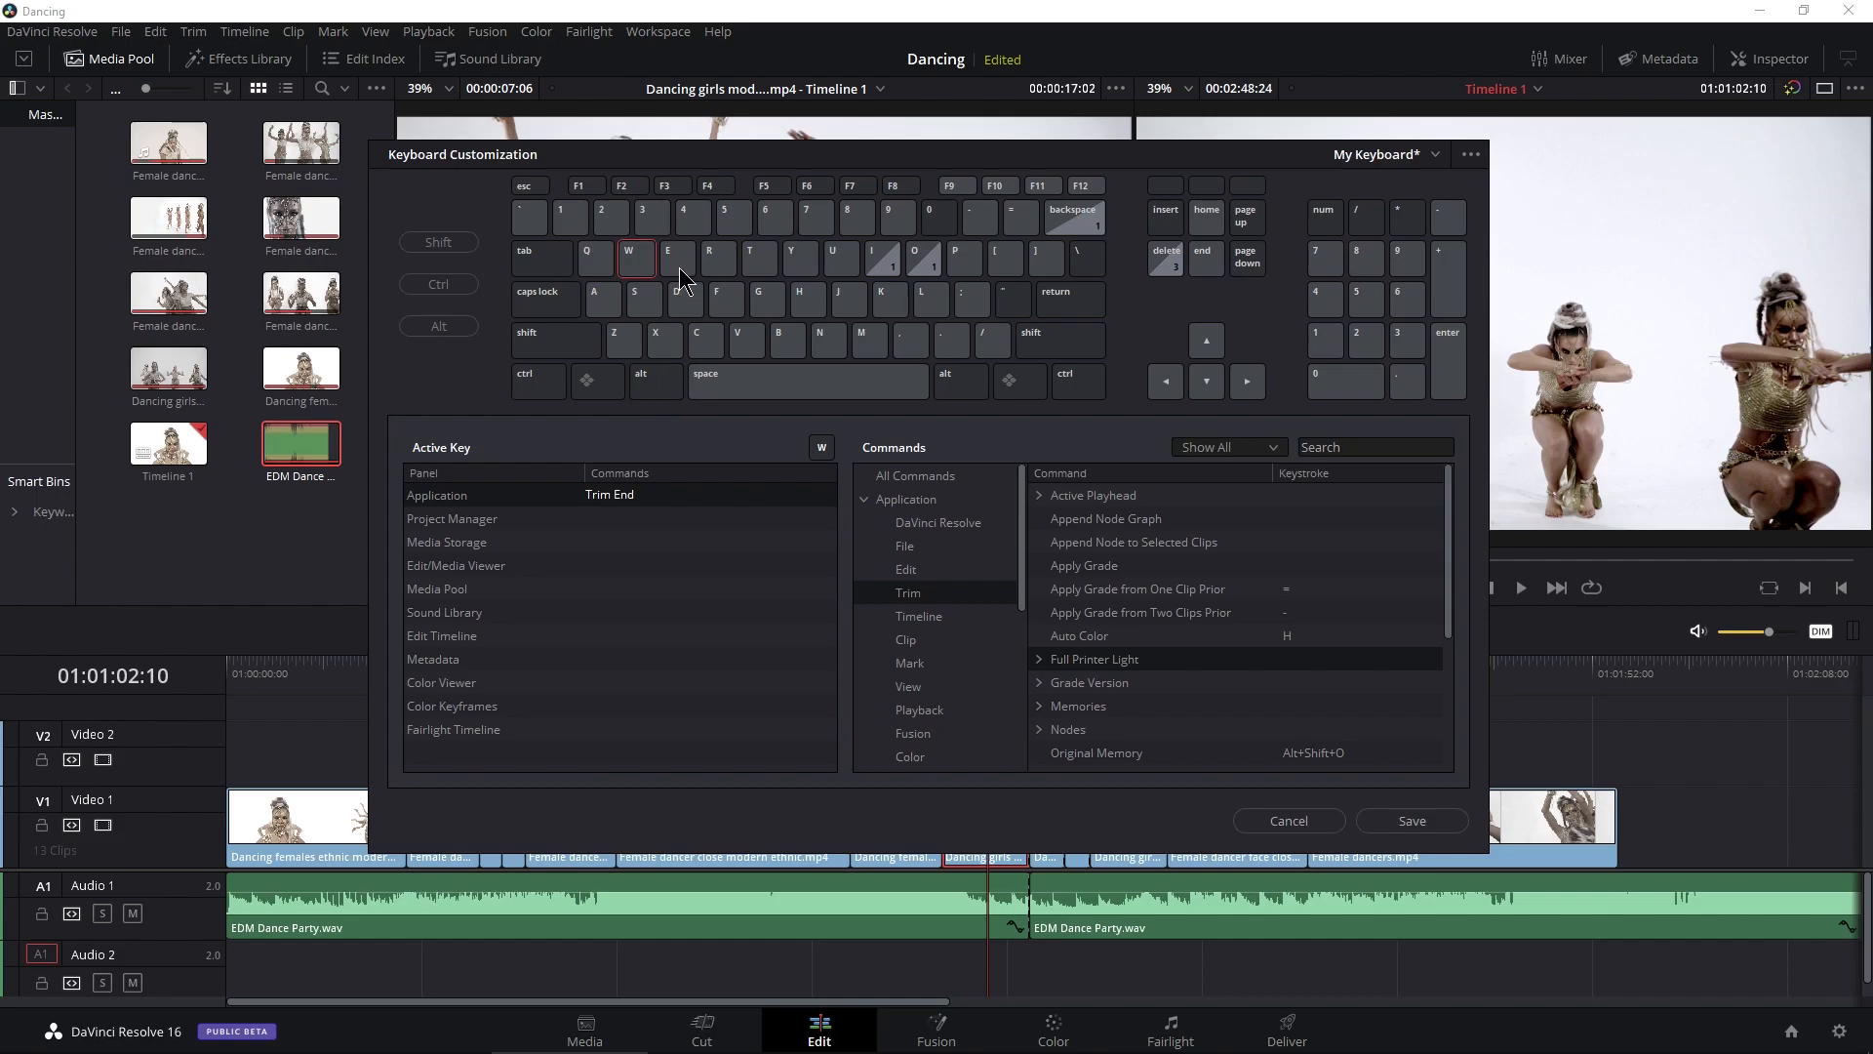
left_click(675, 258)
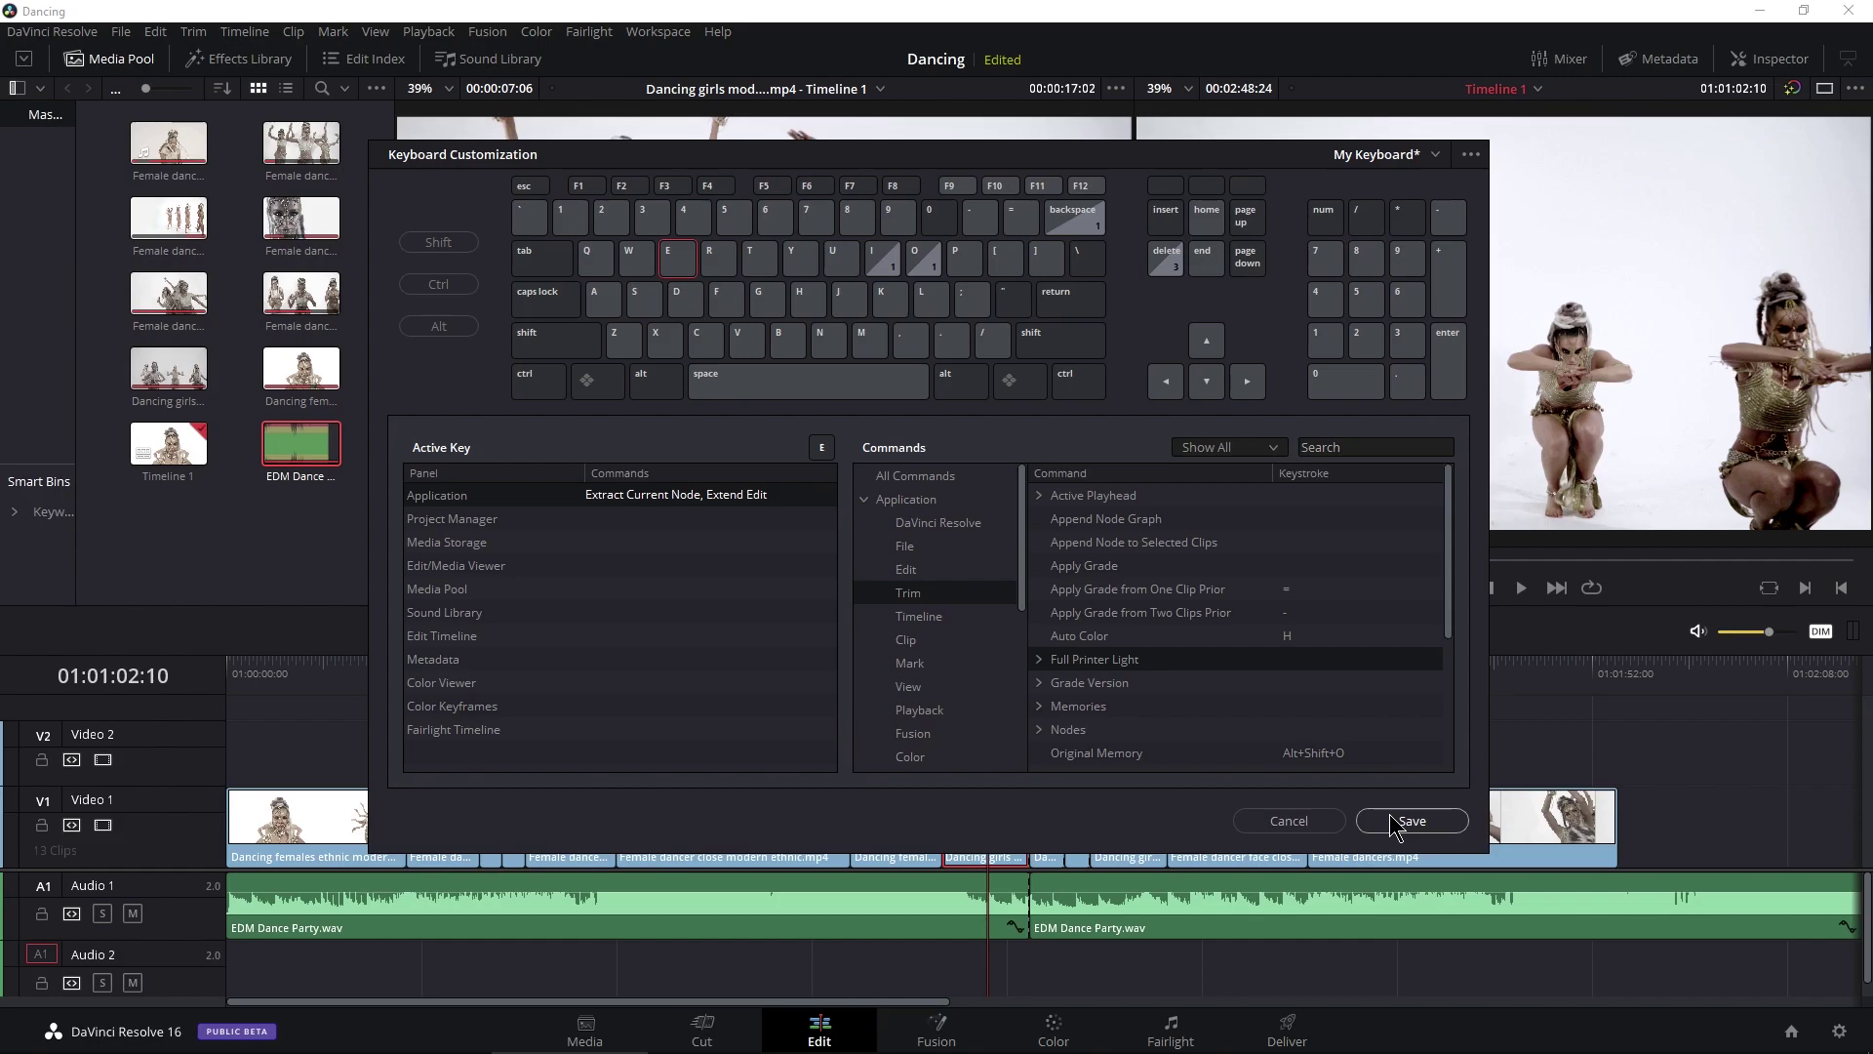
left_click(1413, 820)
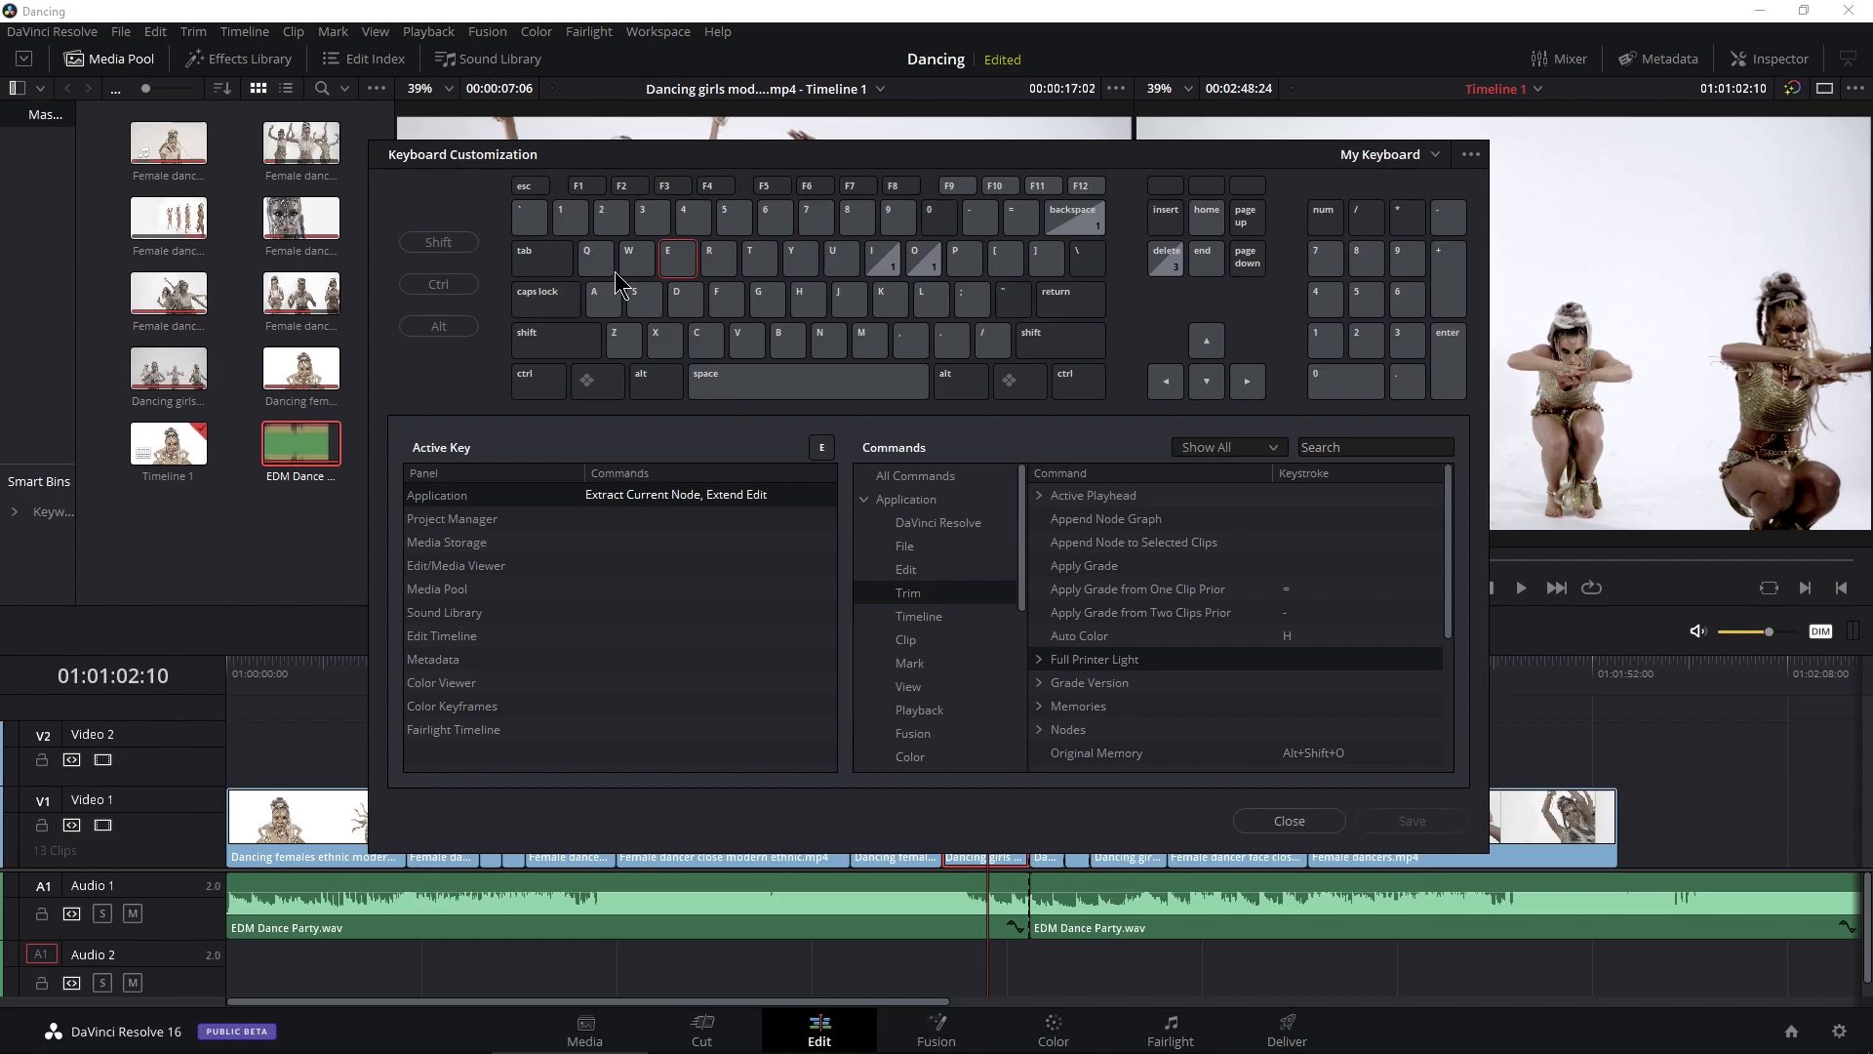
left_click(1288, 820)
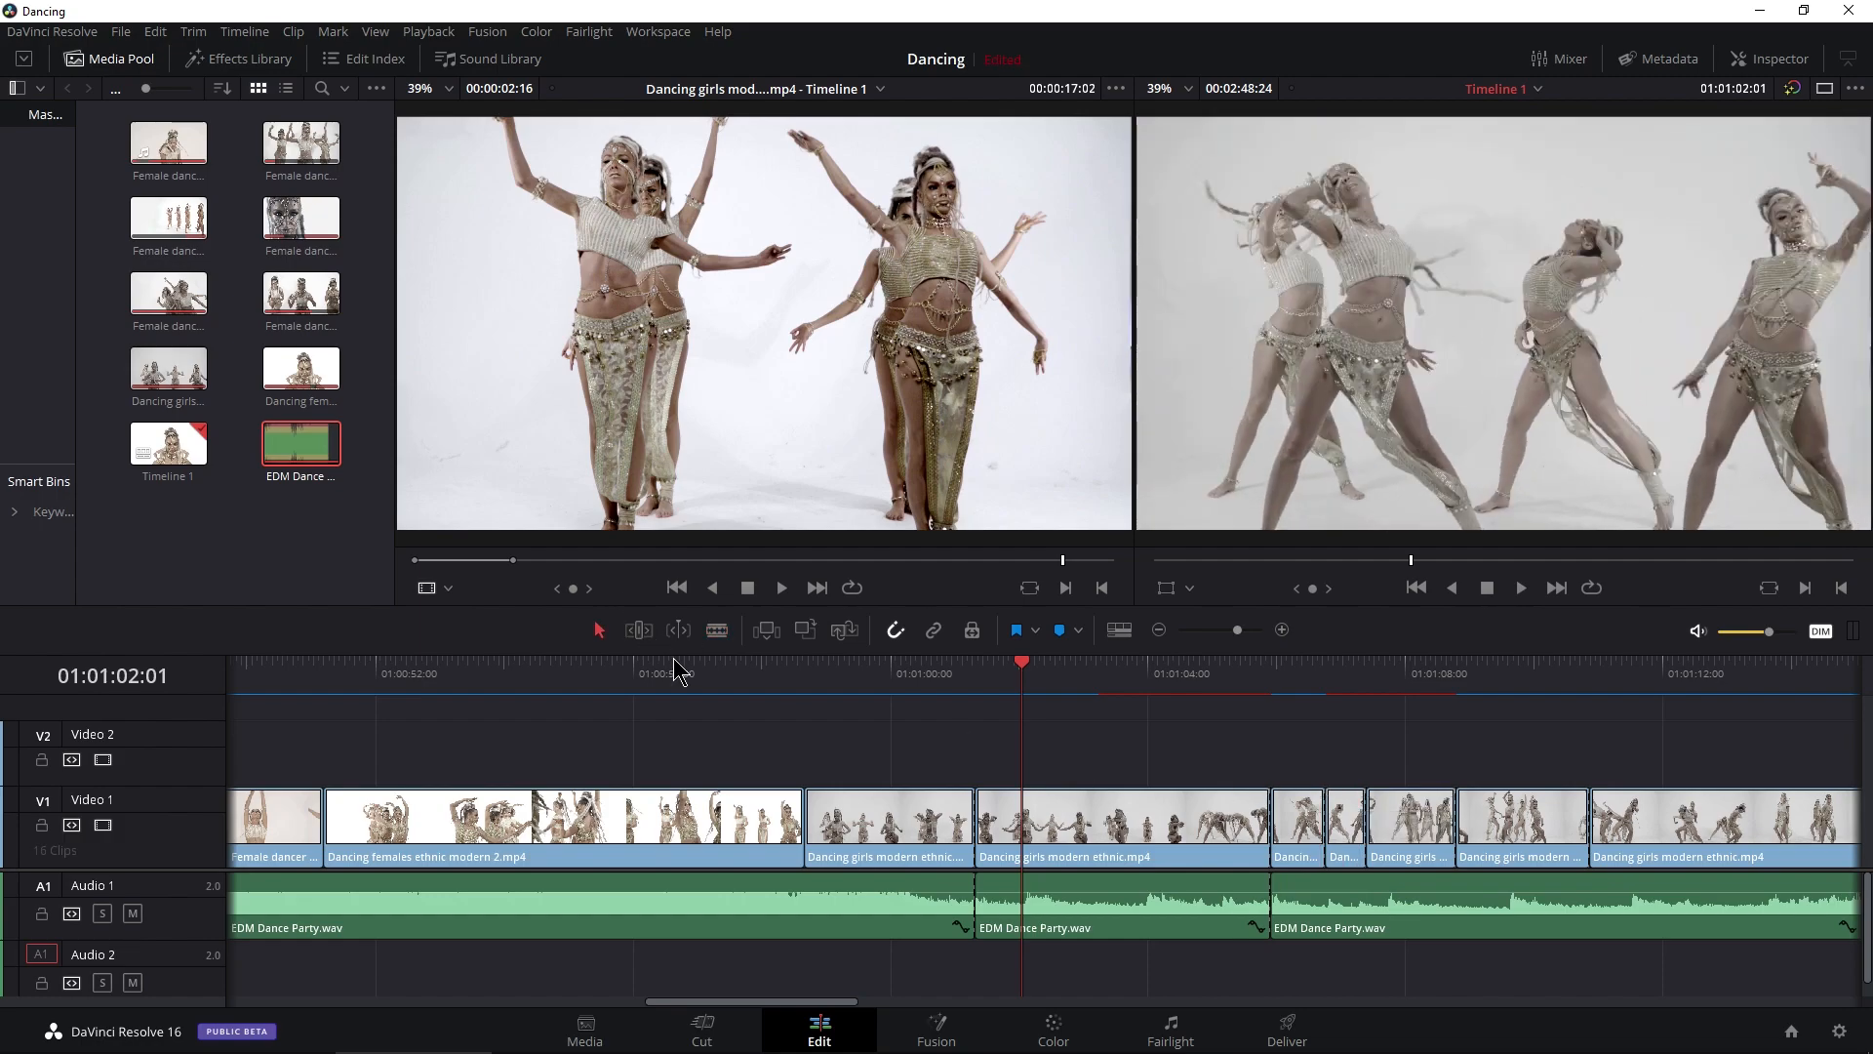
Place the playhead on Video 1 and razor cut the clips there with B
left_click(1346, 828)
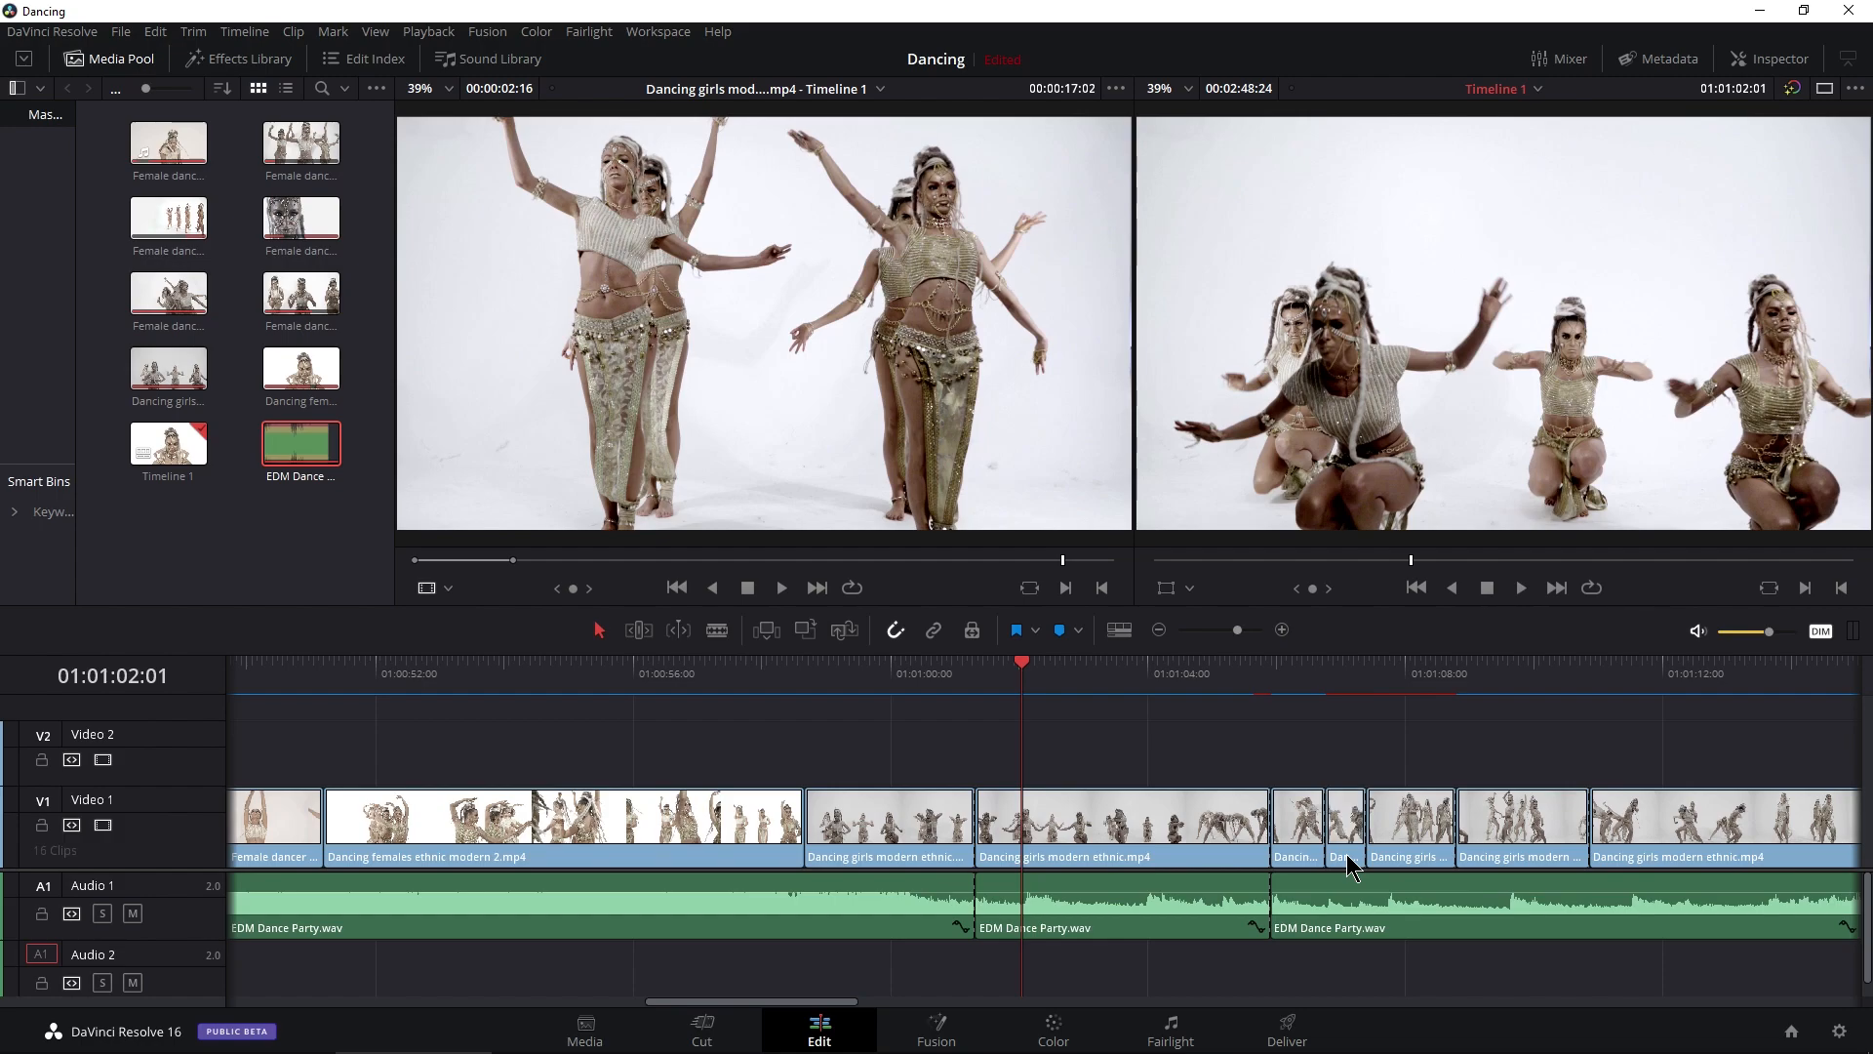
mouse_move(1042, 718)
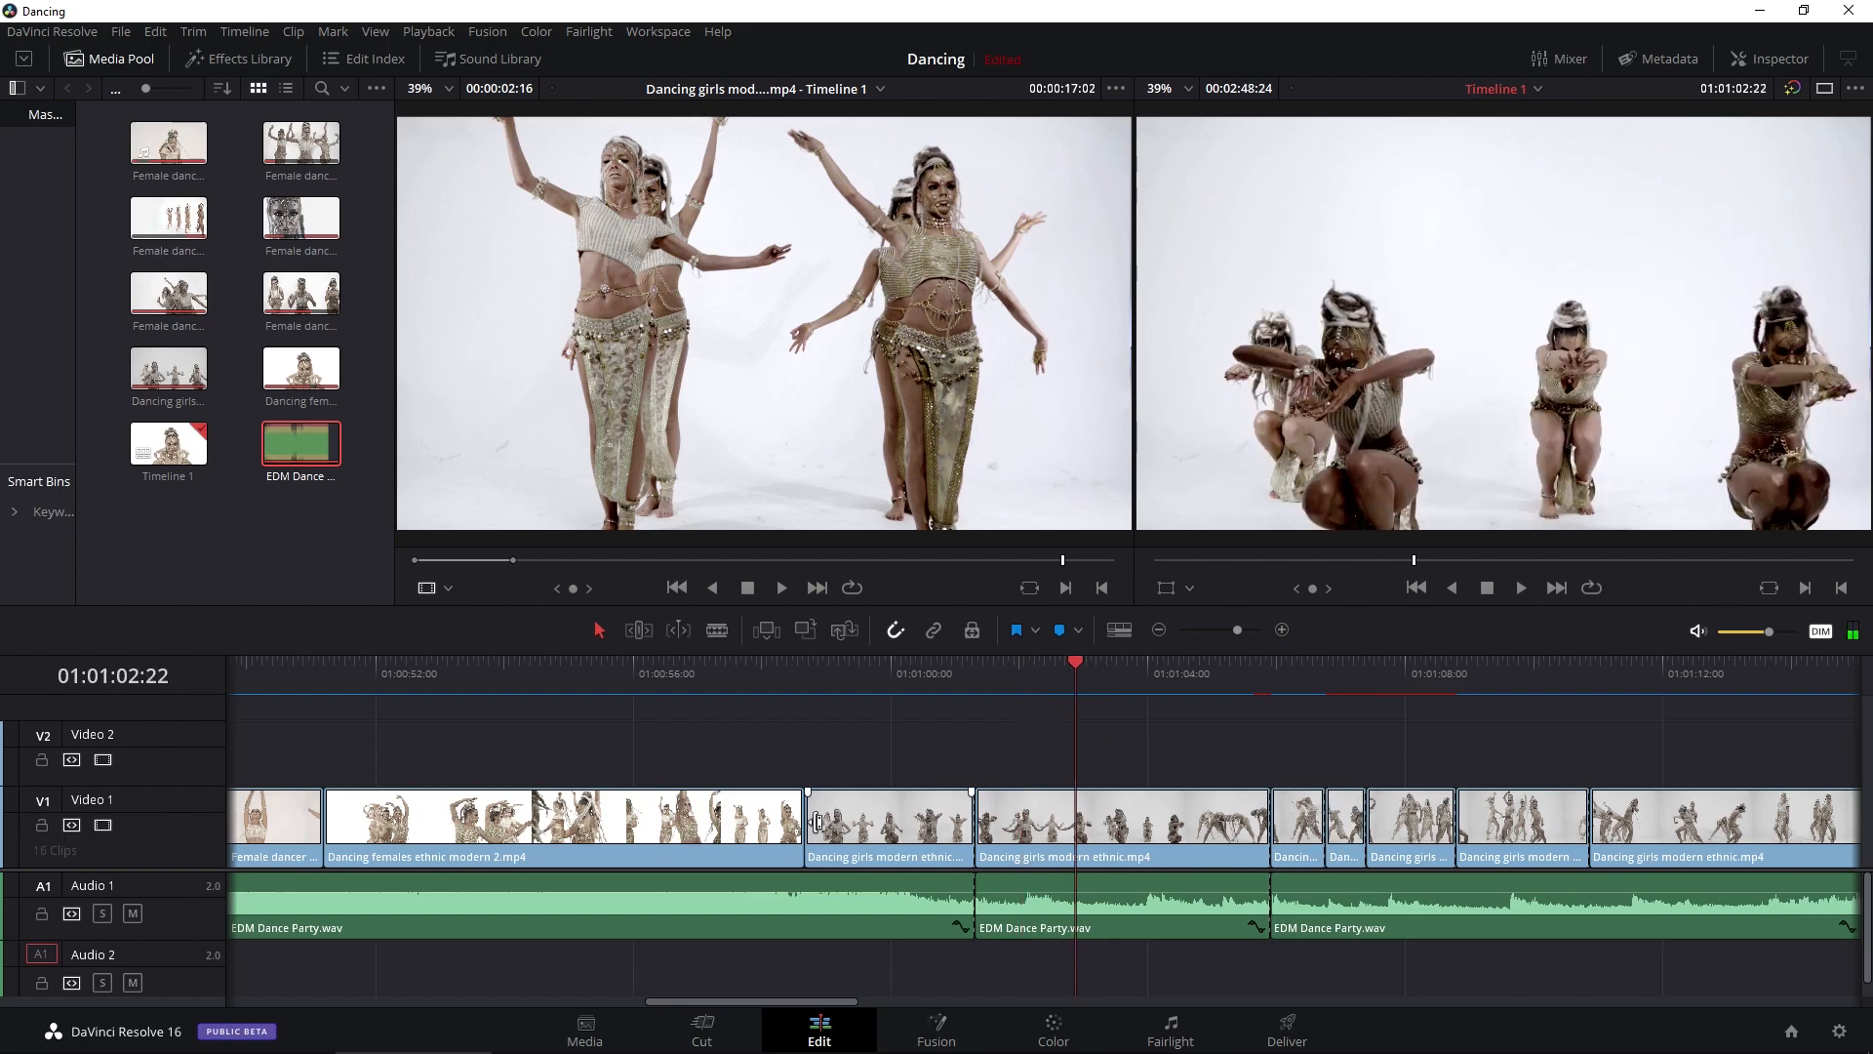
left_click_drag(1218, 630, 1233, 630)
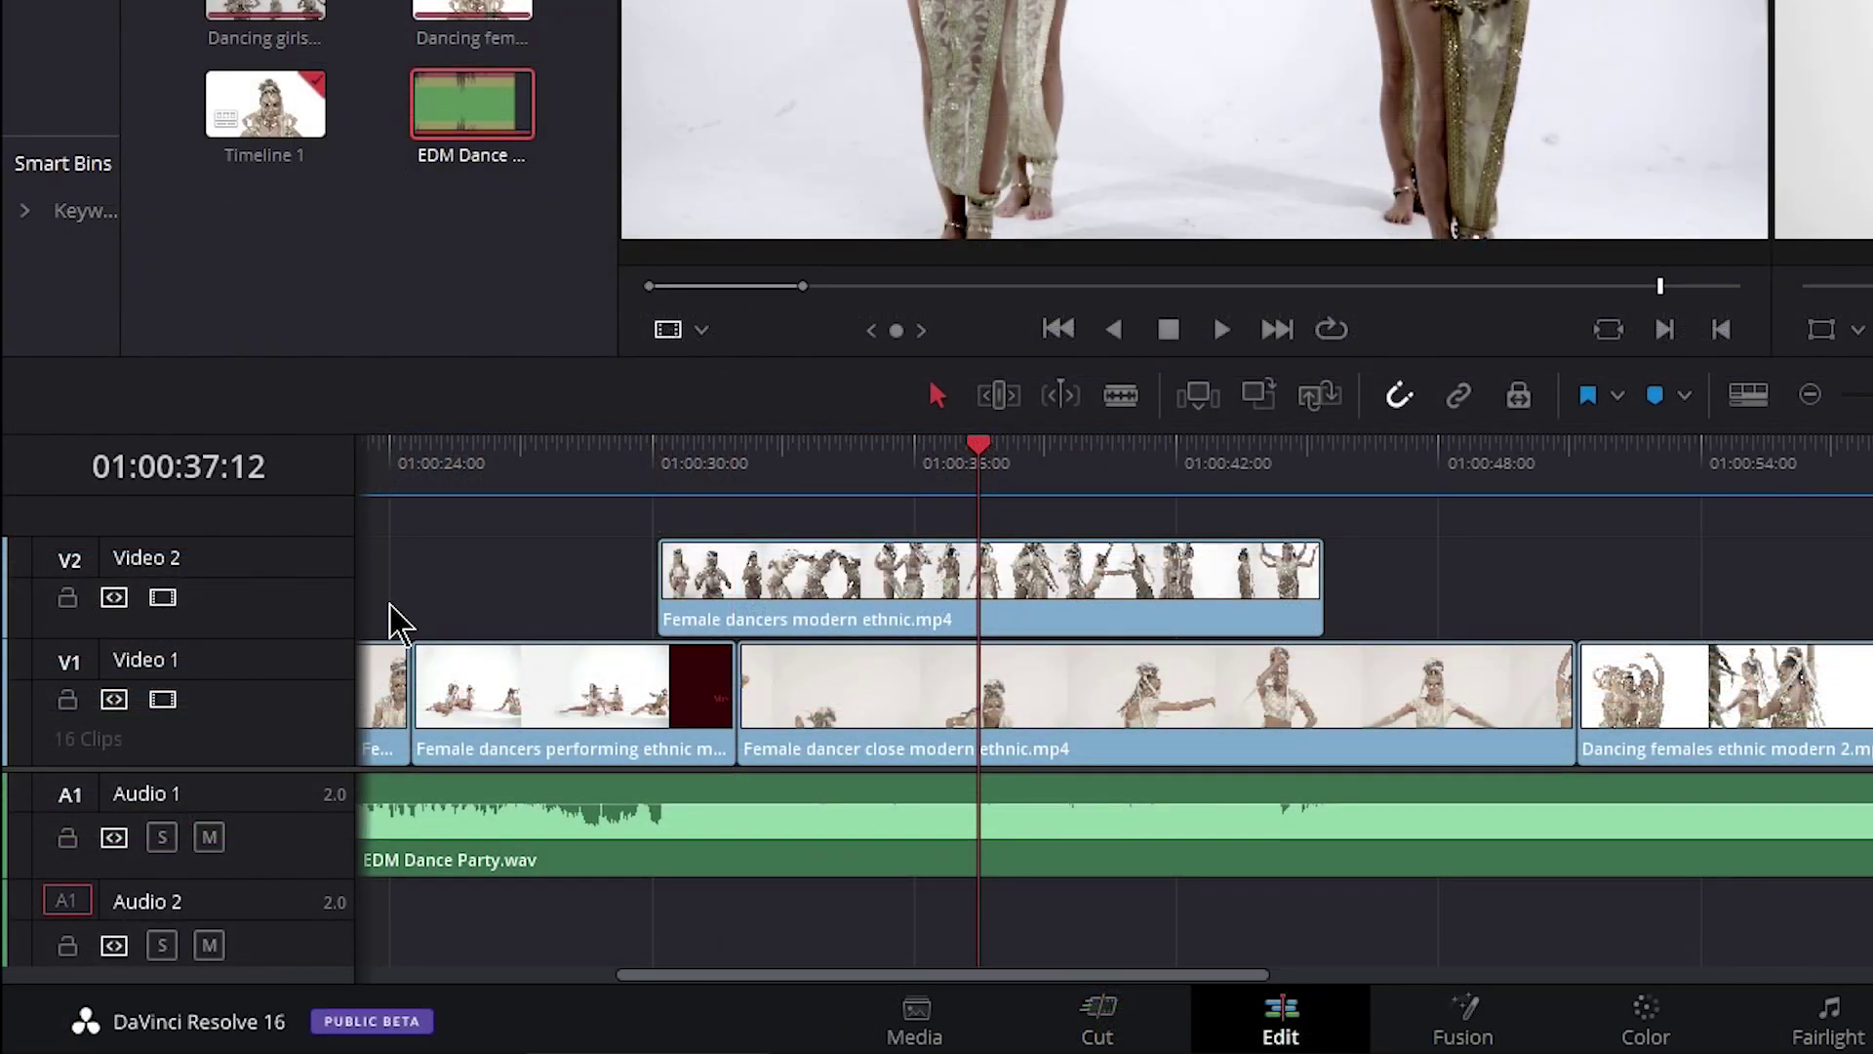
mouse_move(137, 723)
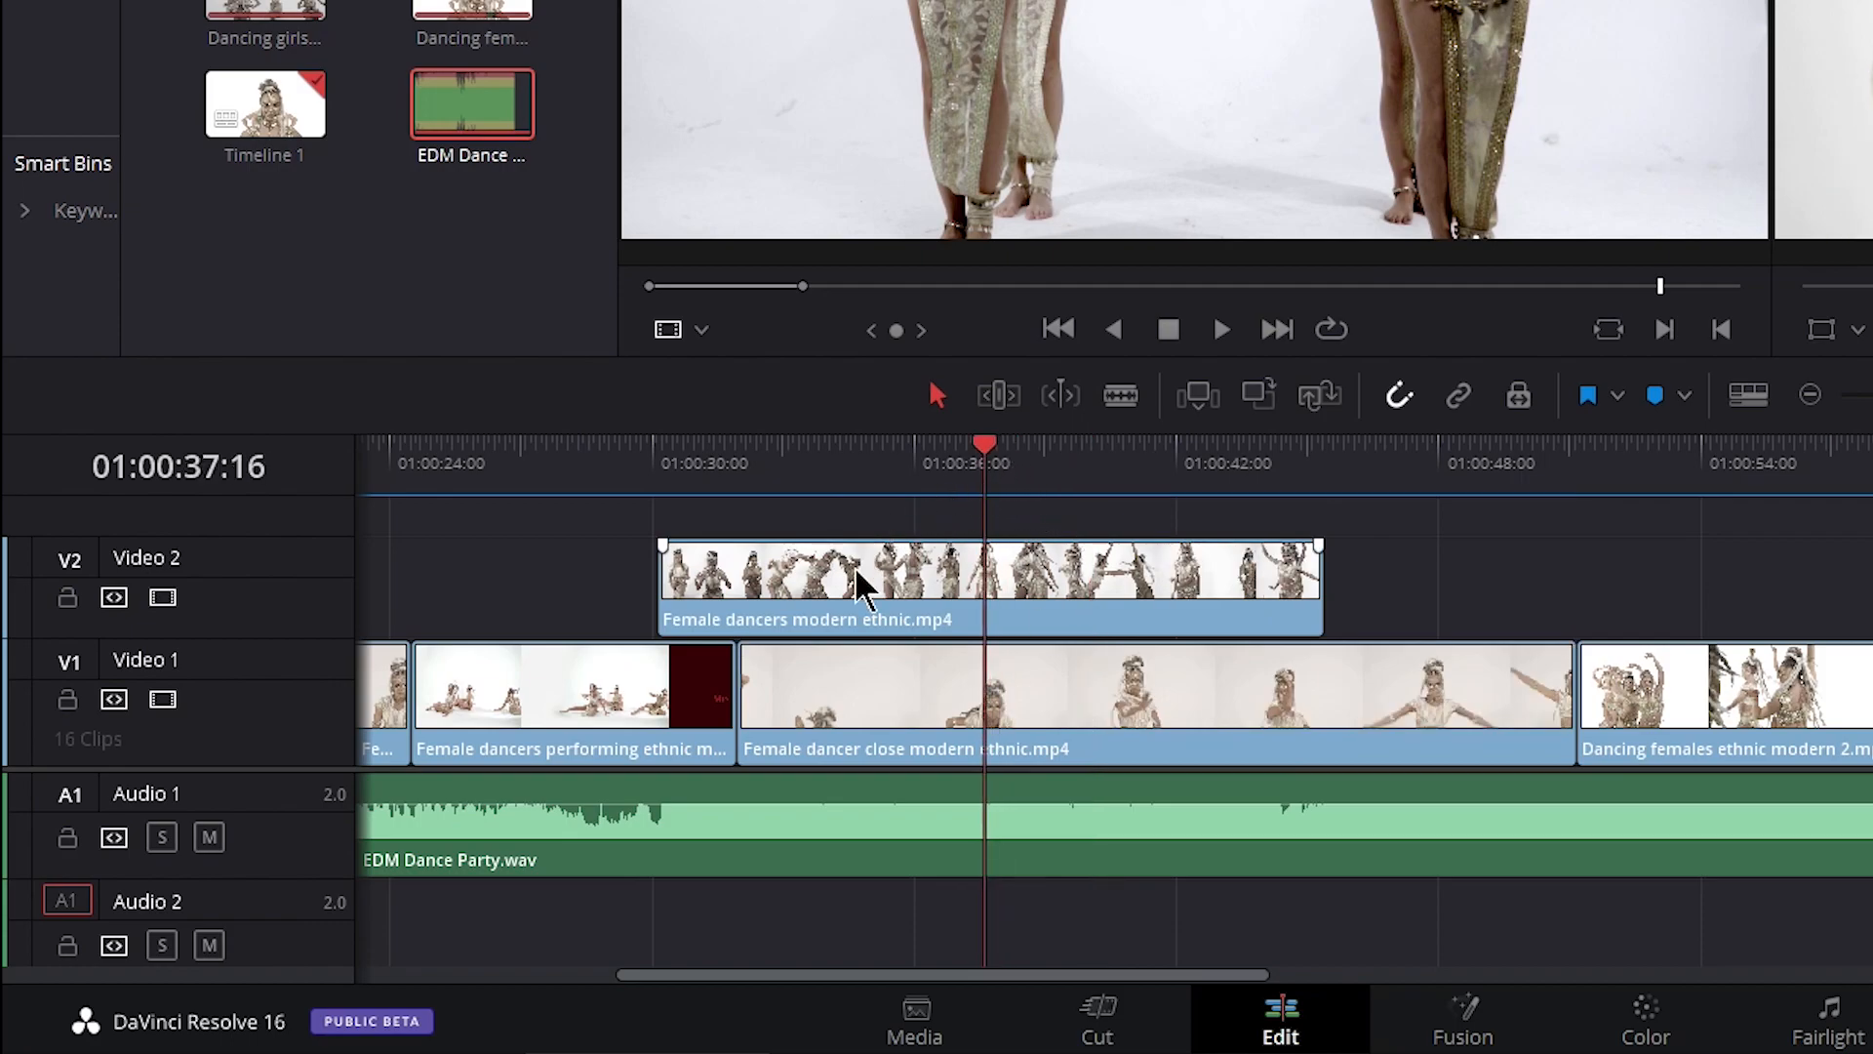
mouse_move(1011, 585)
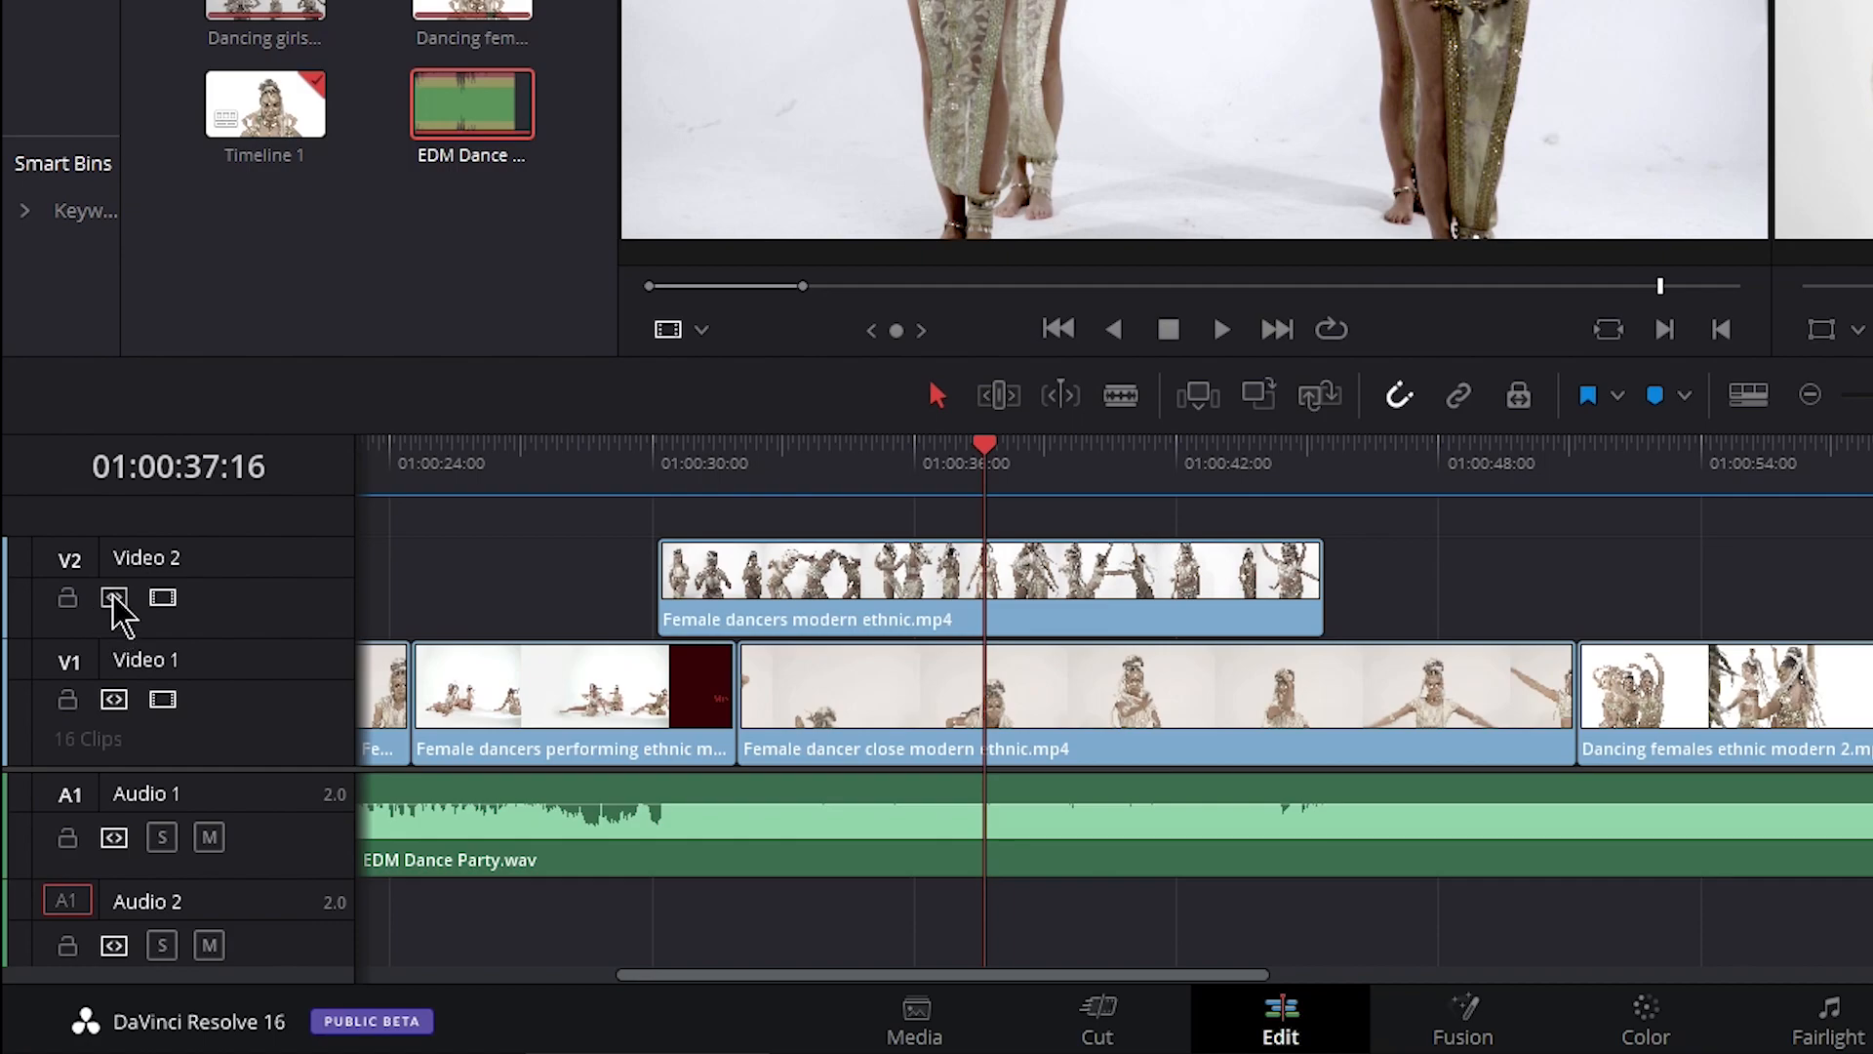
mouse_move(281, 609)
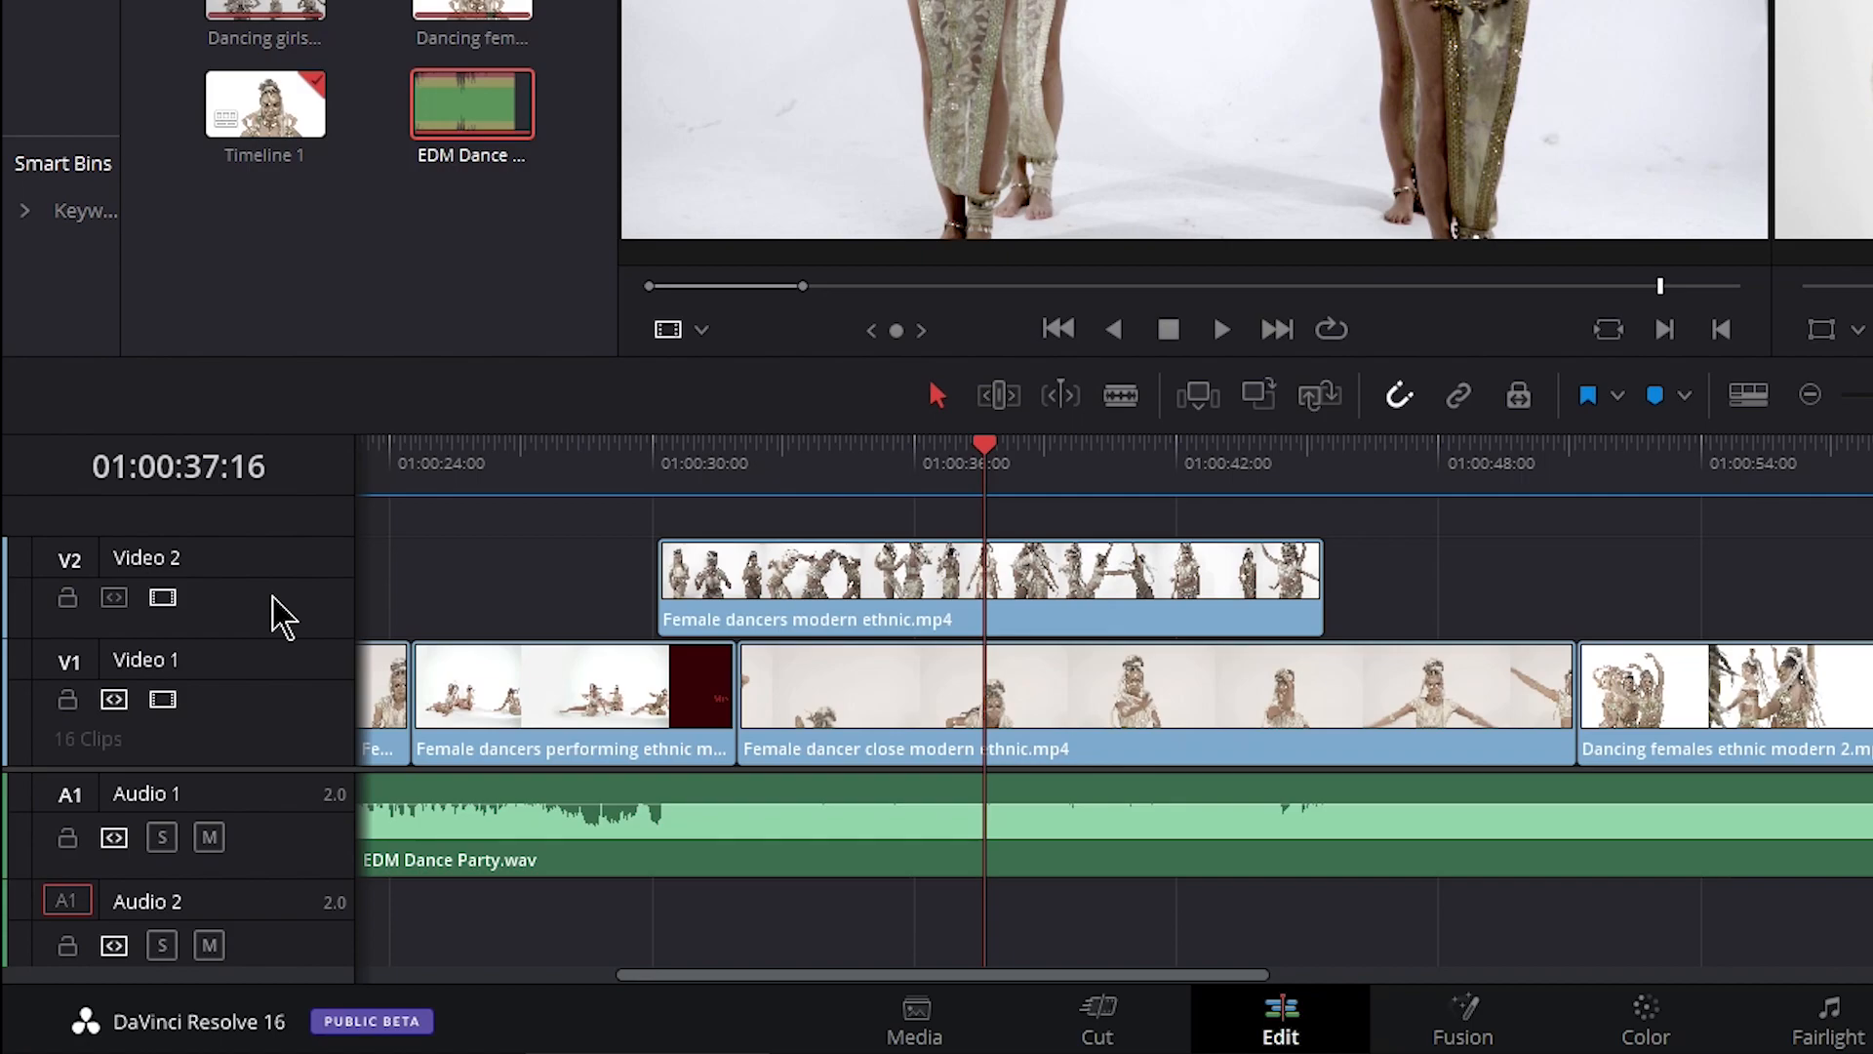
mouse_move(270, 626)
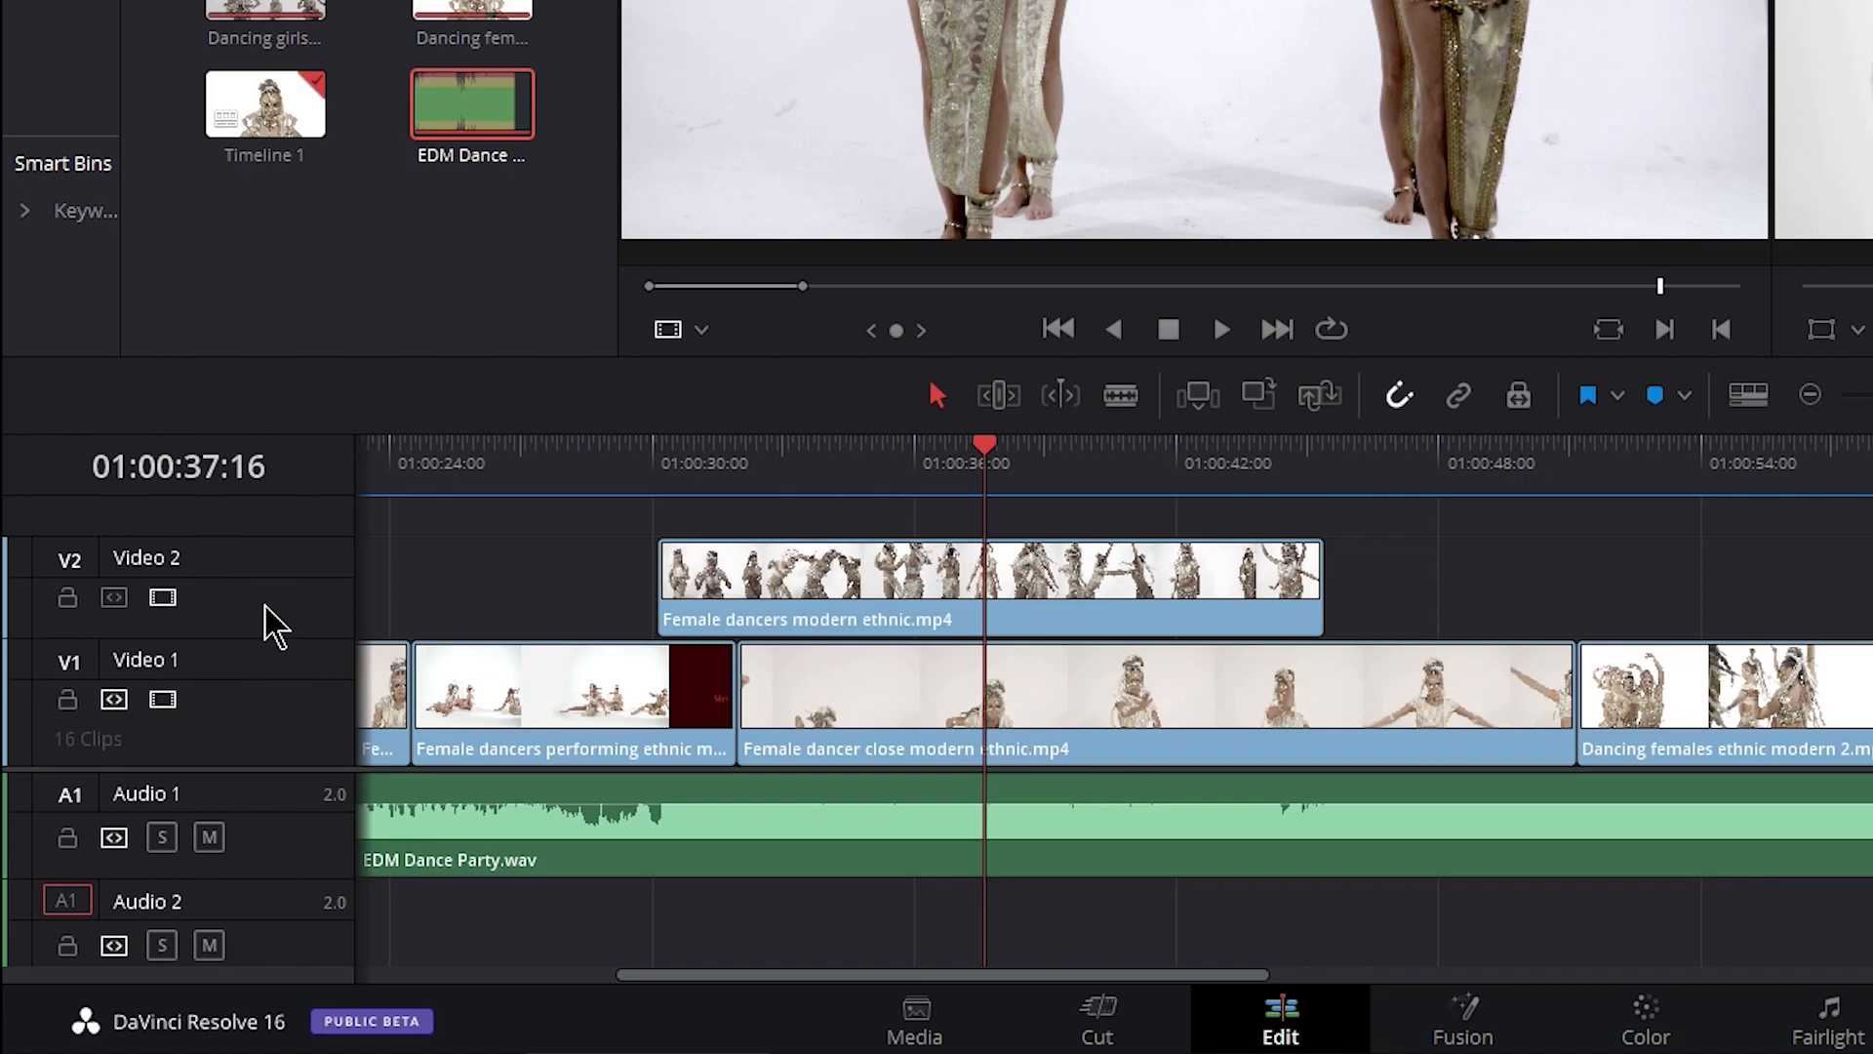
mouse_move(136, 880)
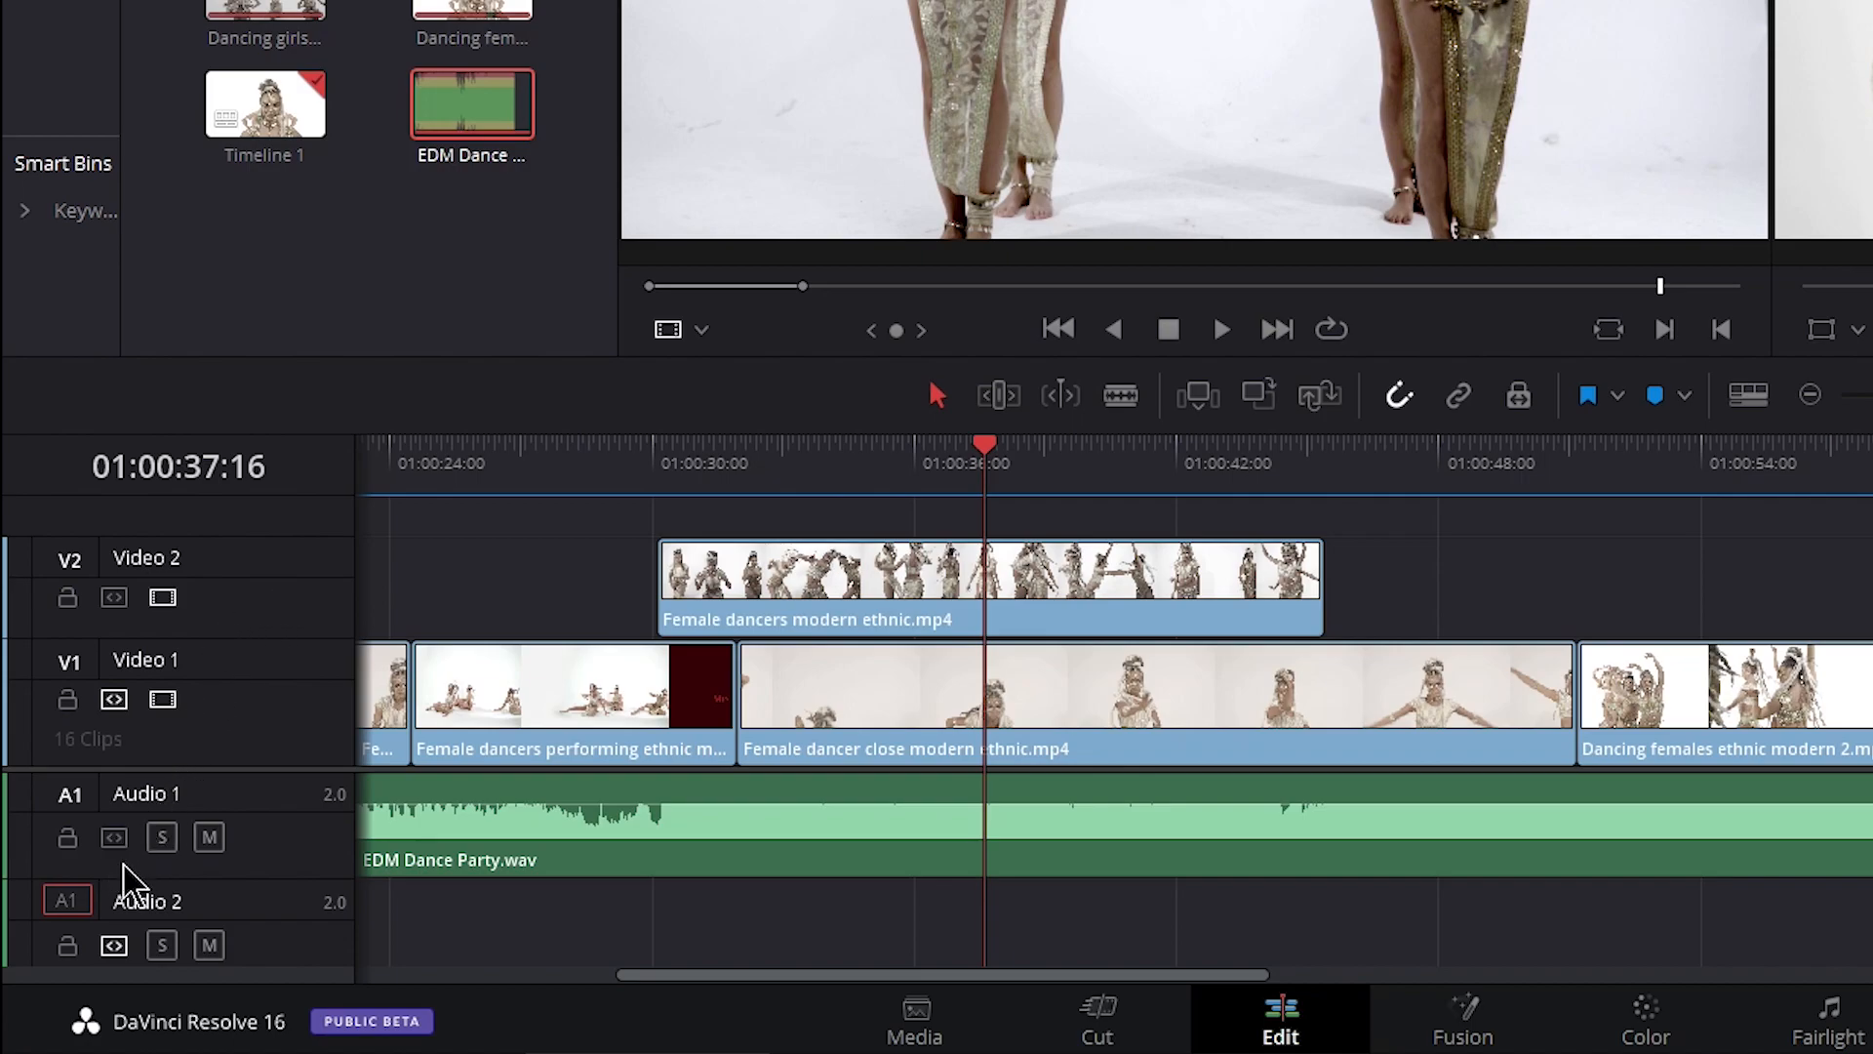
mouse_move(250, 889)
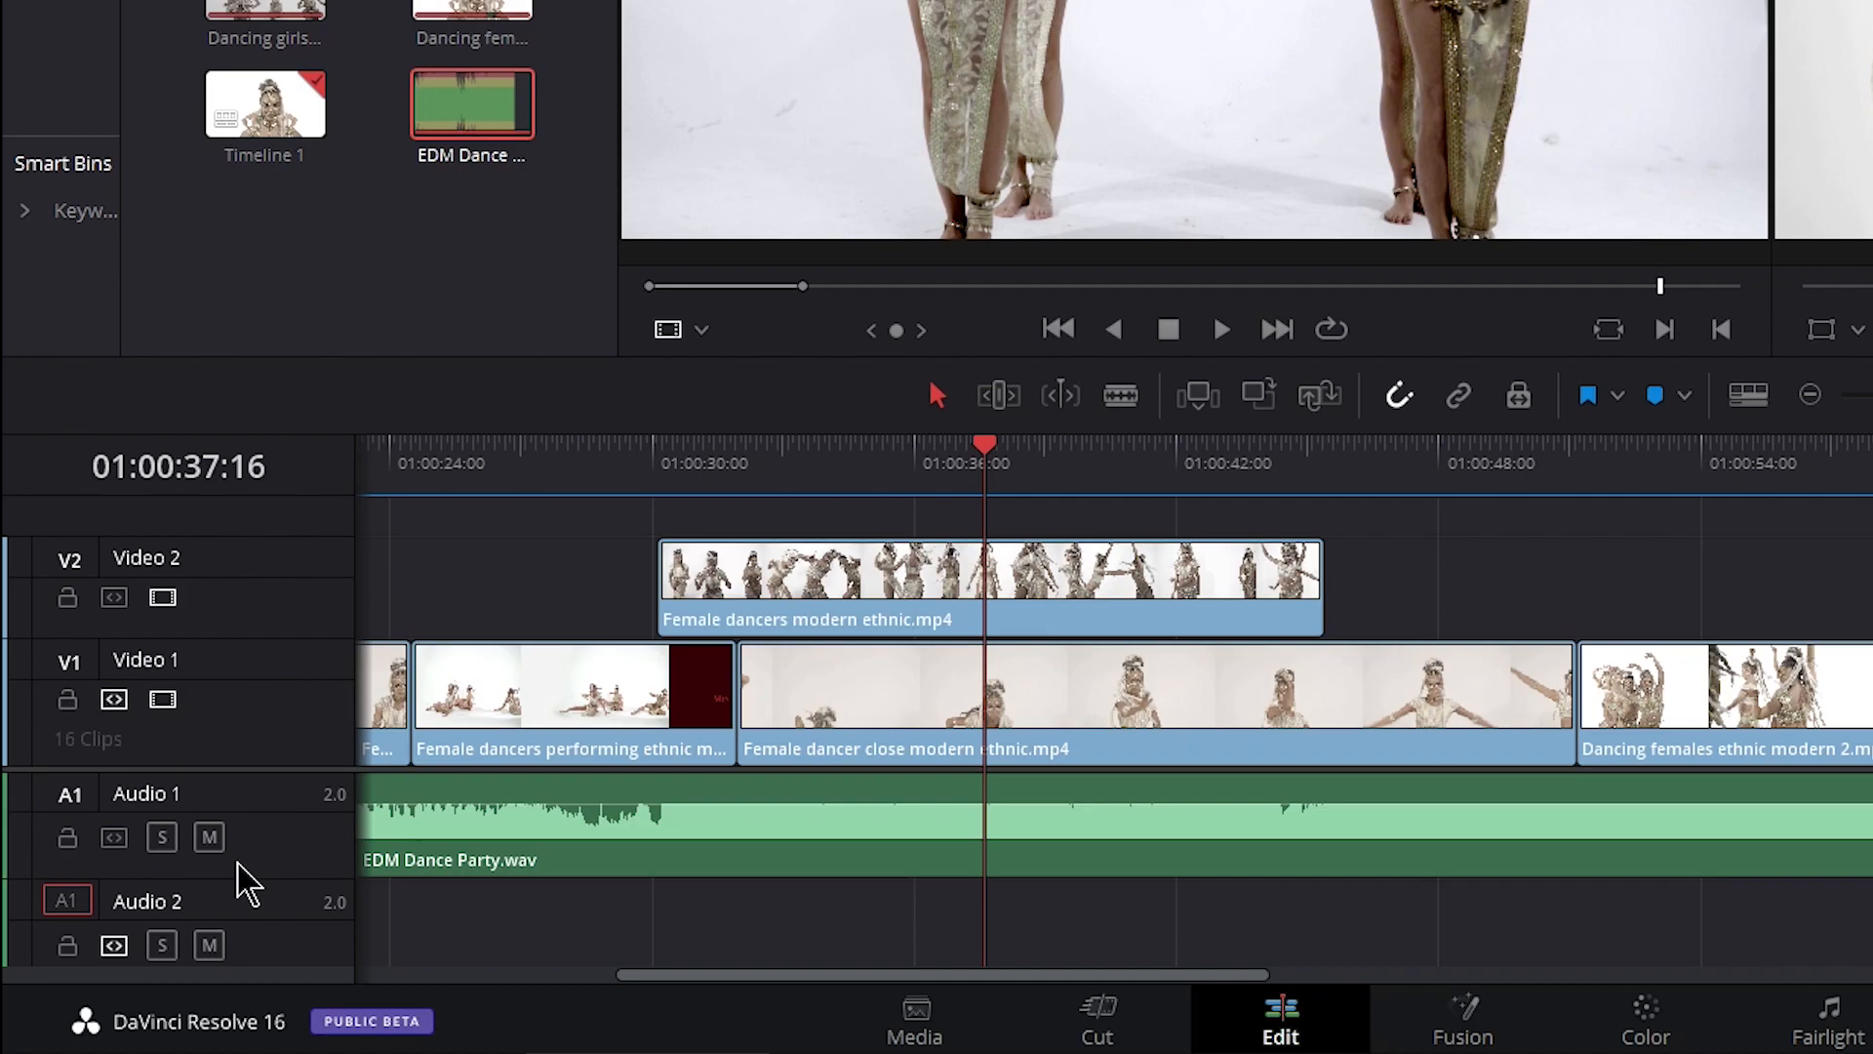
Select the 'Female dancer close modern ethnic' clip on Video 1 and razor cut it in two at the playhead
left_click(943, 712)
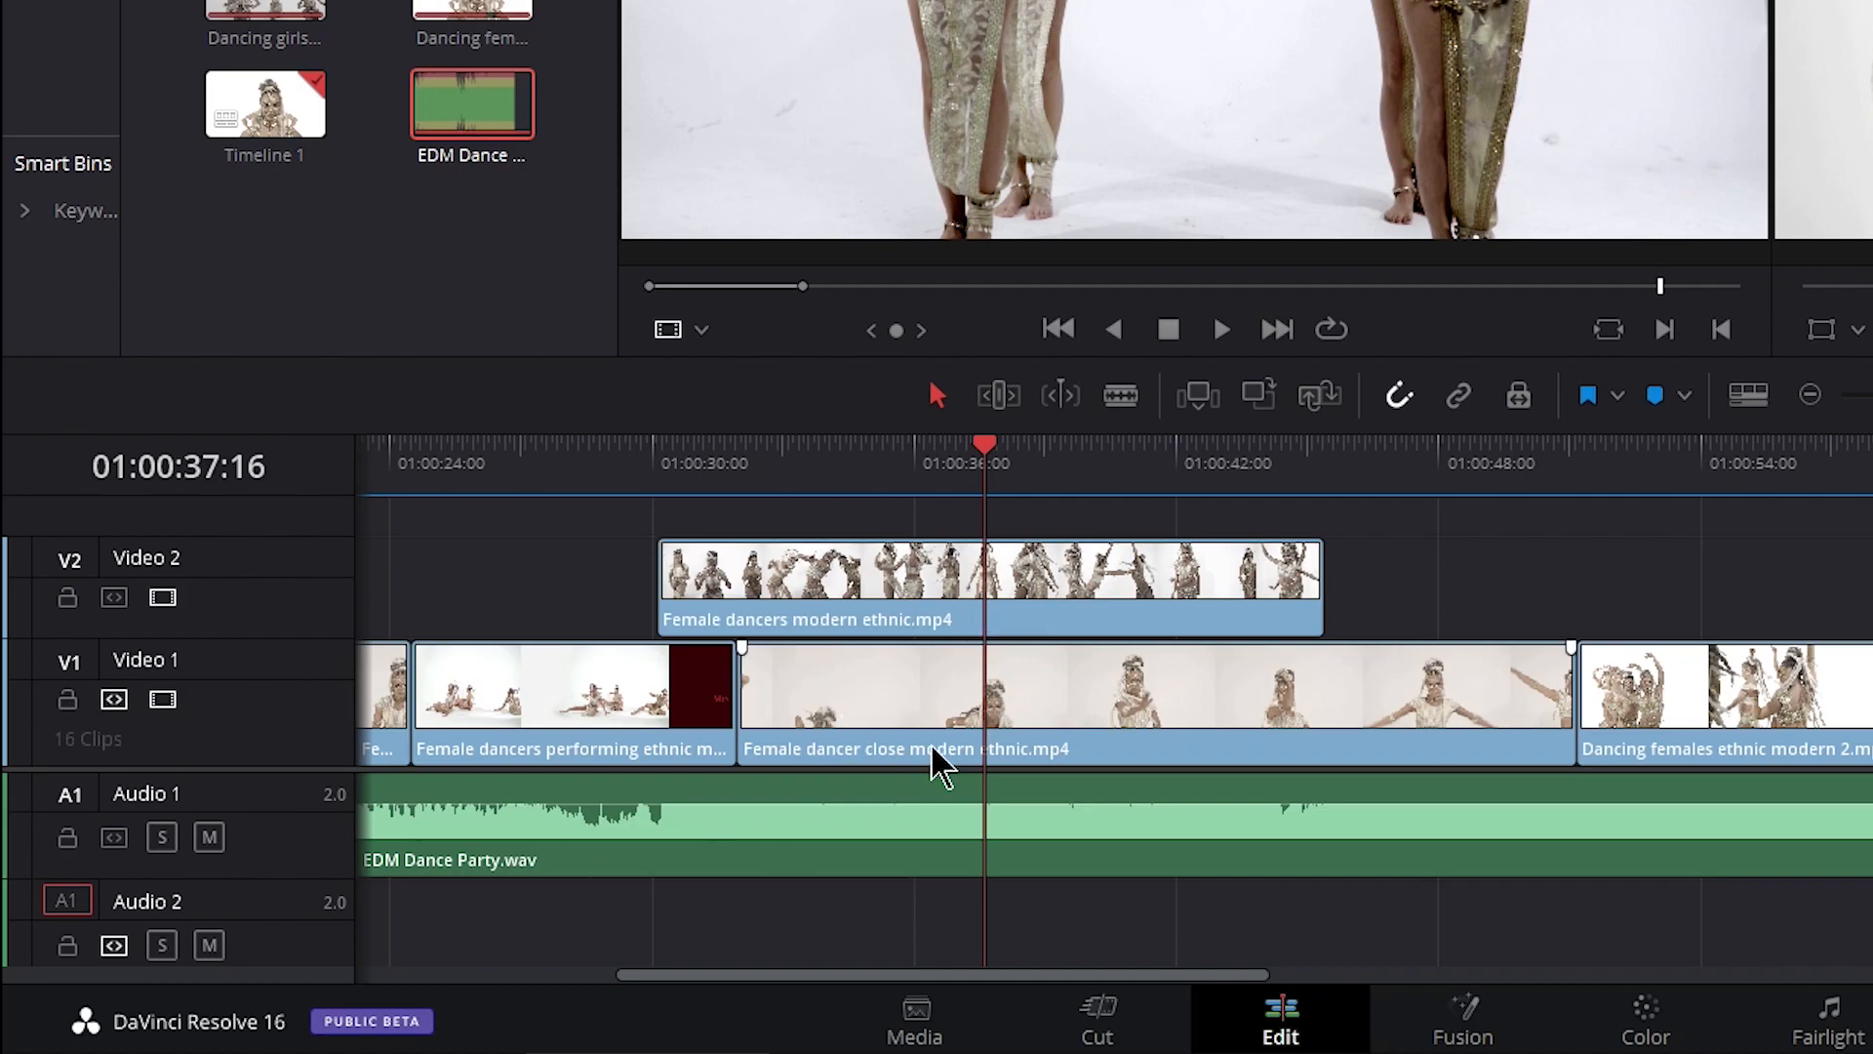
mouse_move(988, 760)
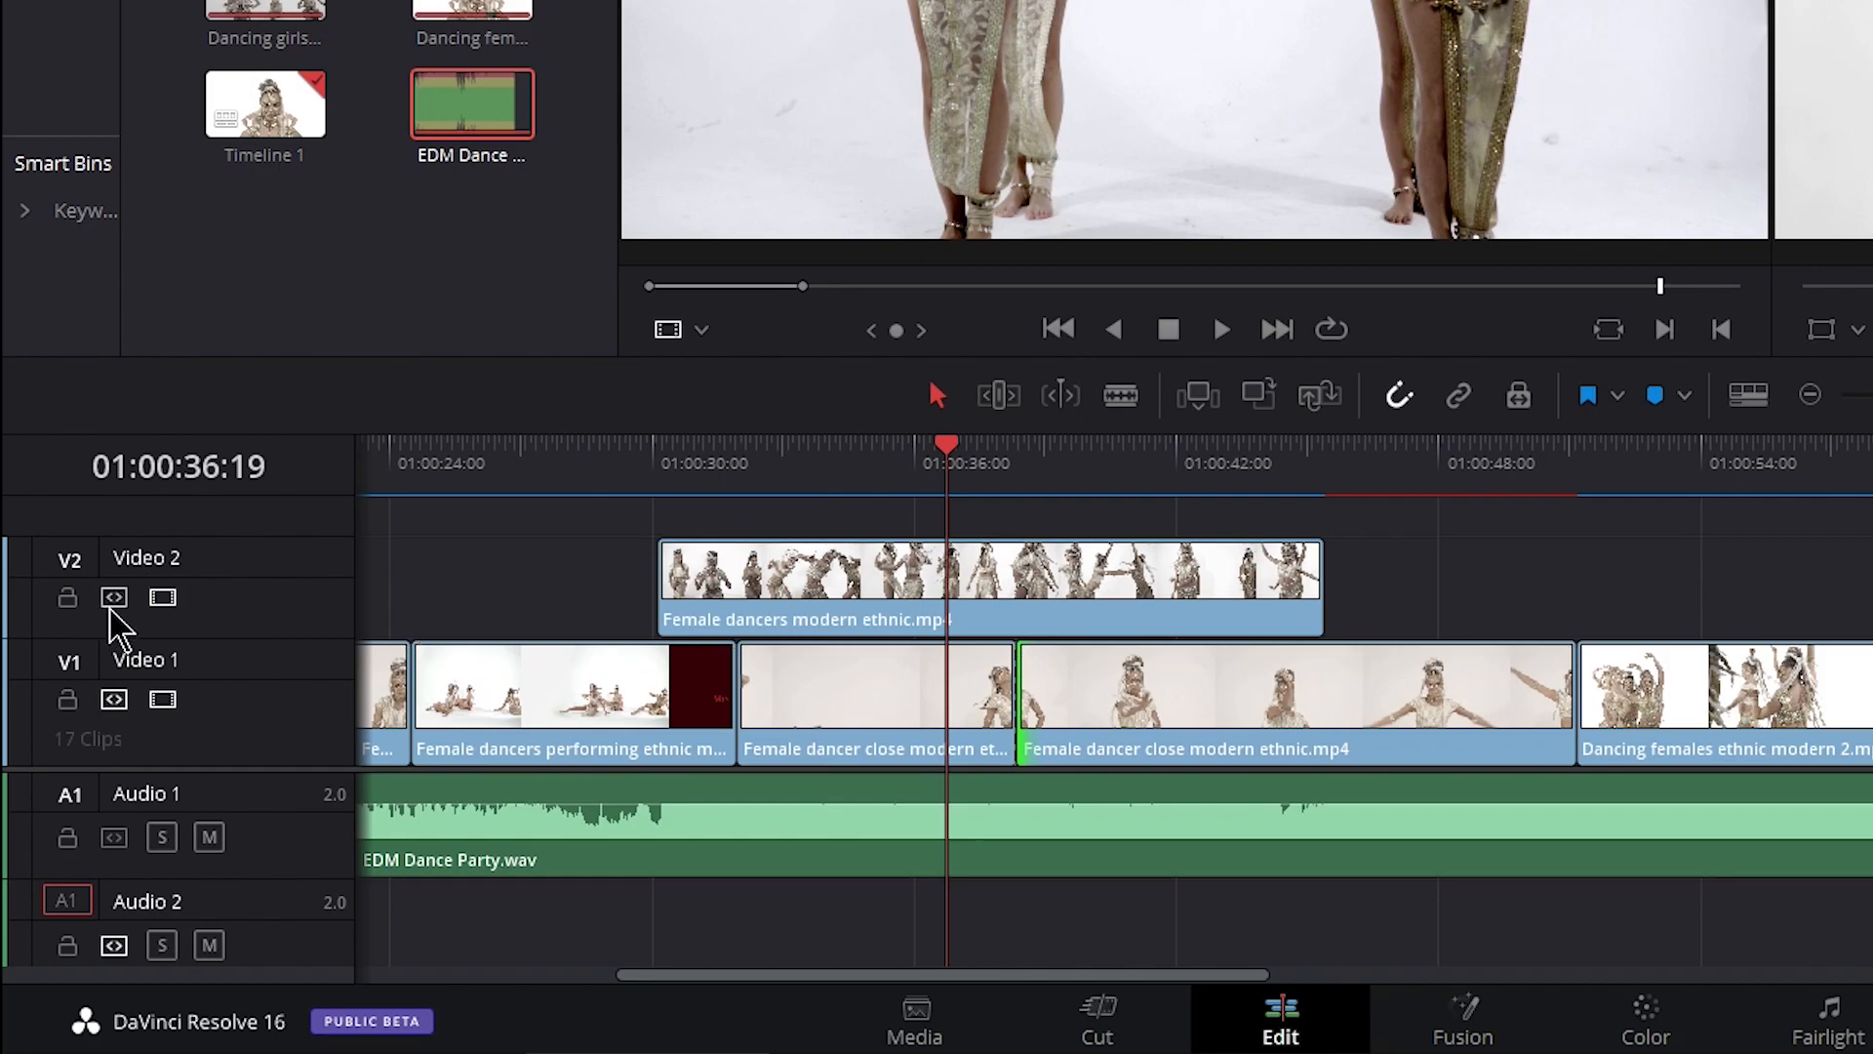
mouse_move(195, 650)
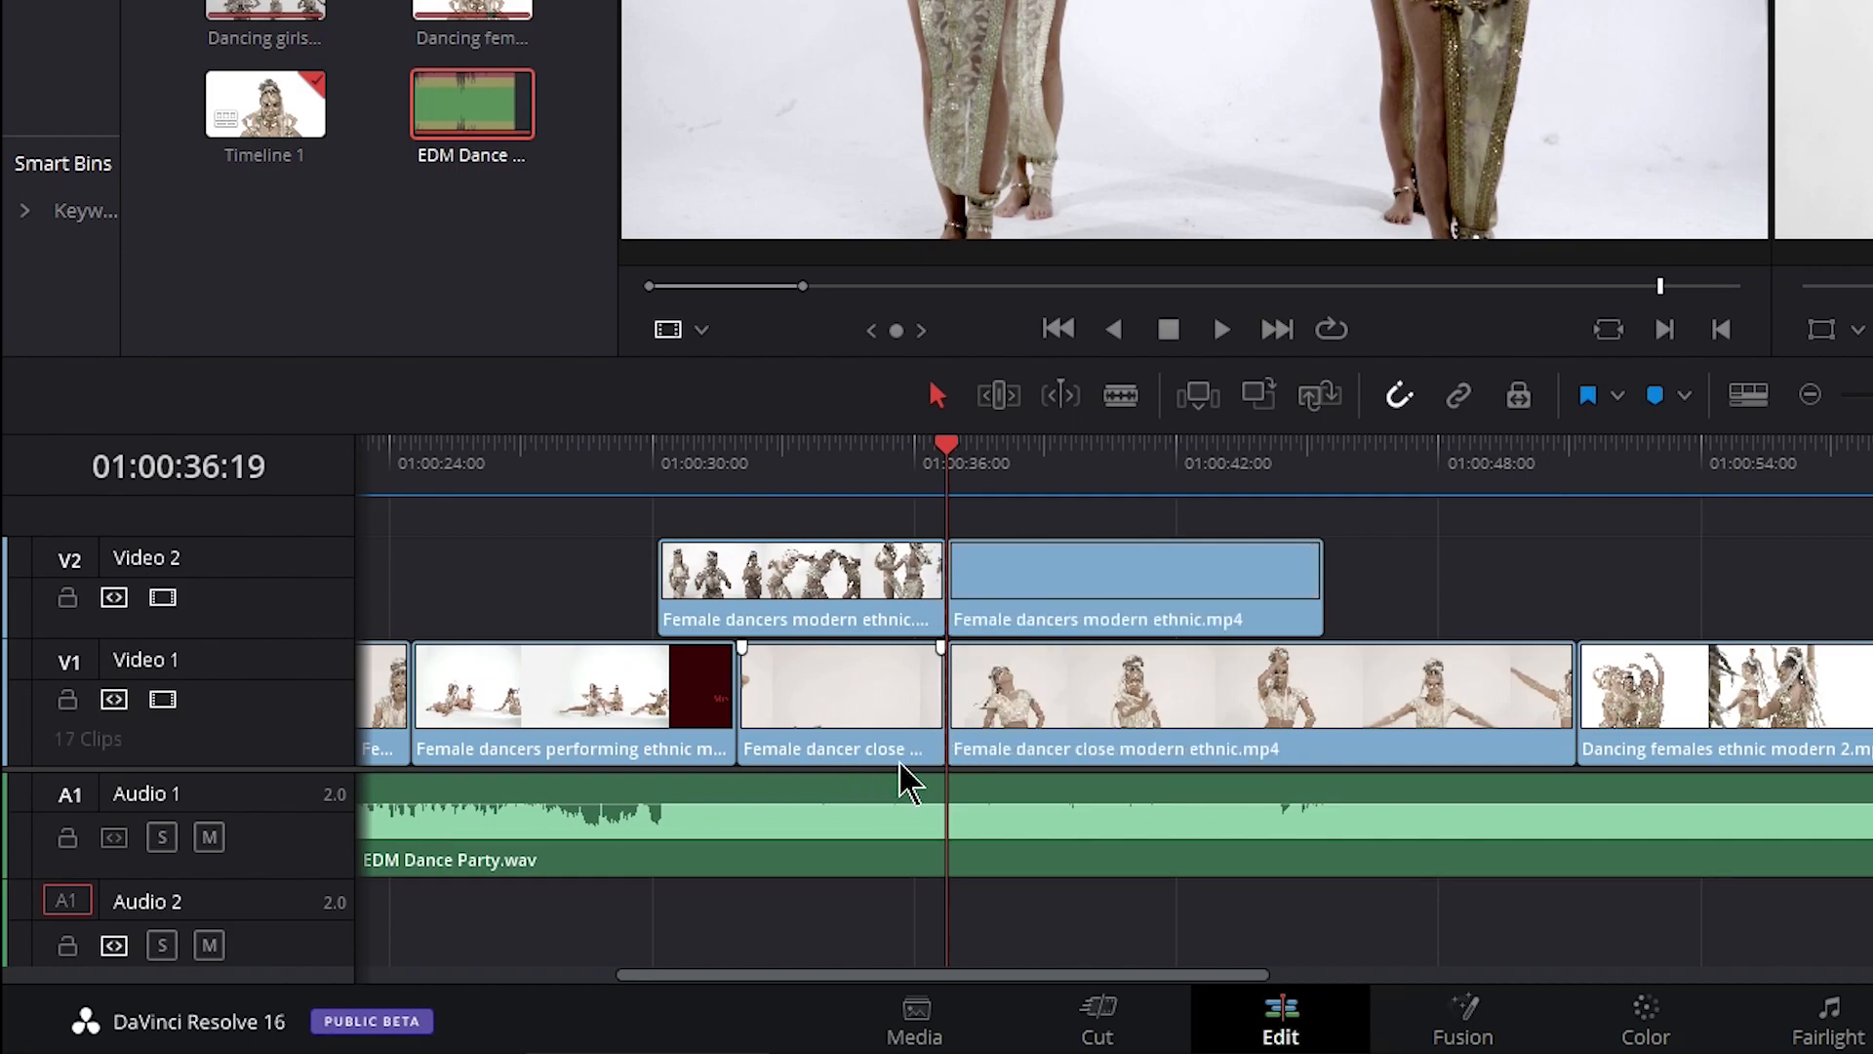
left_click(1027, 457)
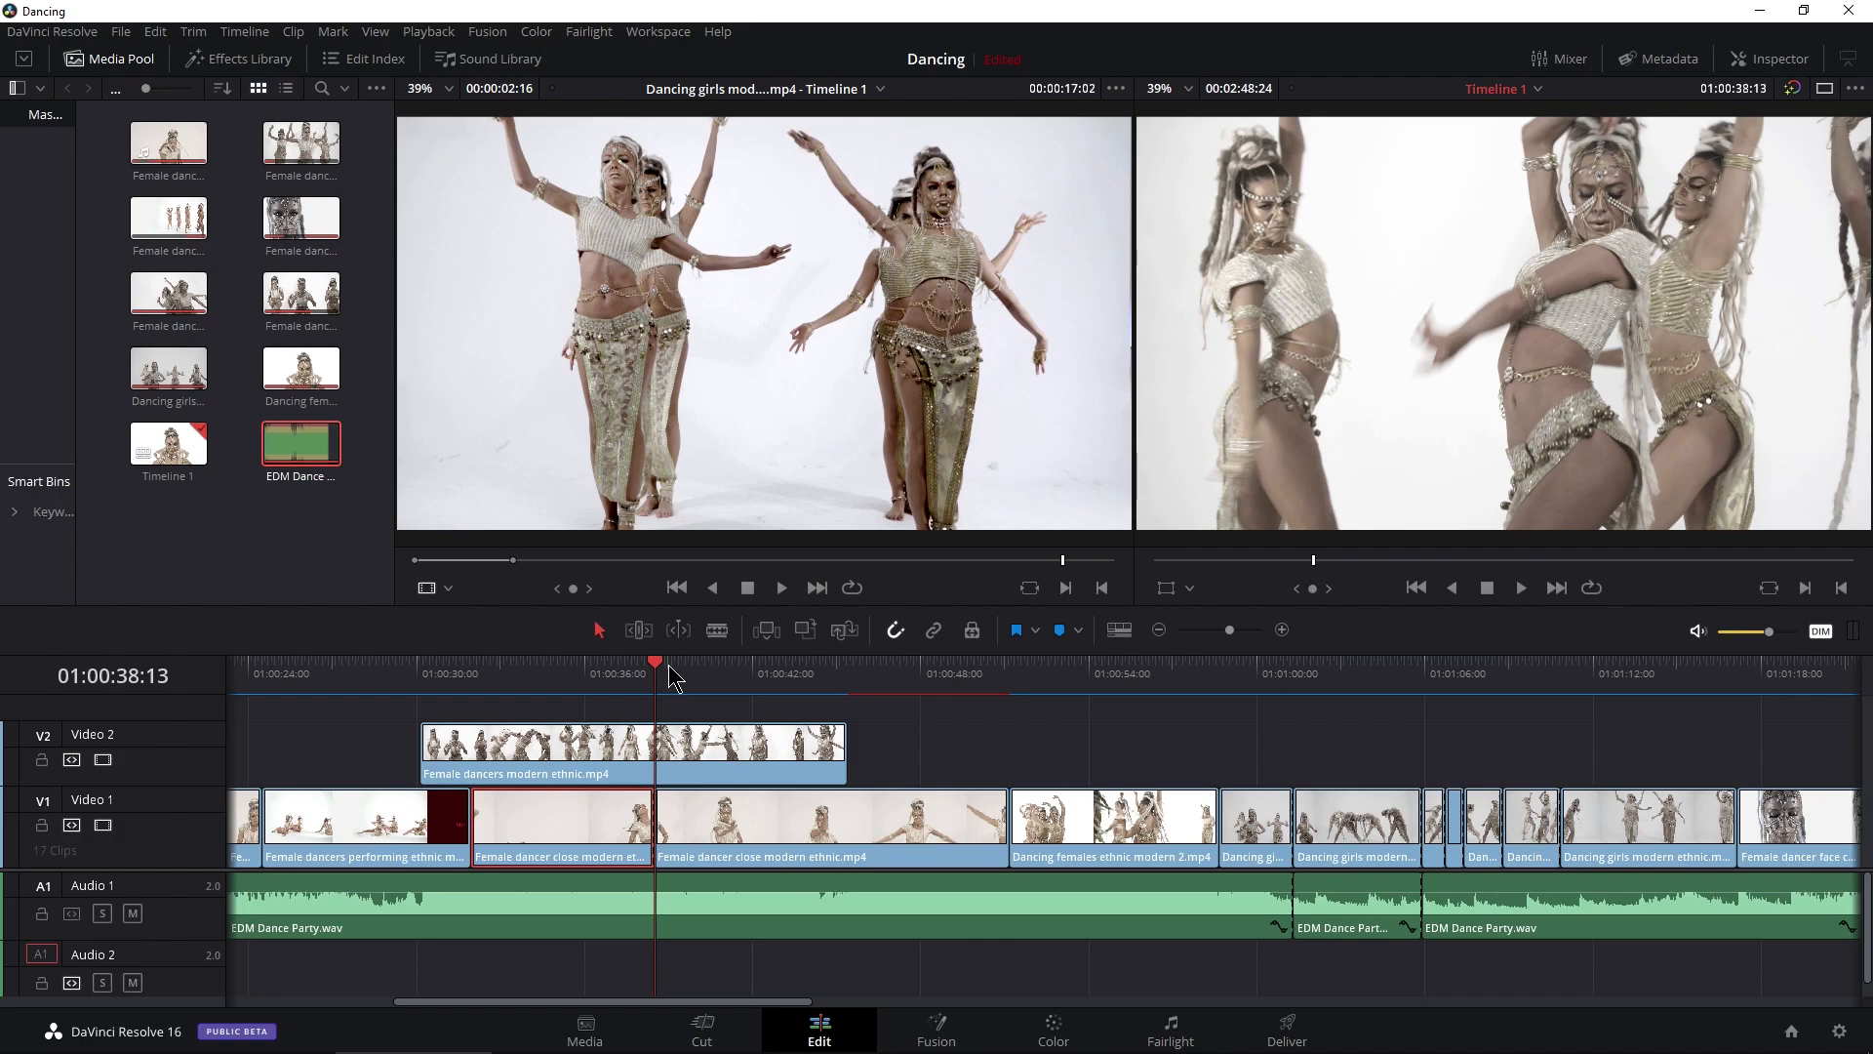
Move the playhead near 01:00:43, select the dancer clip and enter Blade Edit Mode for a ripple trim
left_click(780, 673)
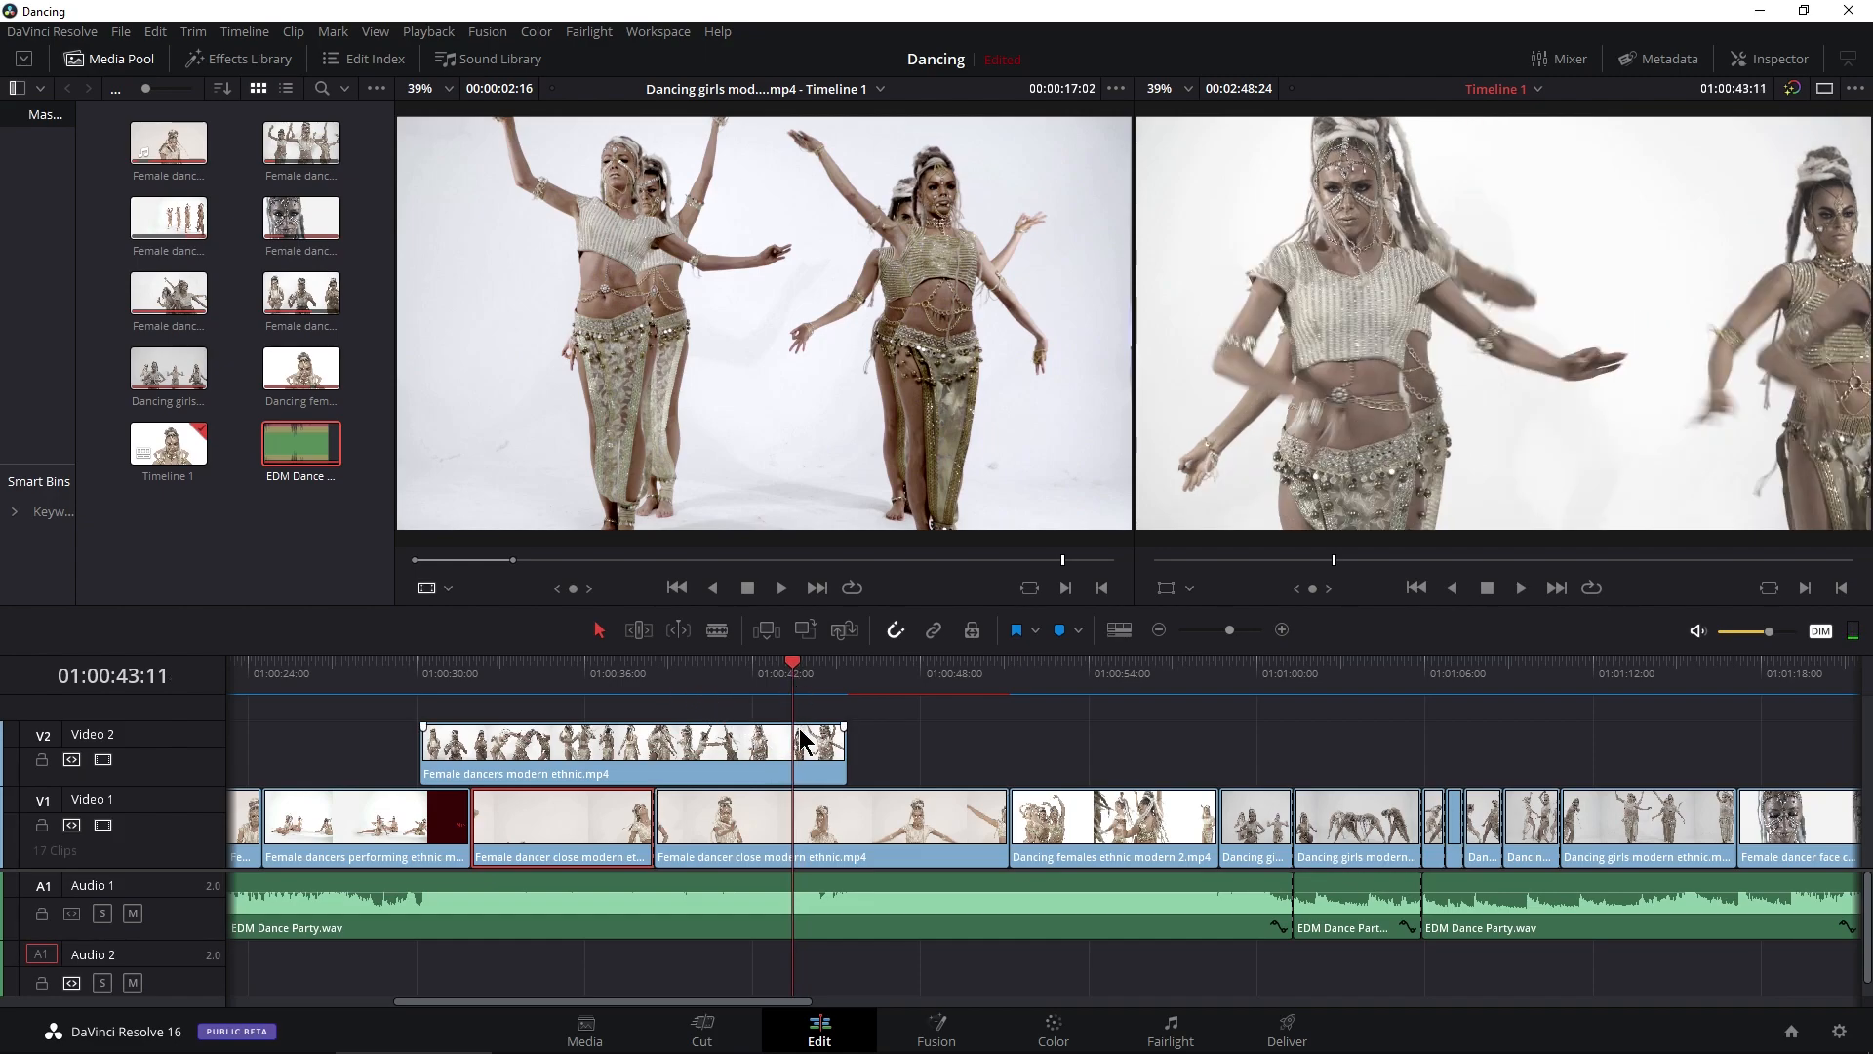
left_click(900, 827)
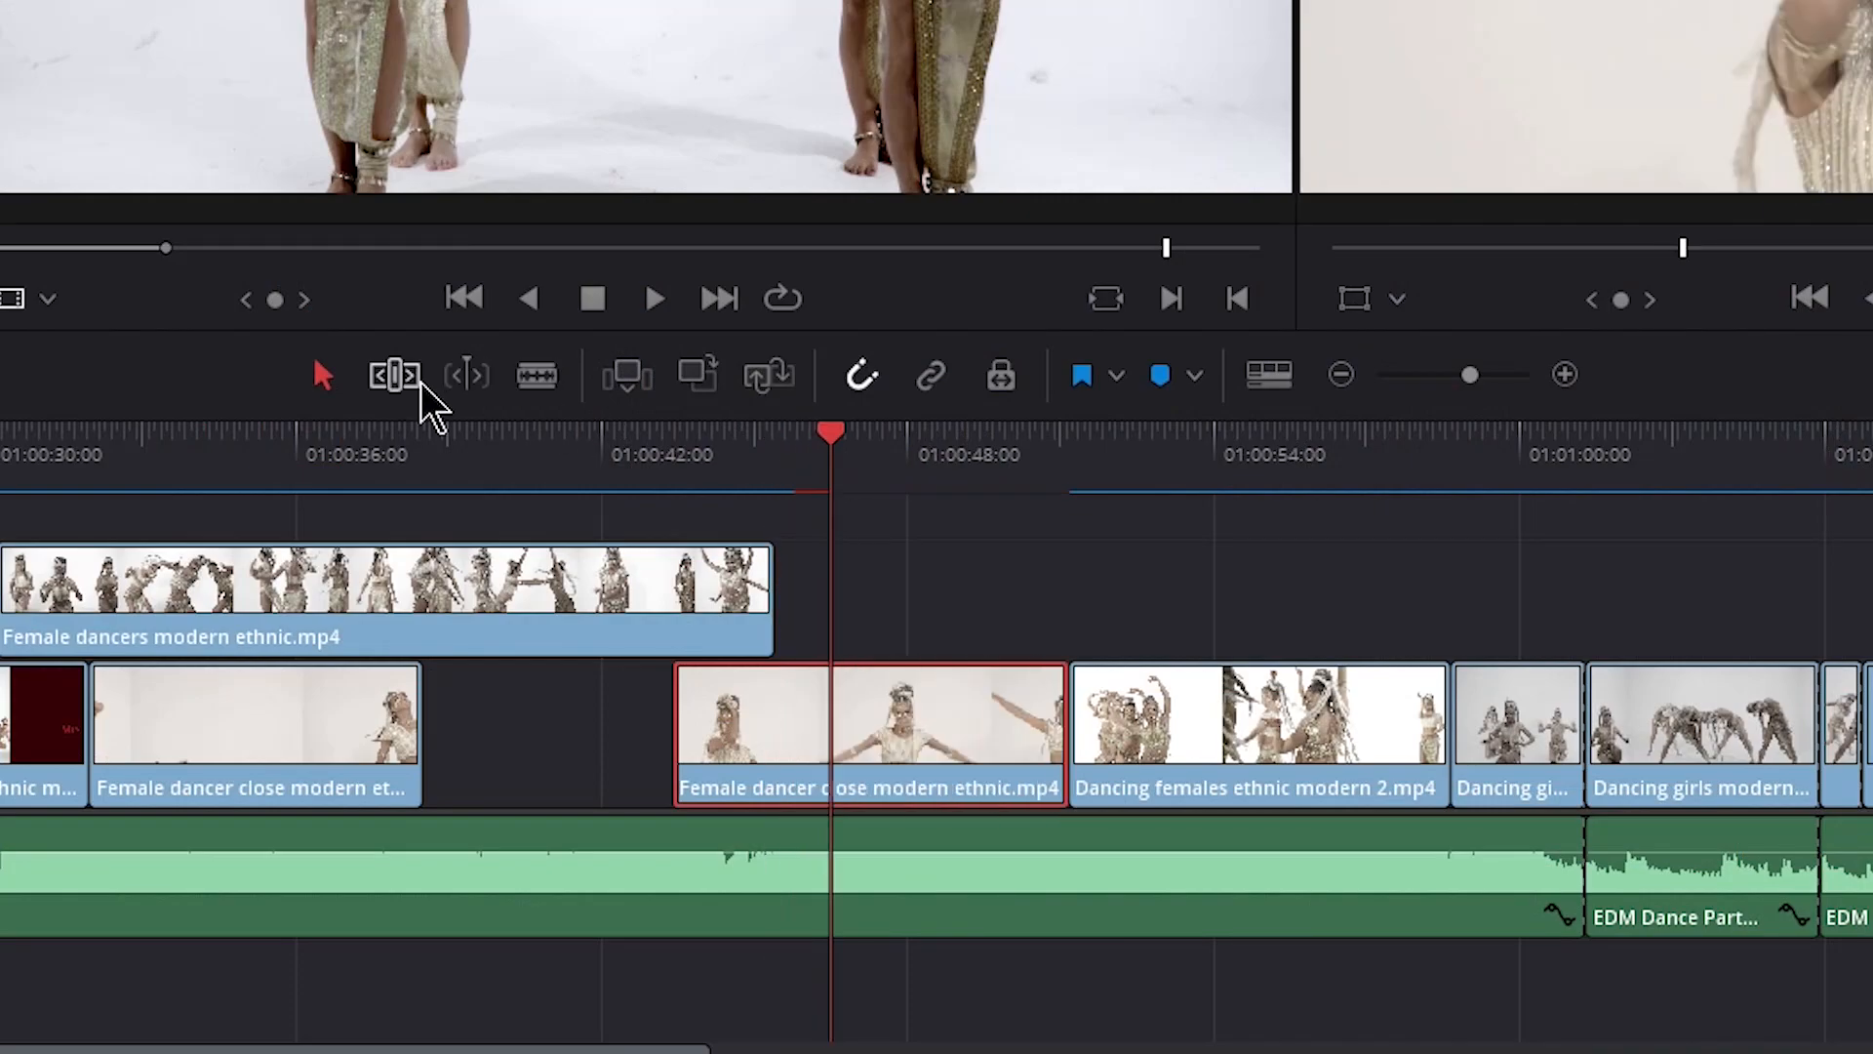
left_click(394, 375)
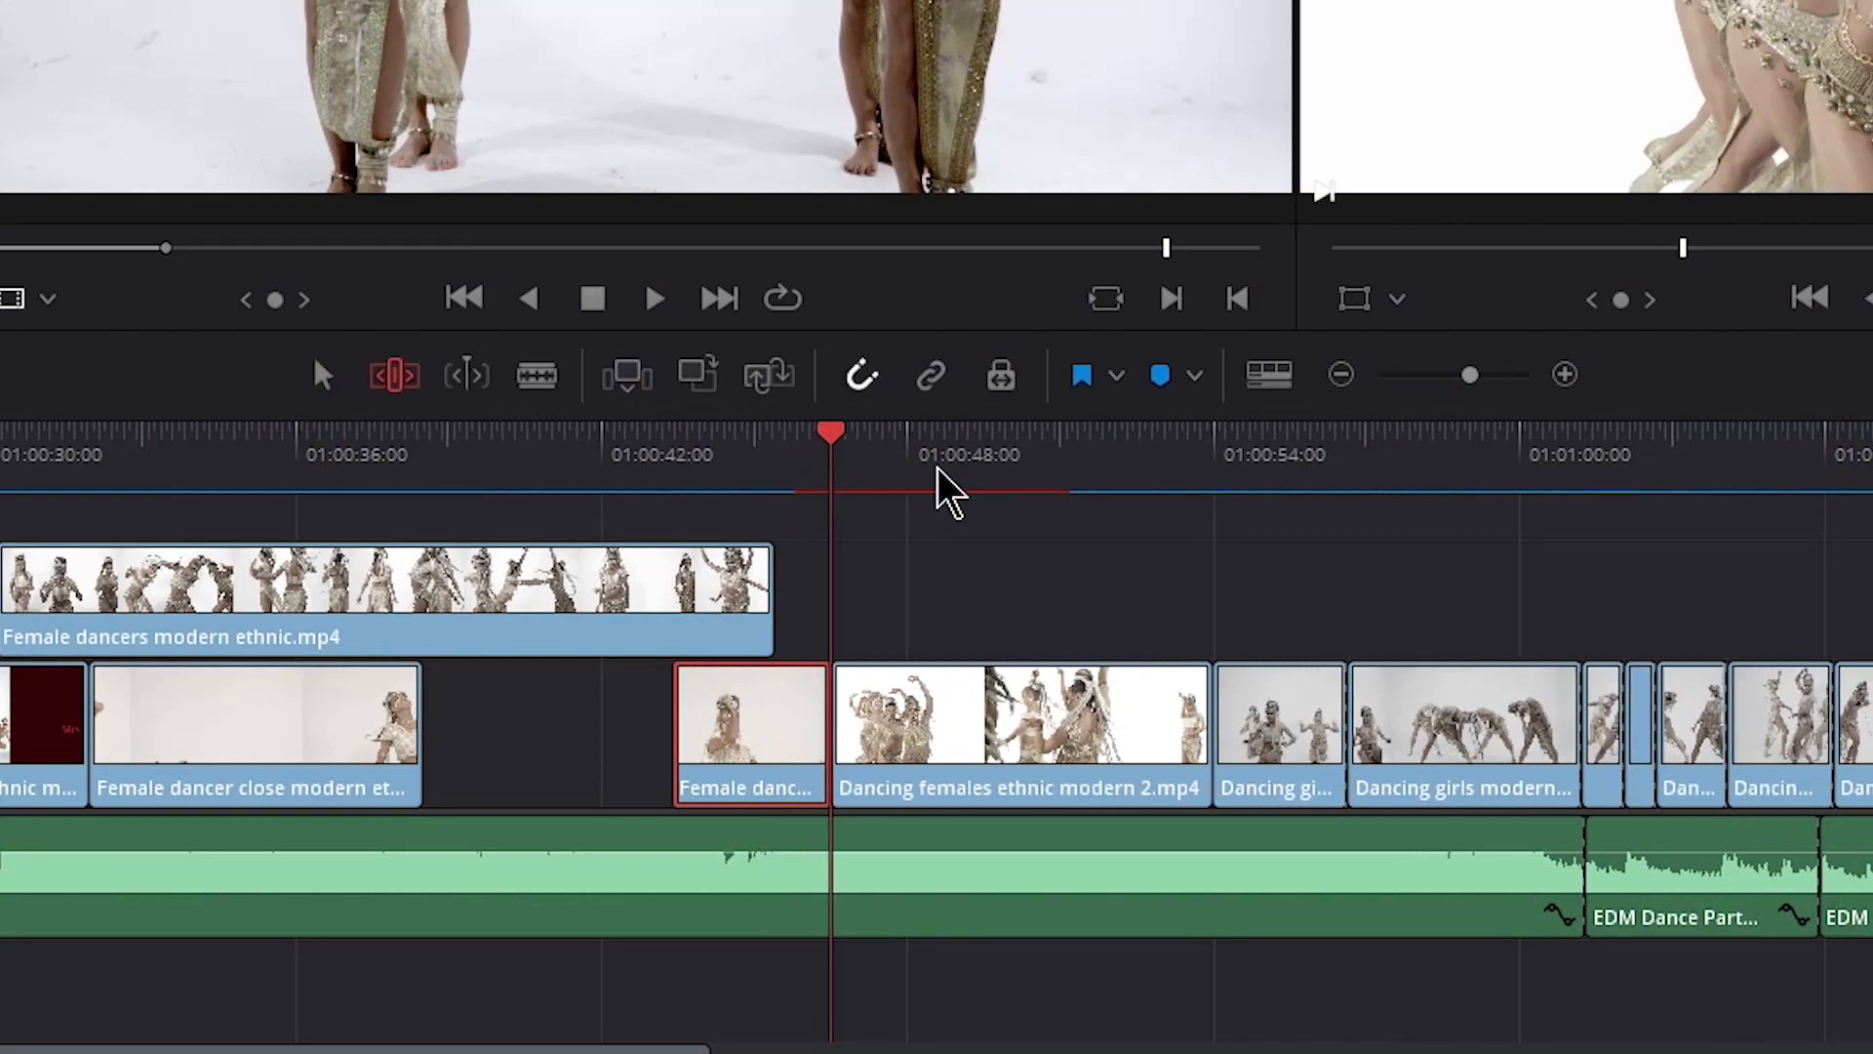